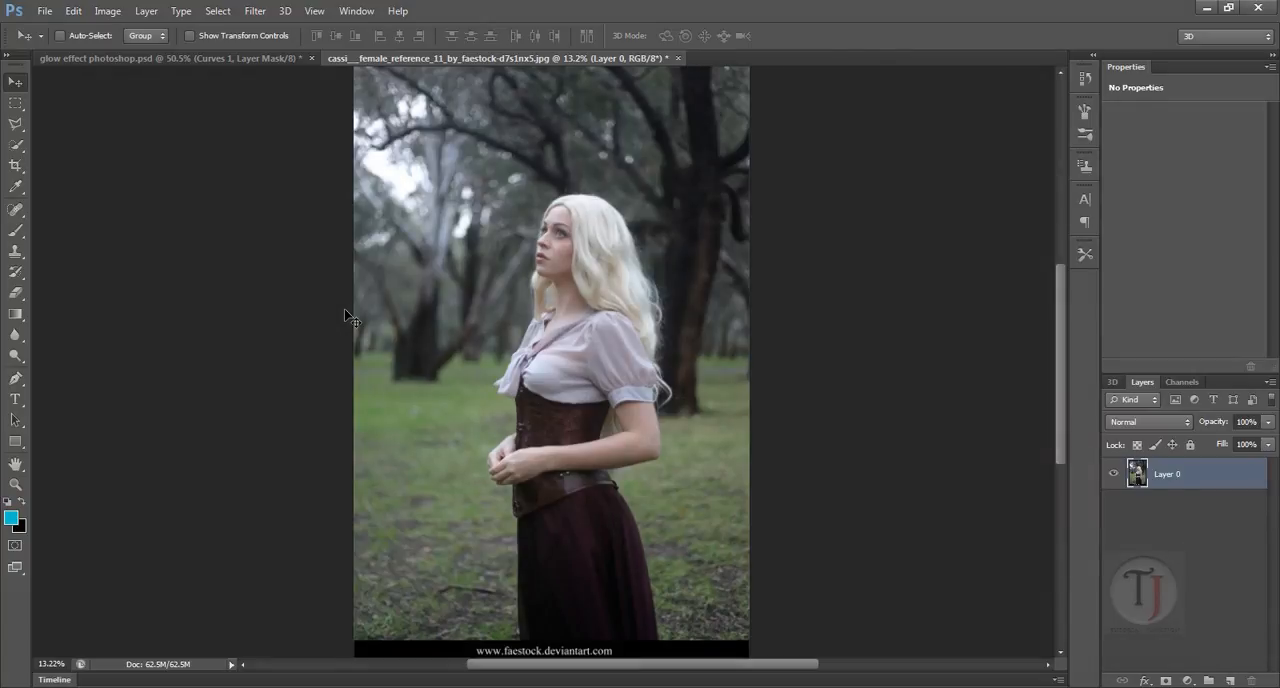
Step: Activate the Crop Tool so a crop boundary surrounds the forest portrait
click(44, 12)
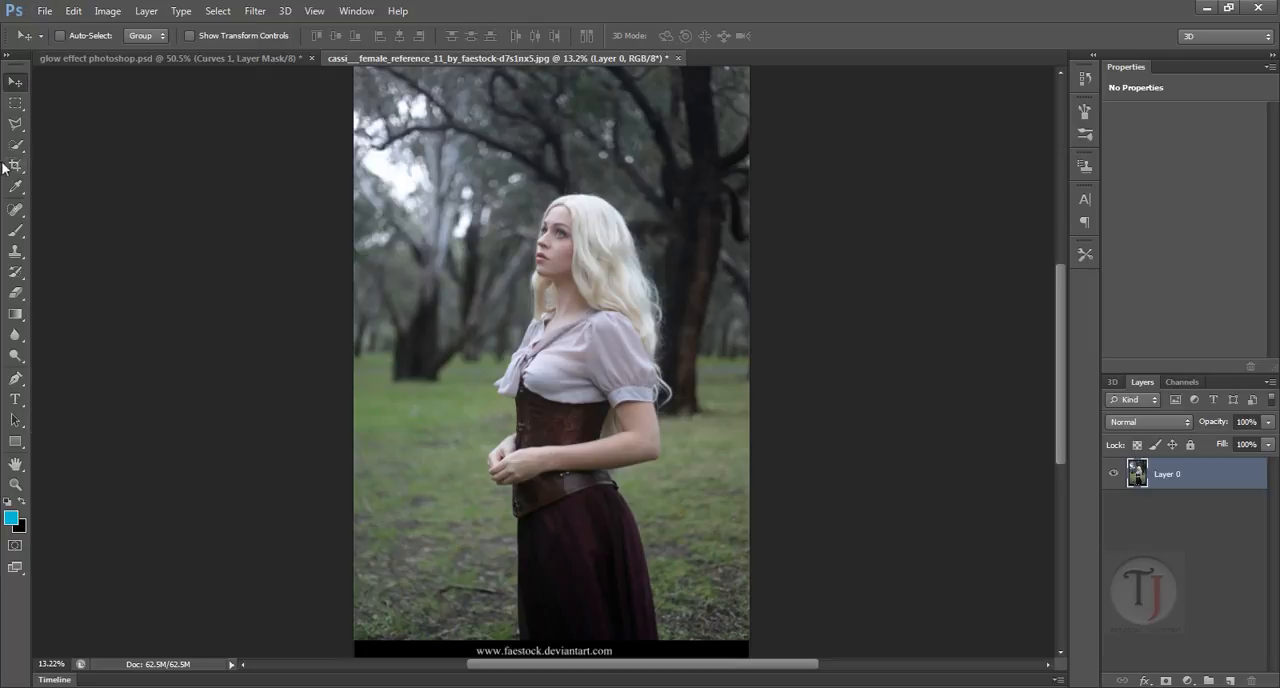
click(16, 166)
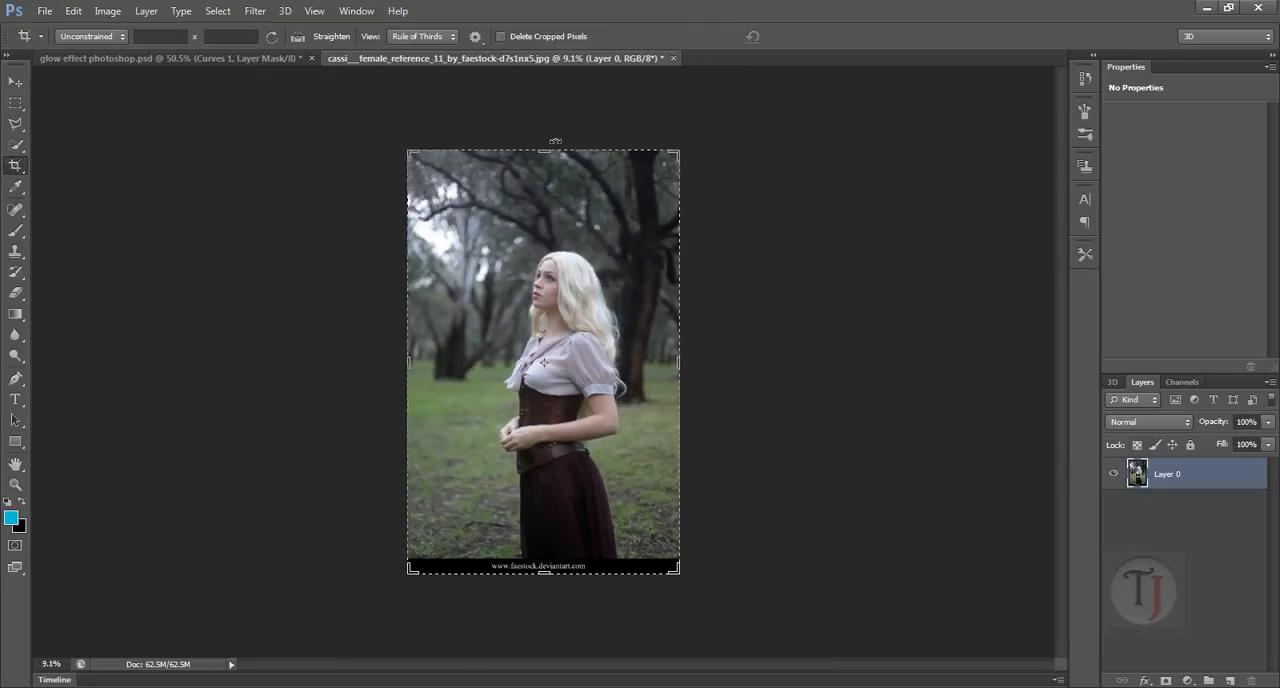
Step: Trim above her head and below her waist and commit the landscape crop
drag(544, 152, 544, 190)
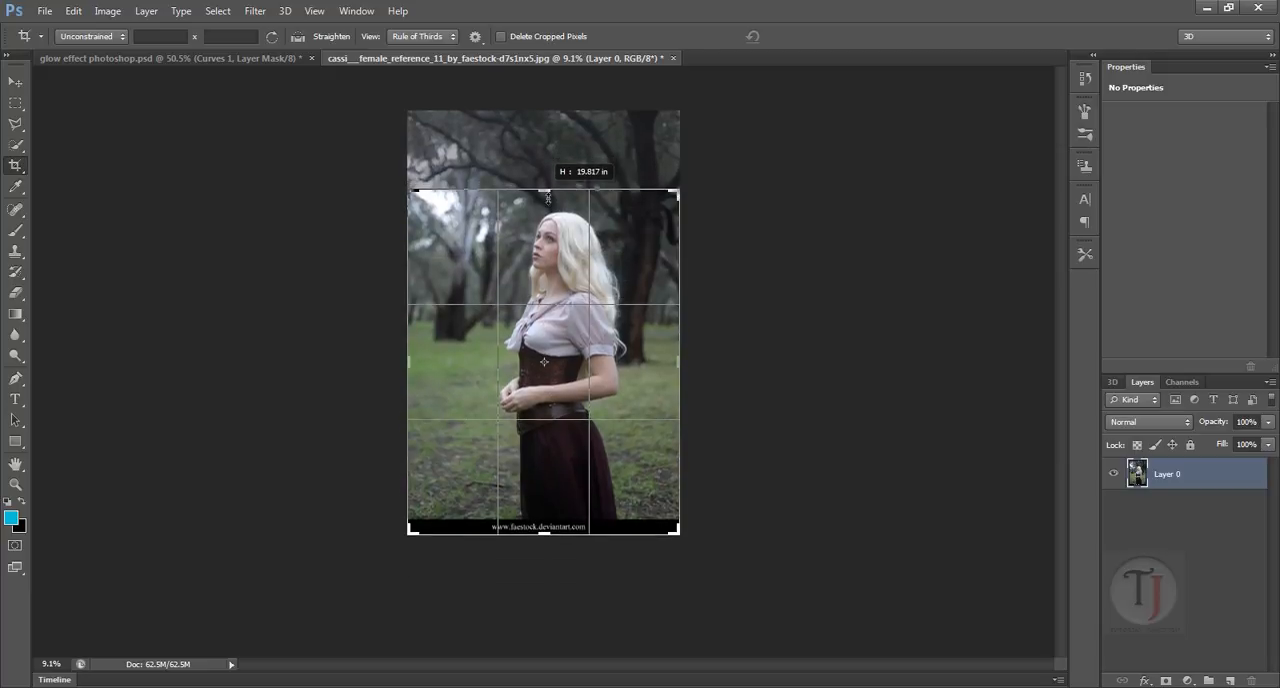
drag(544, 192, 544, 268)
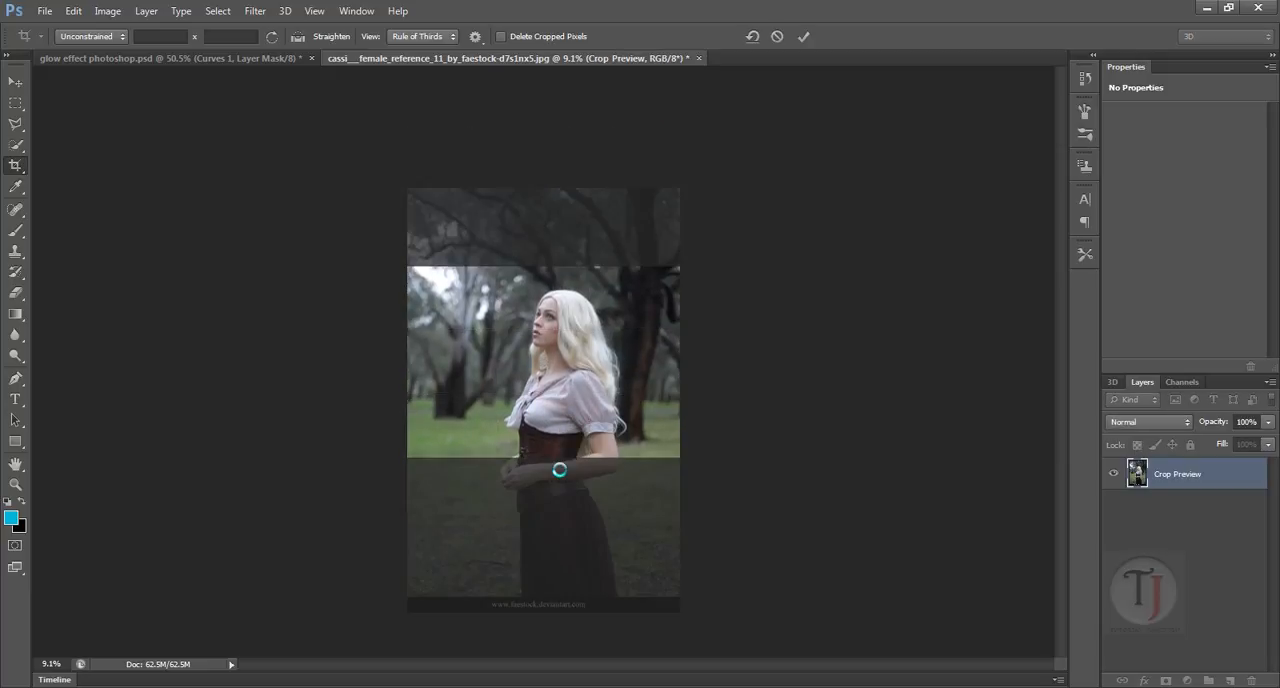
click(804, 36)
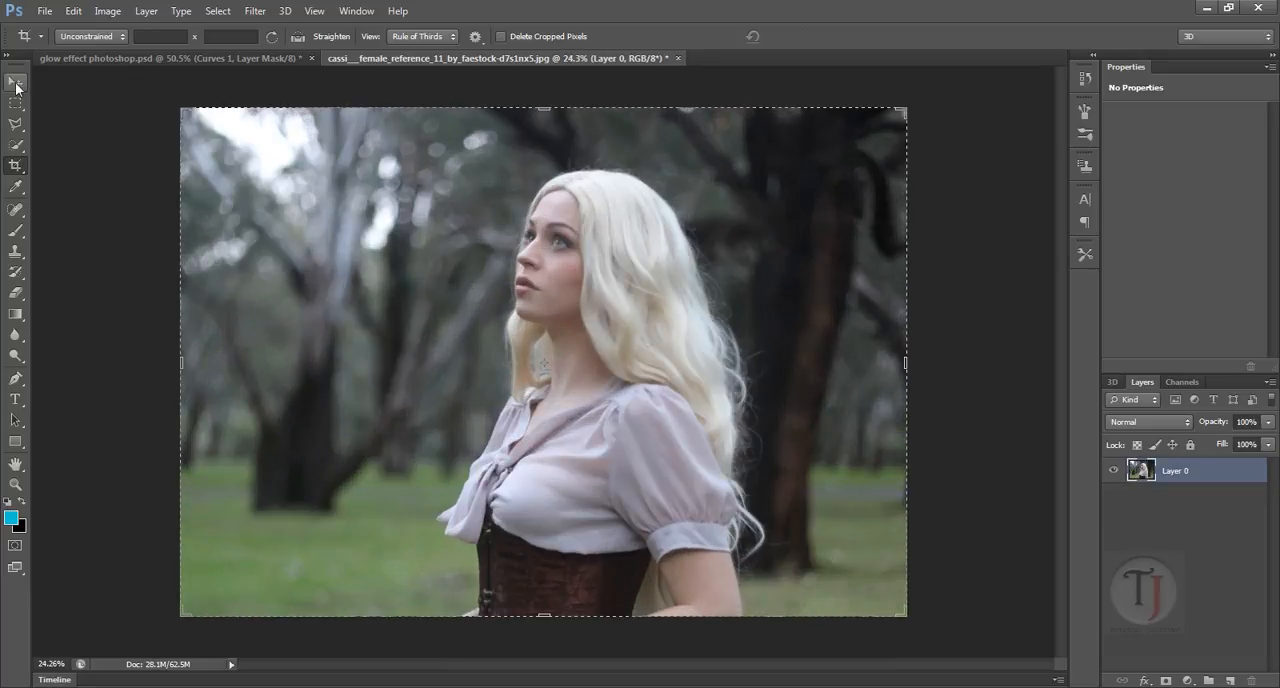
click(16, 80)
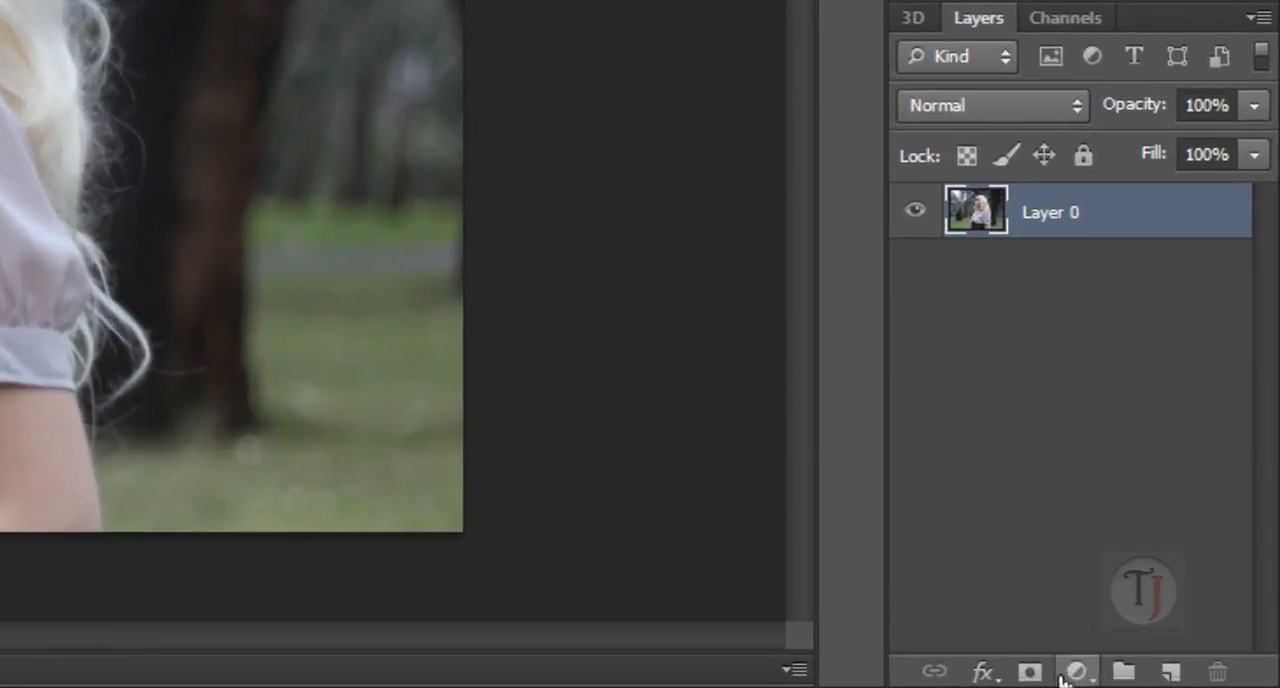
Step: Add a Curves adjustment layer and lift the black point output to about 16
click(1076, 672)
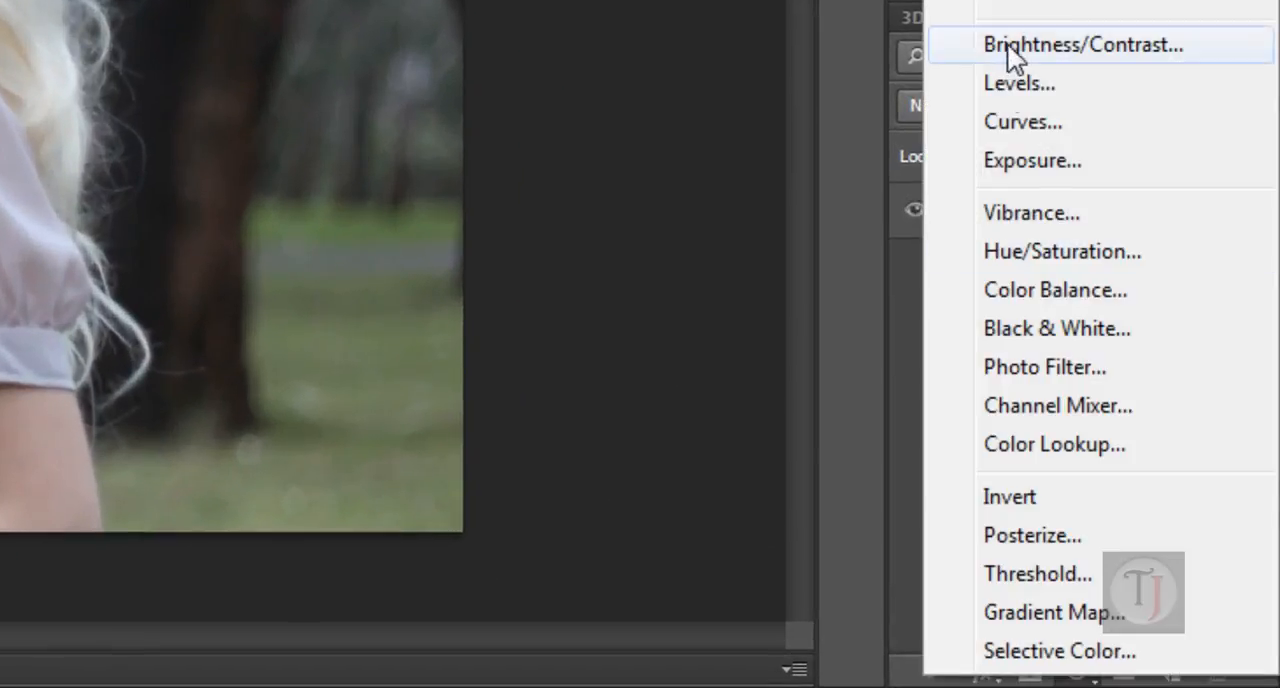
click(1022, 120)
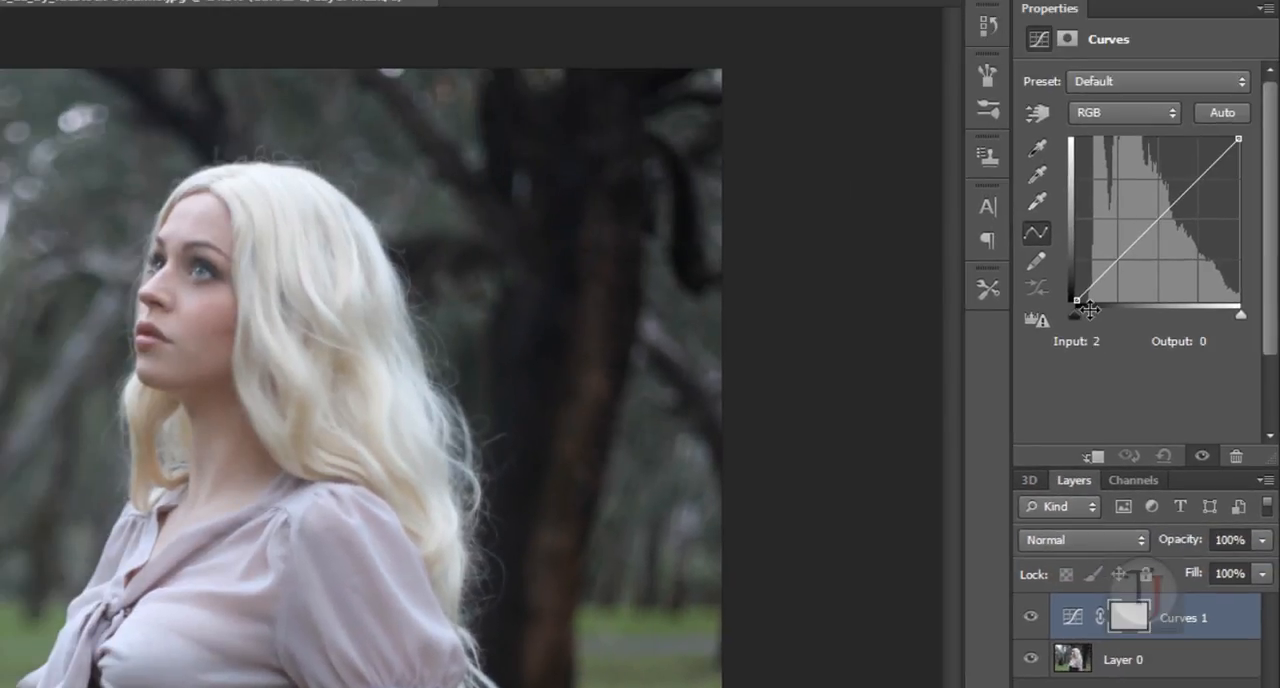
drag(1076, 302, 1076, 296)
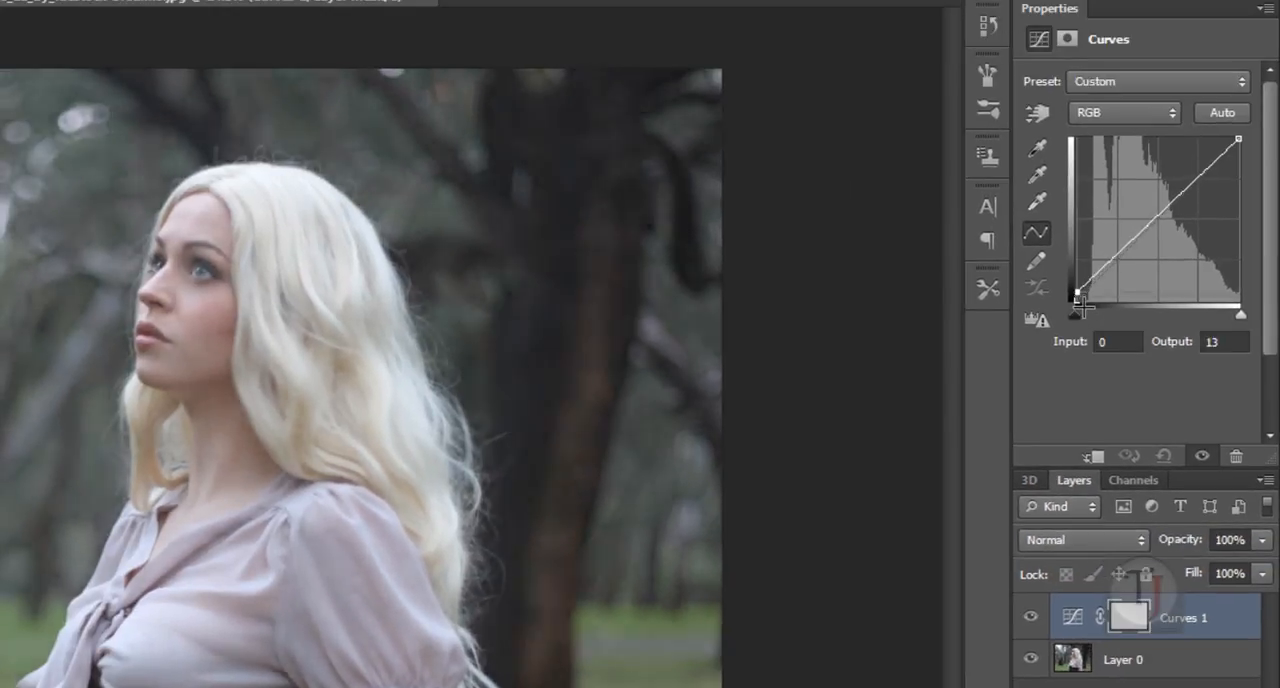
drag(1078, 300, 1078, 296)
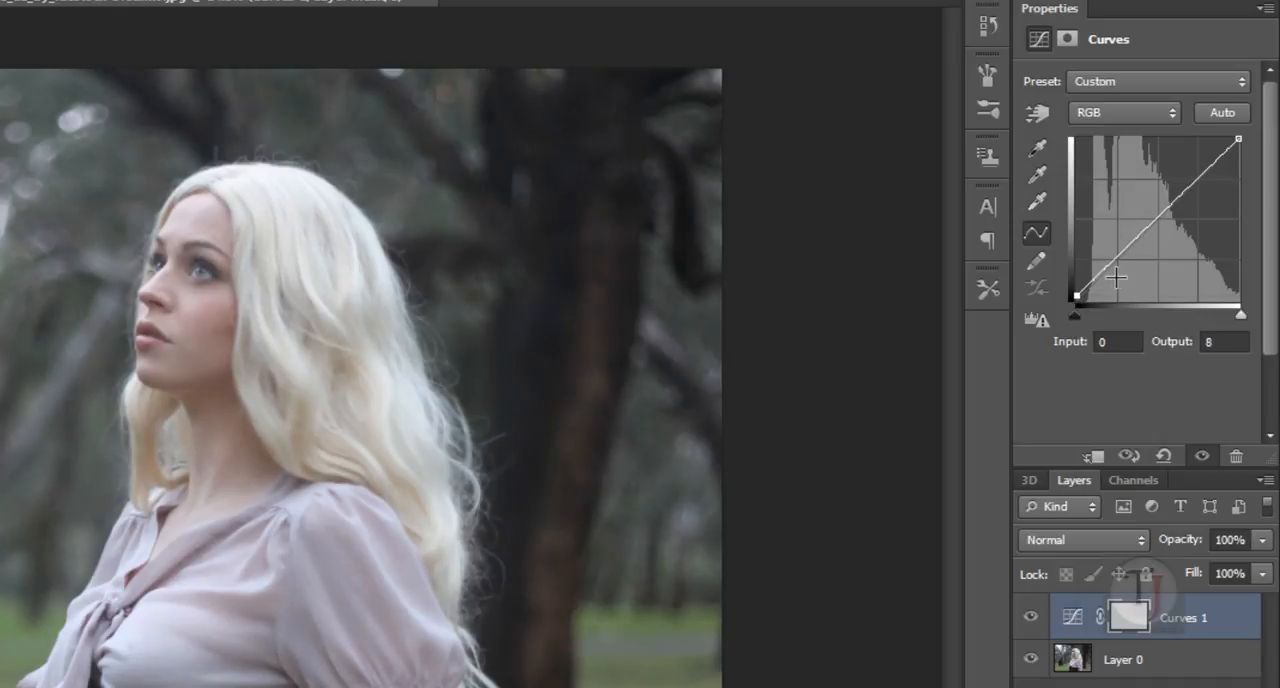
Step: Brighten the RGB highlights slightly and refine the lifted shadow point for a faded look
drag(1112, 280, 1200, 176)
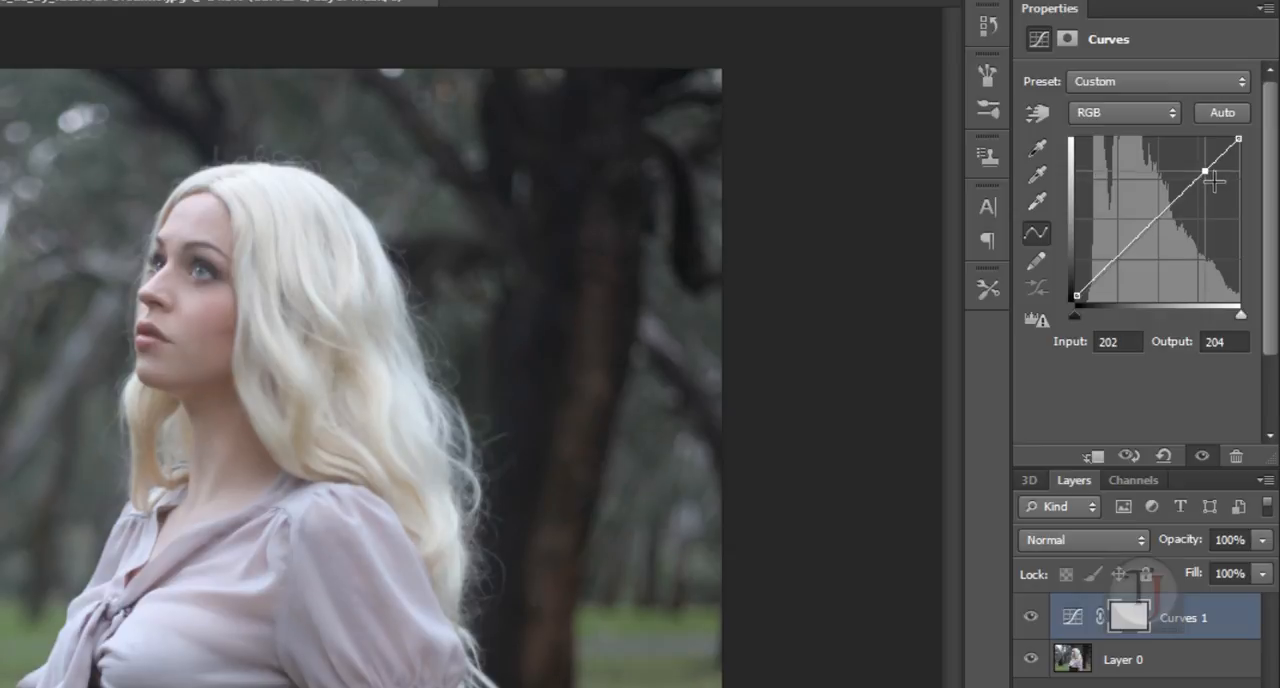
drag(1212, 178, 1204, 170)
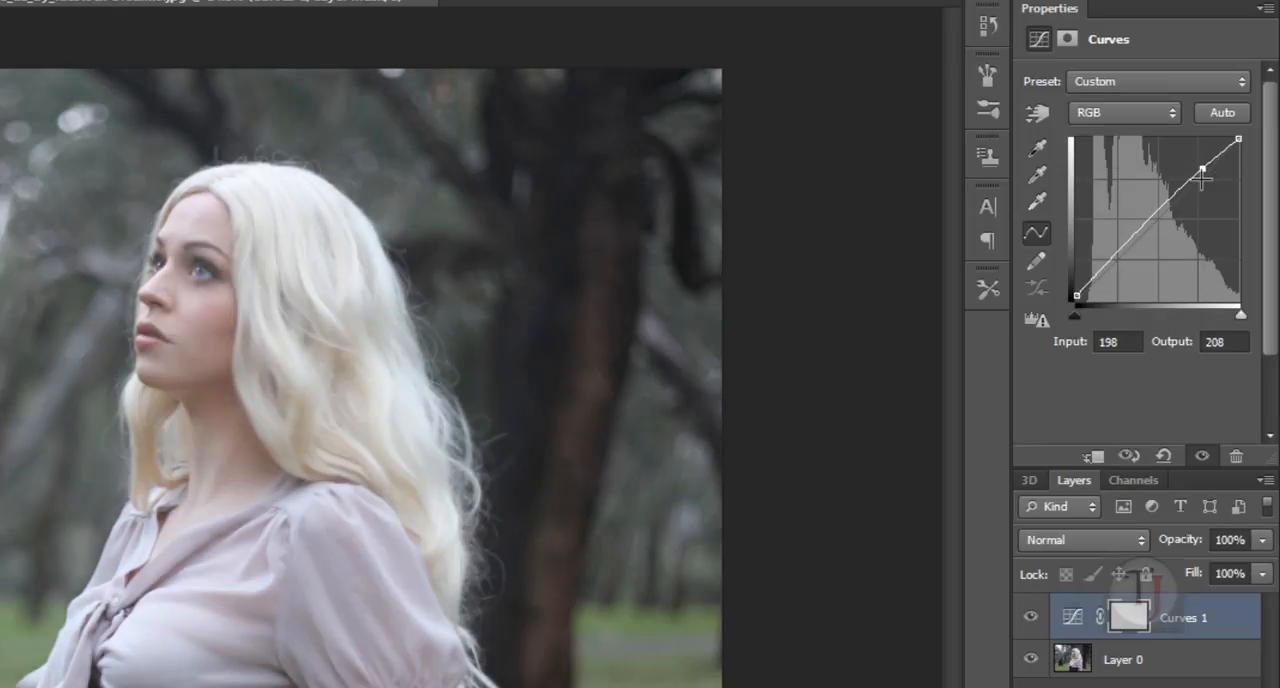
mouse_move(1208, 188)
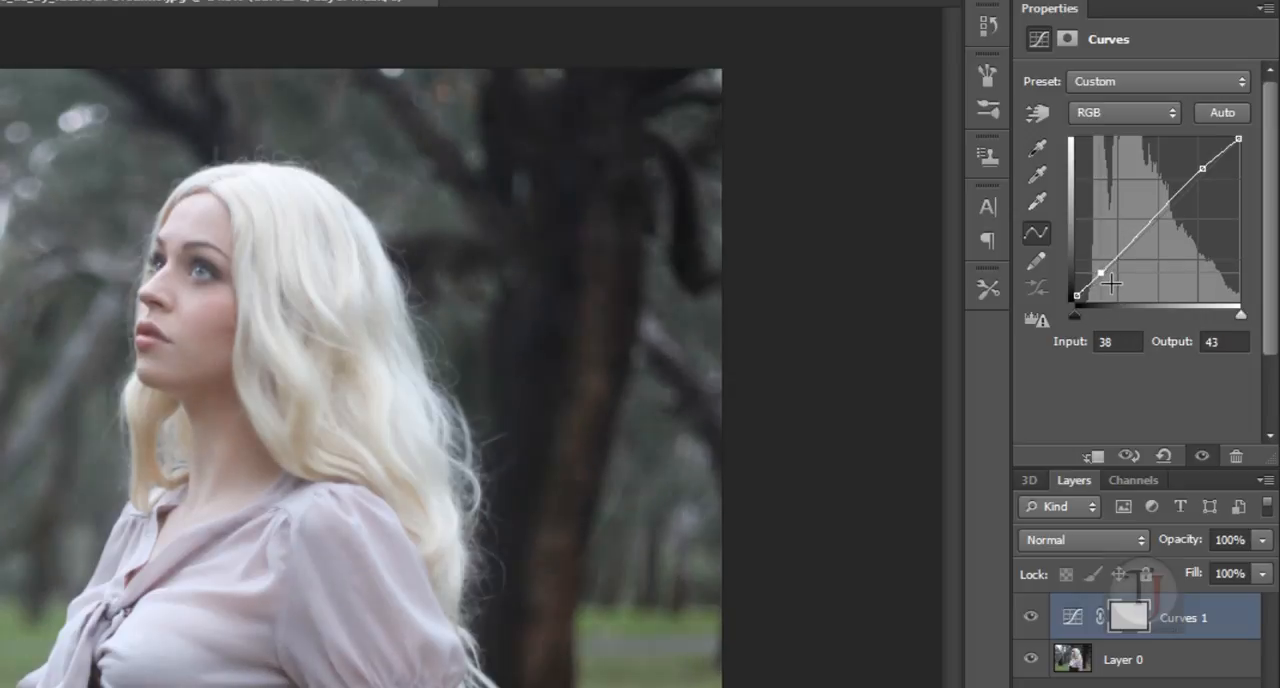
drag(1108, 284, 1104, 272)
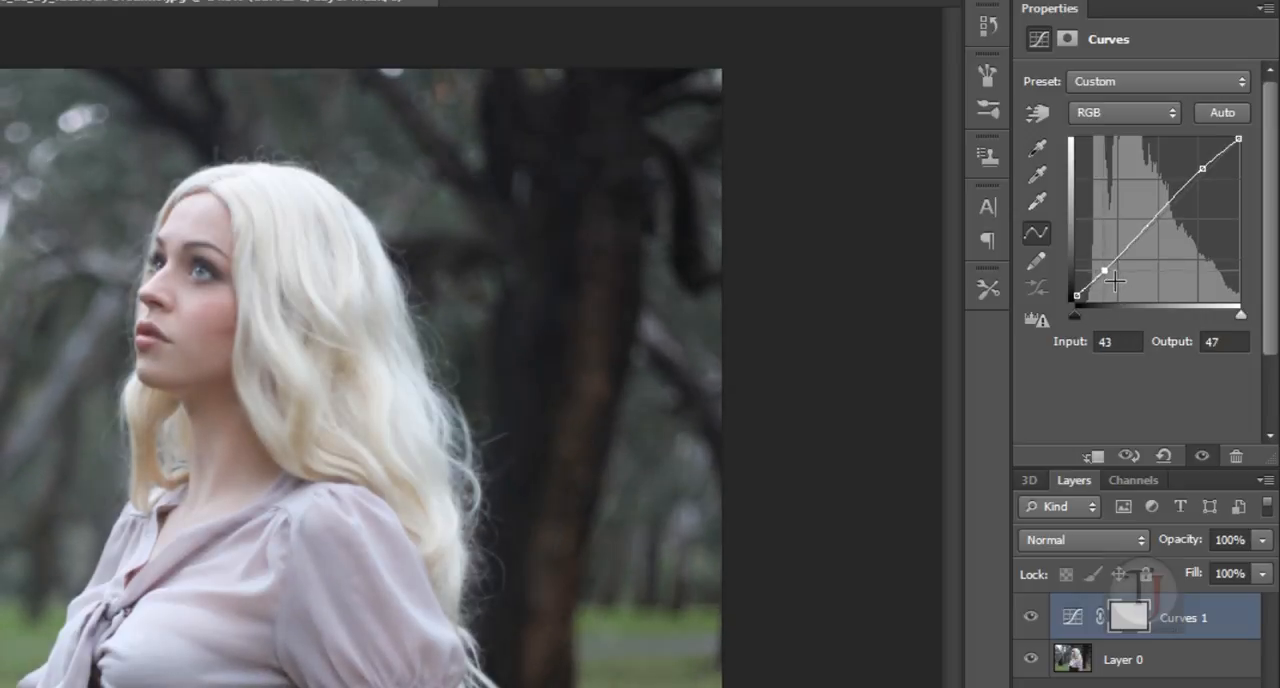
drag(1104, 272, 1076, 300)
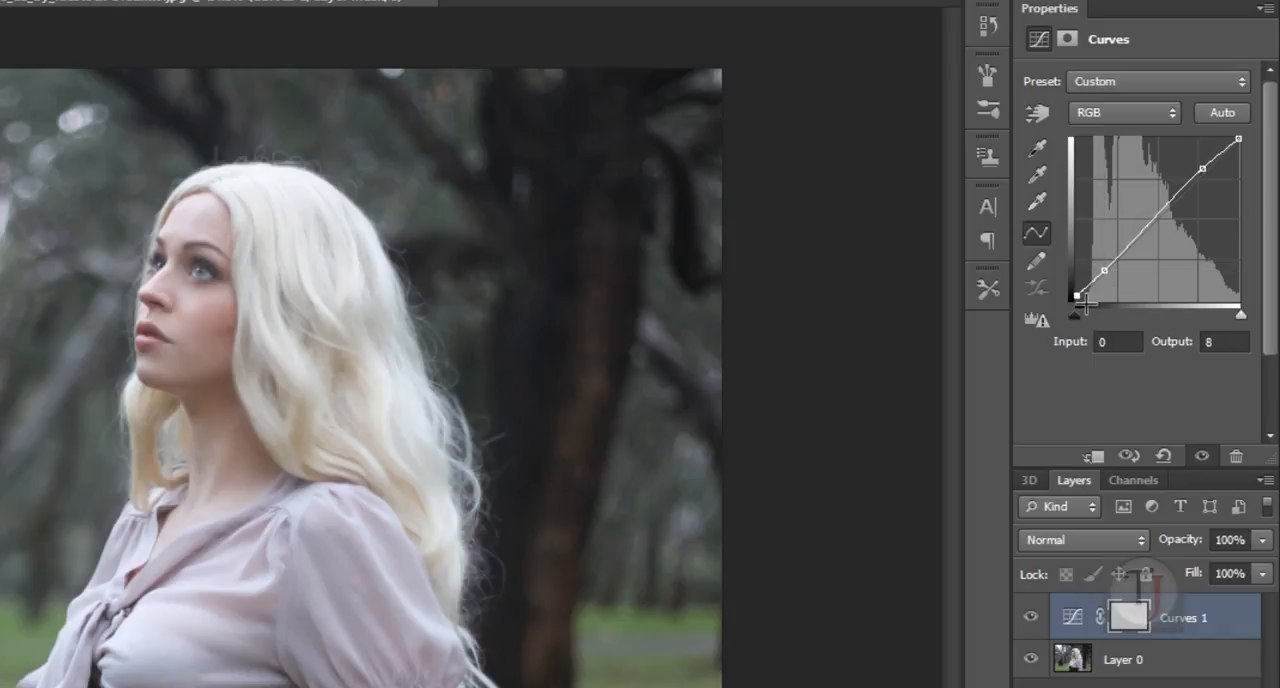
drag(1078, 300, 1076, 296)
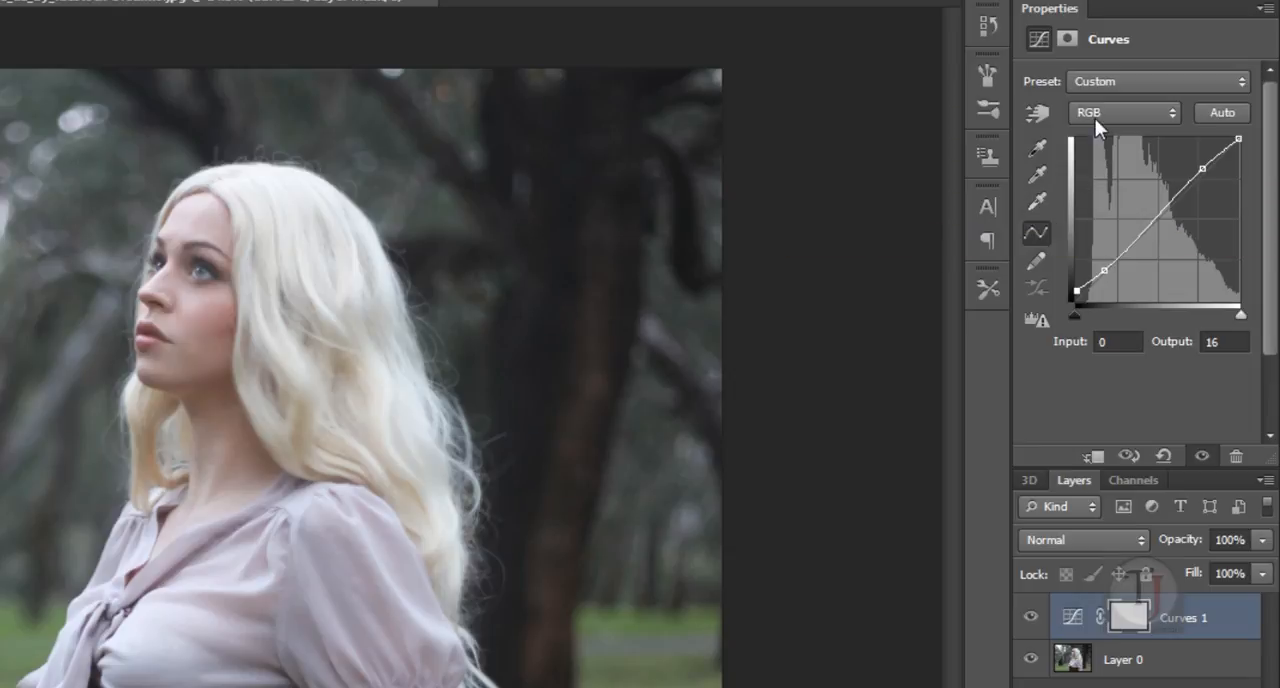
Step: Switch to the Red channel and pull a shadow point down to cool the darks
click(1122, 112)
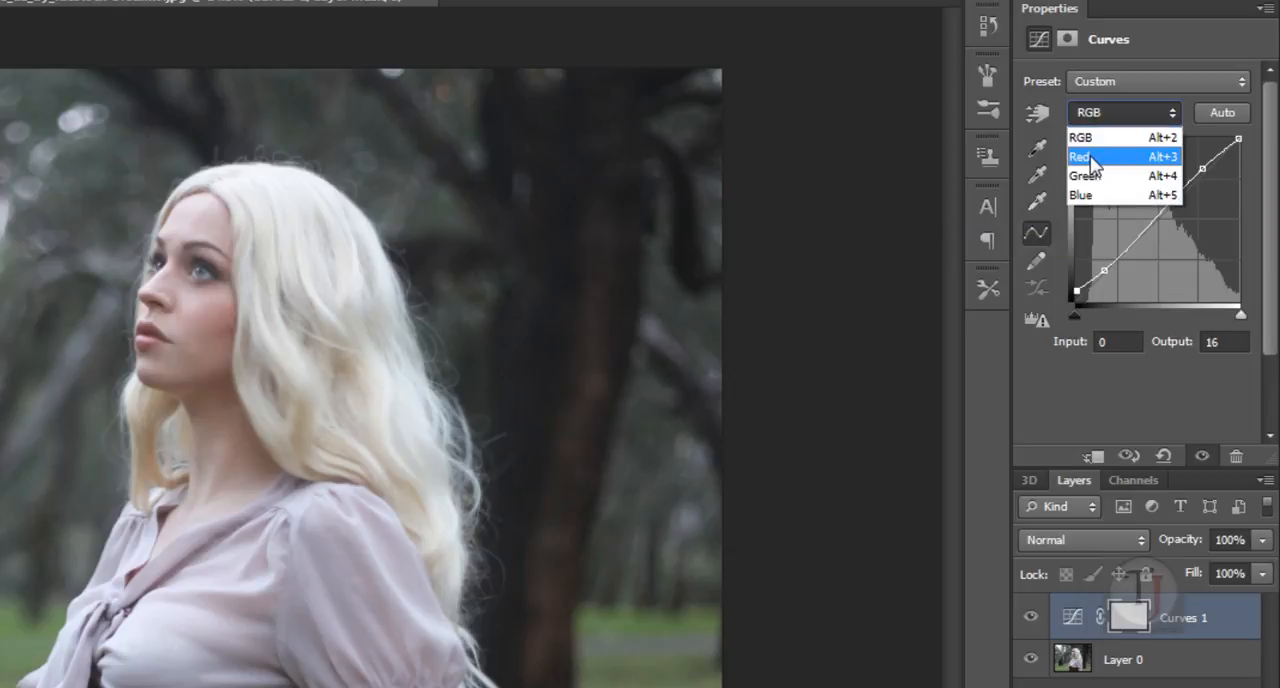
click(1080, 156)
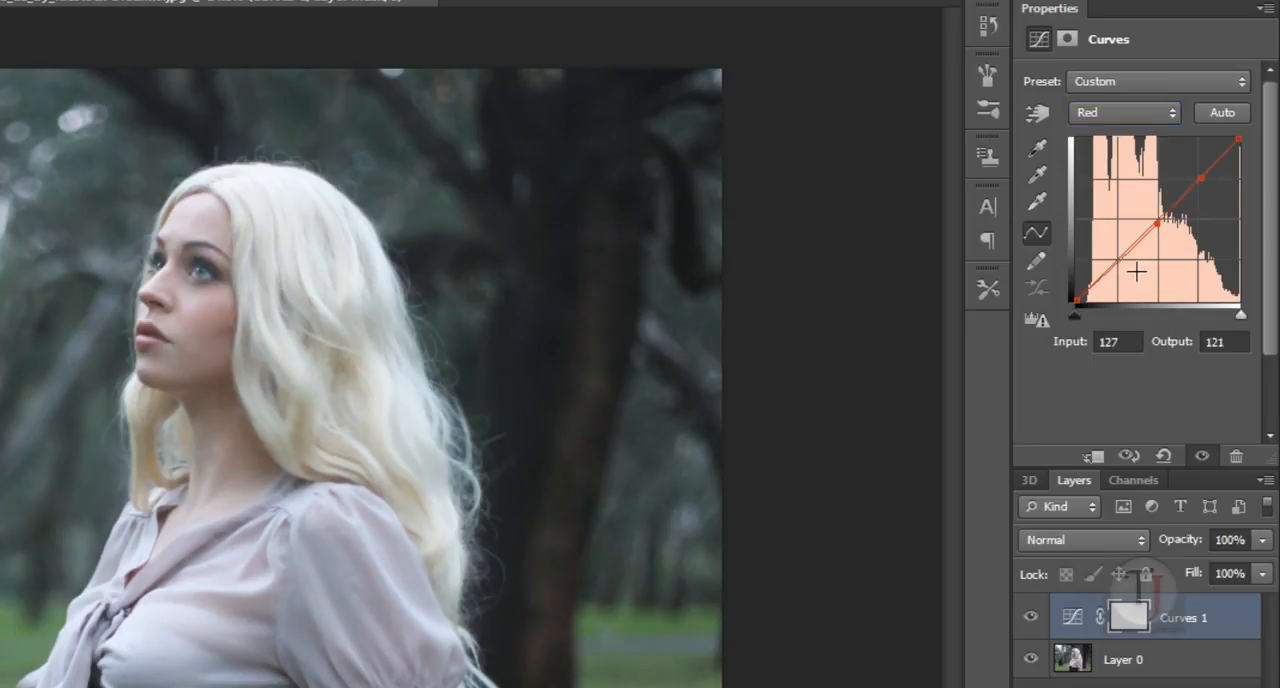
drag(1156, 224, 1124, 268)
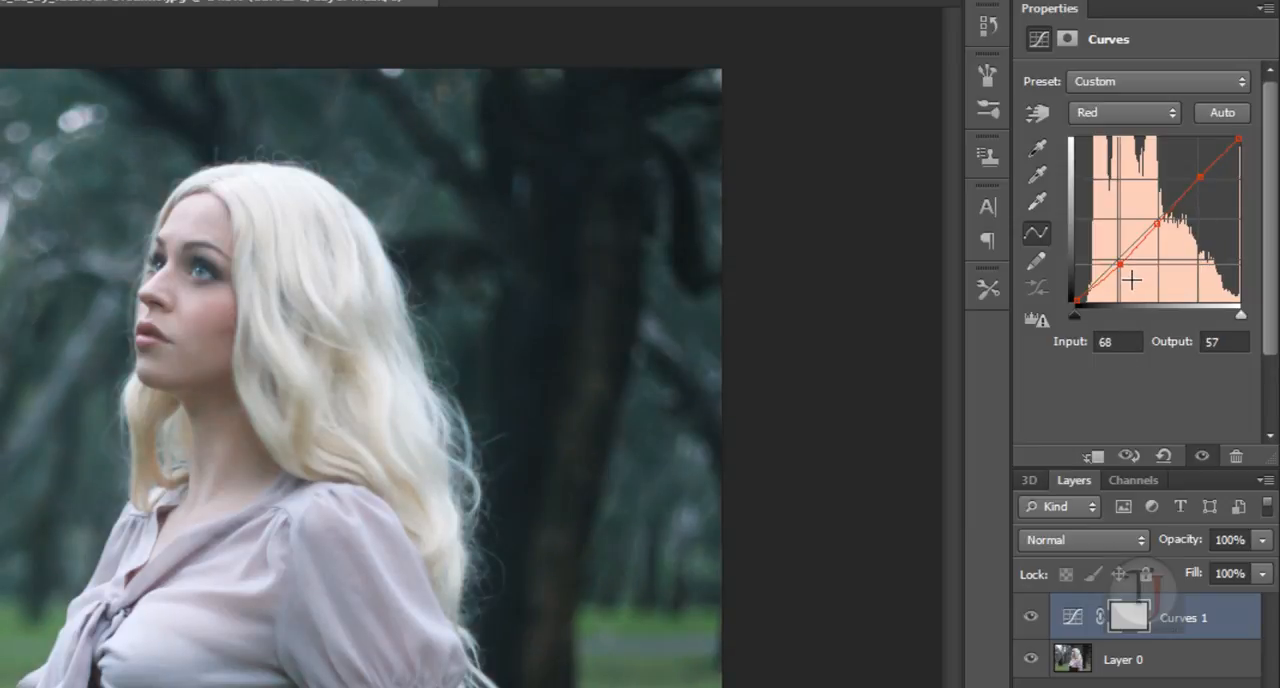
drag(1130, 280, 1136, 278)
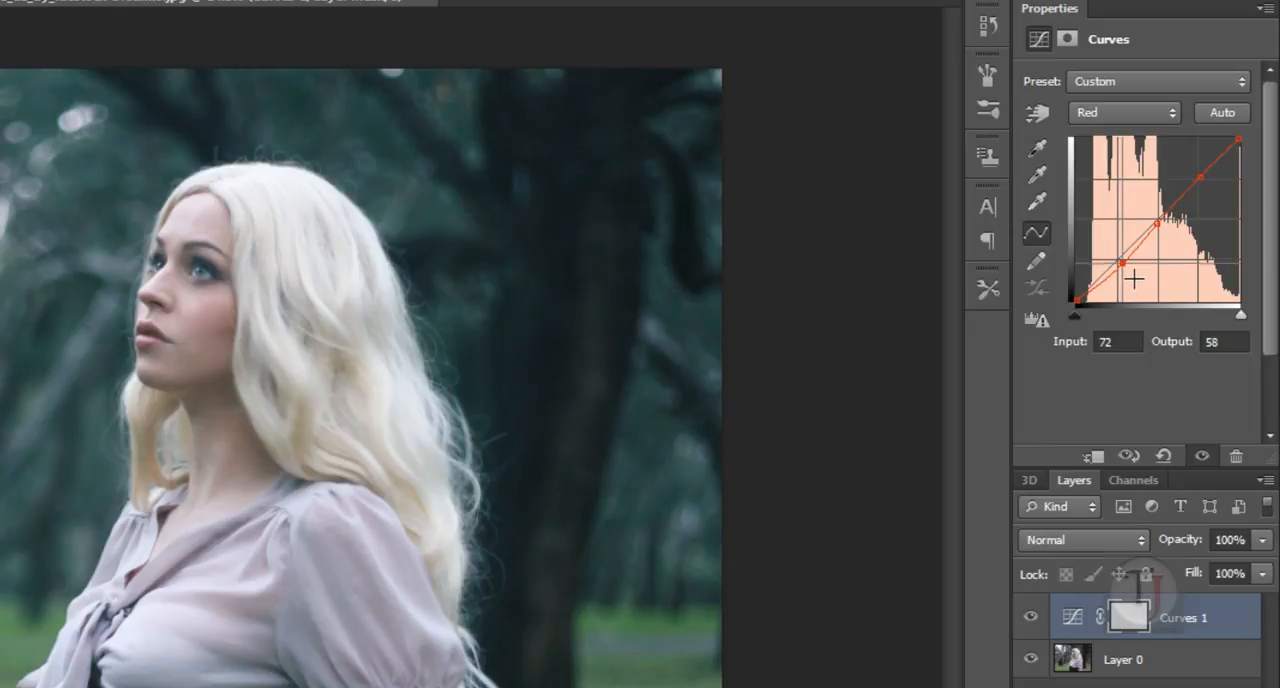
Step: Push the red highlights up slightly and settle the red shadow dip toward cyan
drag(1136, 280, 1130, 278)
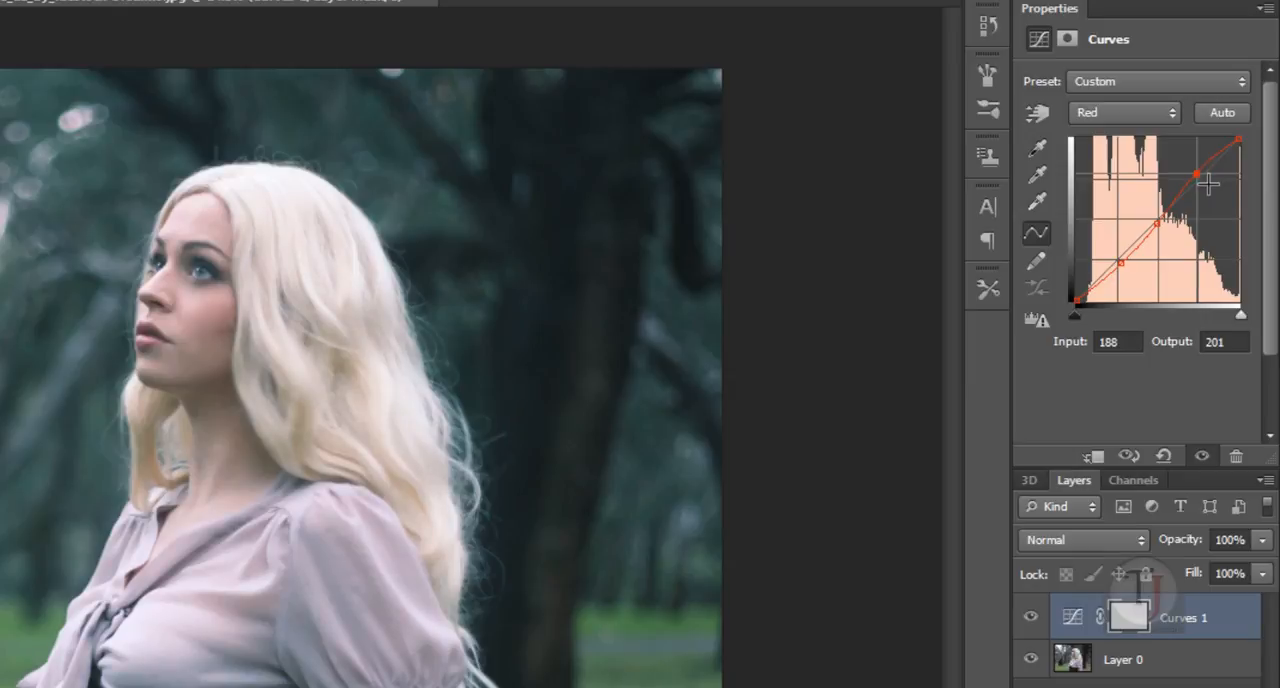
drag(1196, 172, 1196, 180)
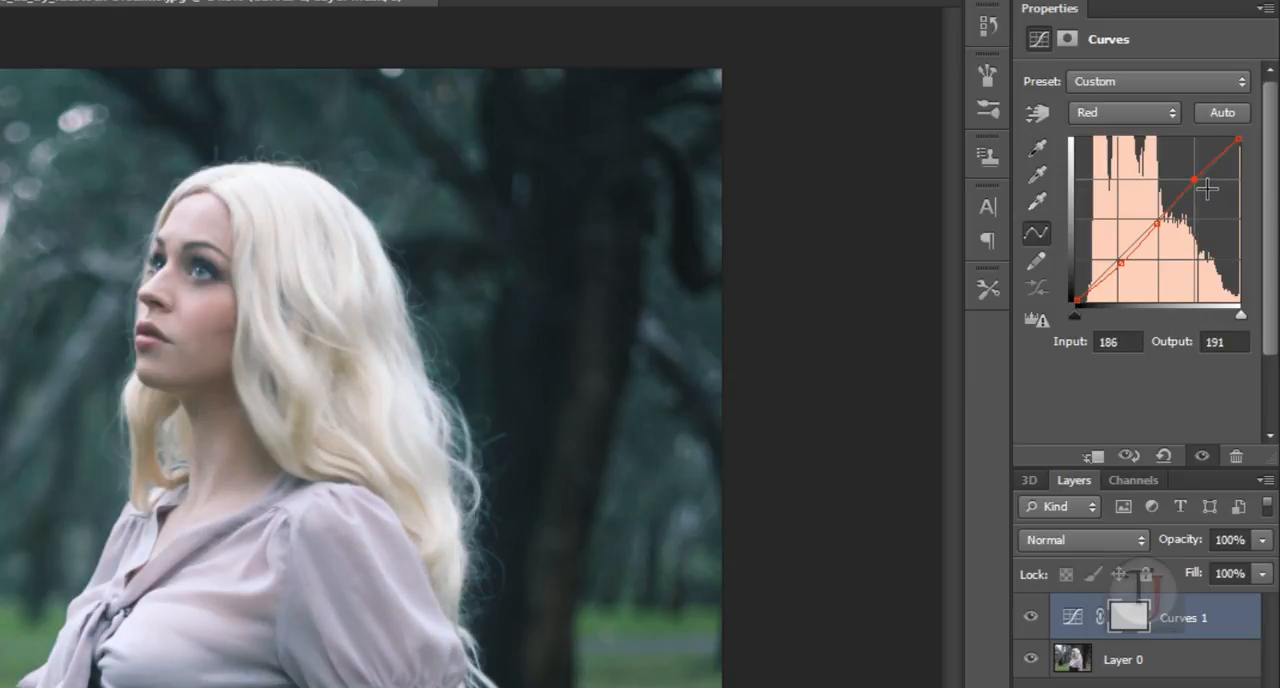
drag(1192, 180, 1122, 270)
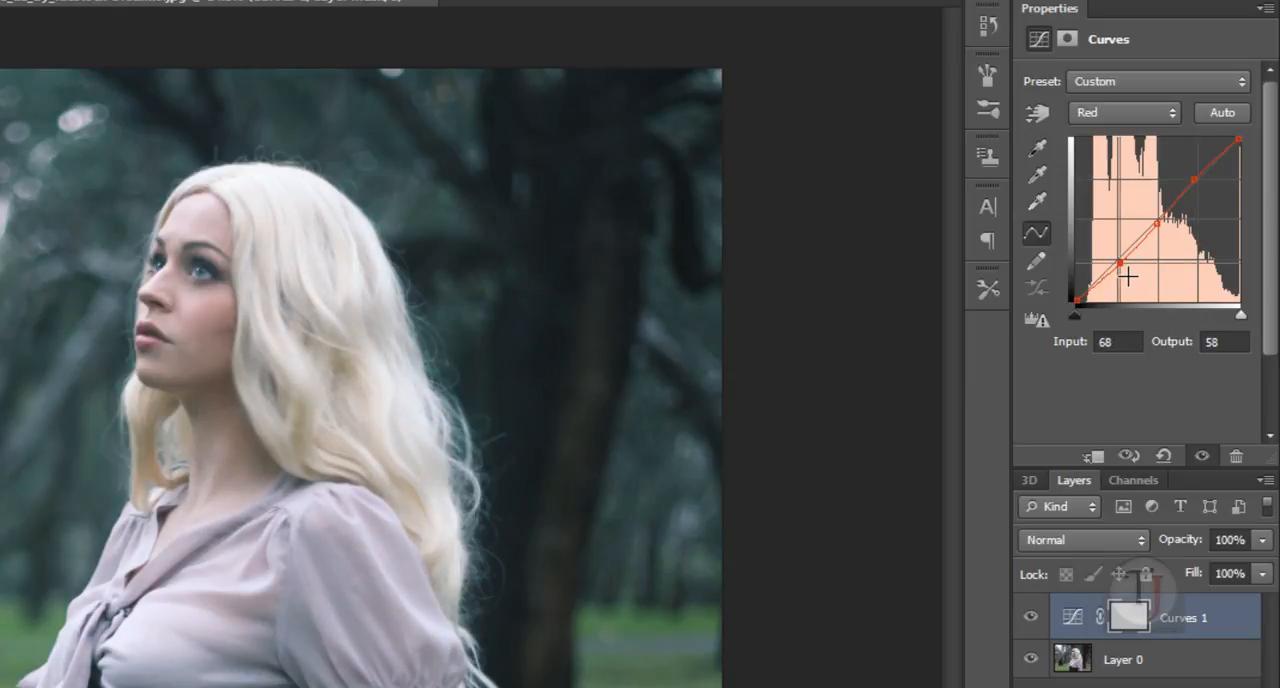
drag(1130, 272, 1124, 280)
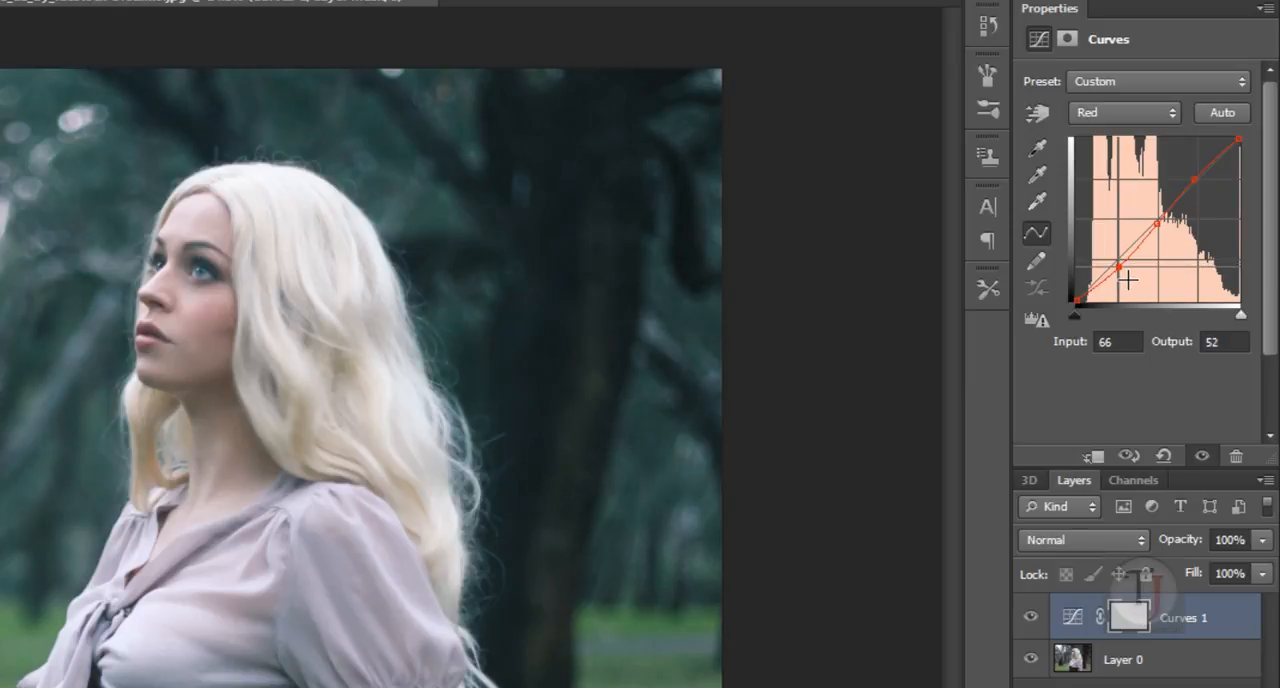
drag(1124, 280, 1124, 268)
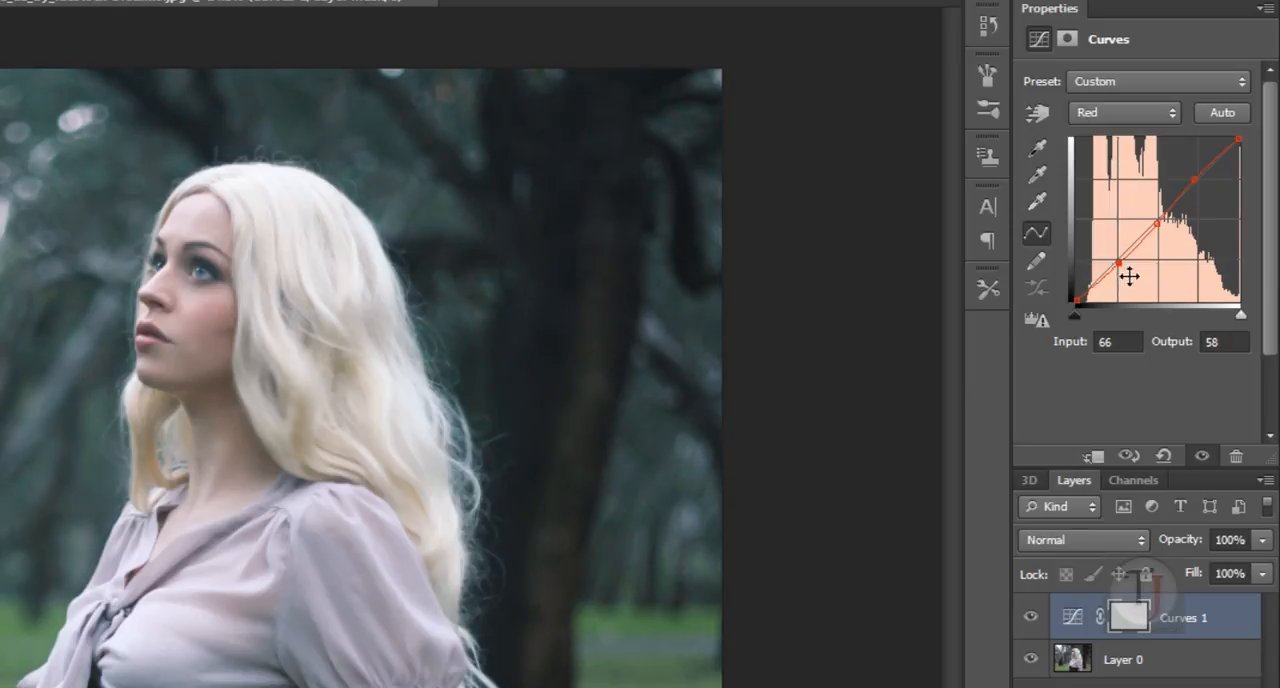
Step: On the Green channel, ease the highlight point and dip the shadow point to remove a little green
click(1124, 112)
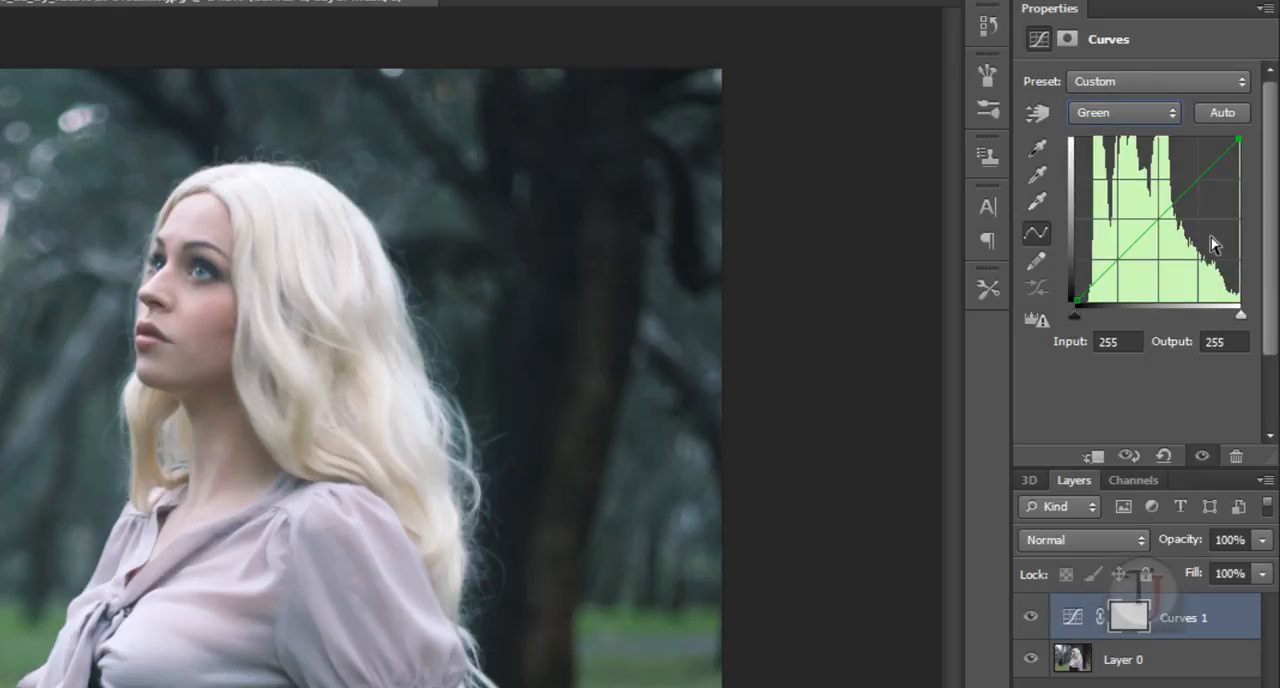
mouse_move(1208, 190)
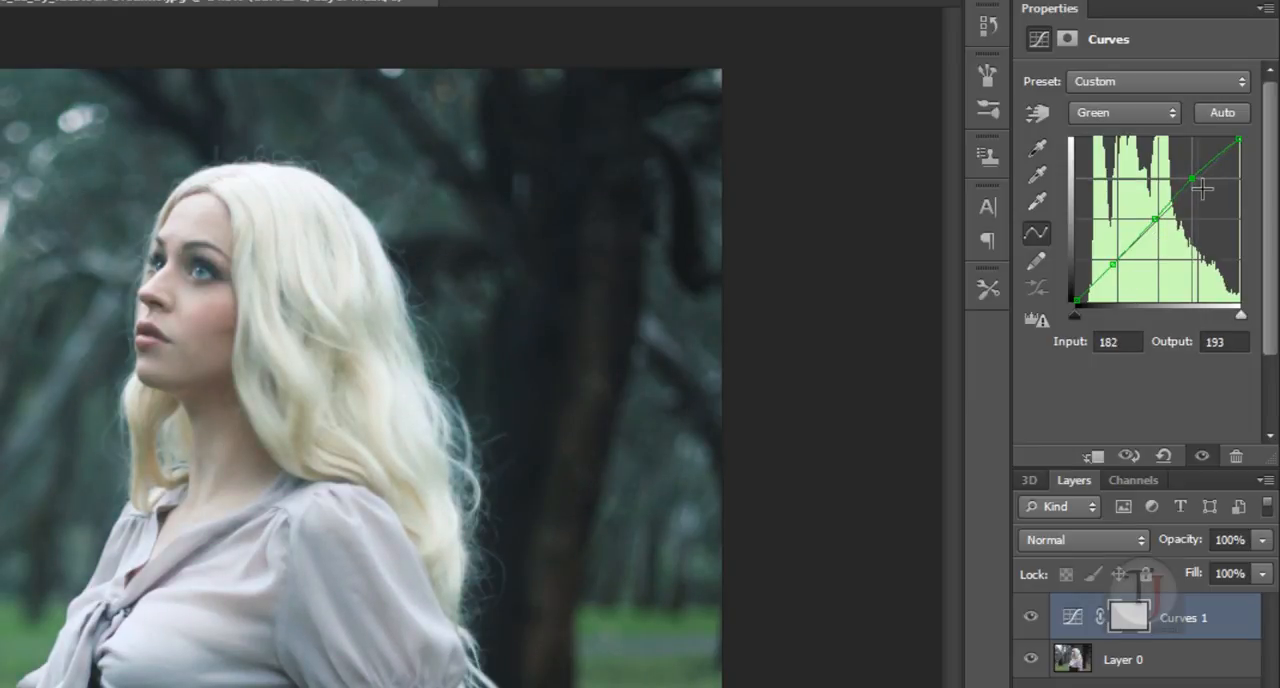
drag(1196, 184, 1190, 198)
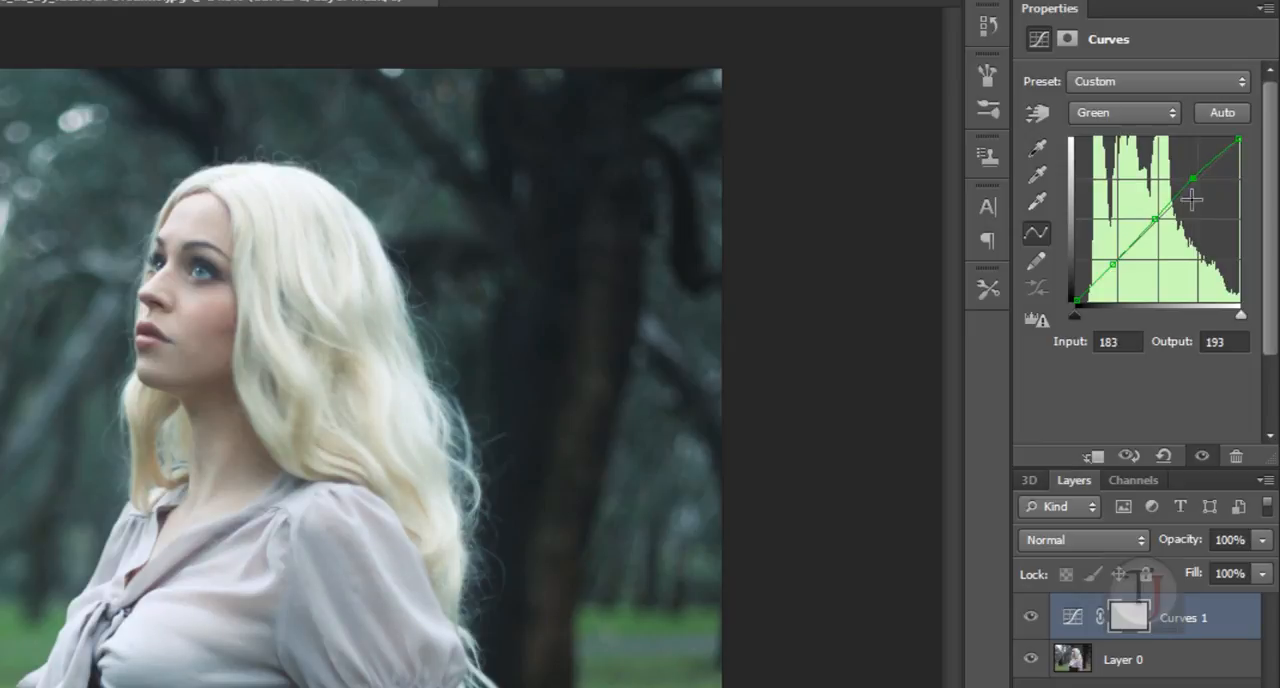
drag(1190, 196, 1122, 268)
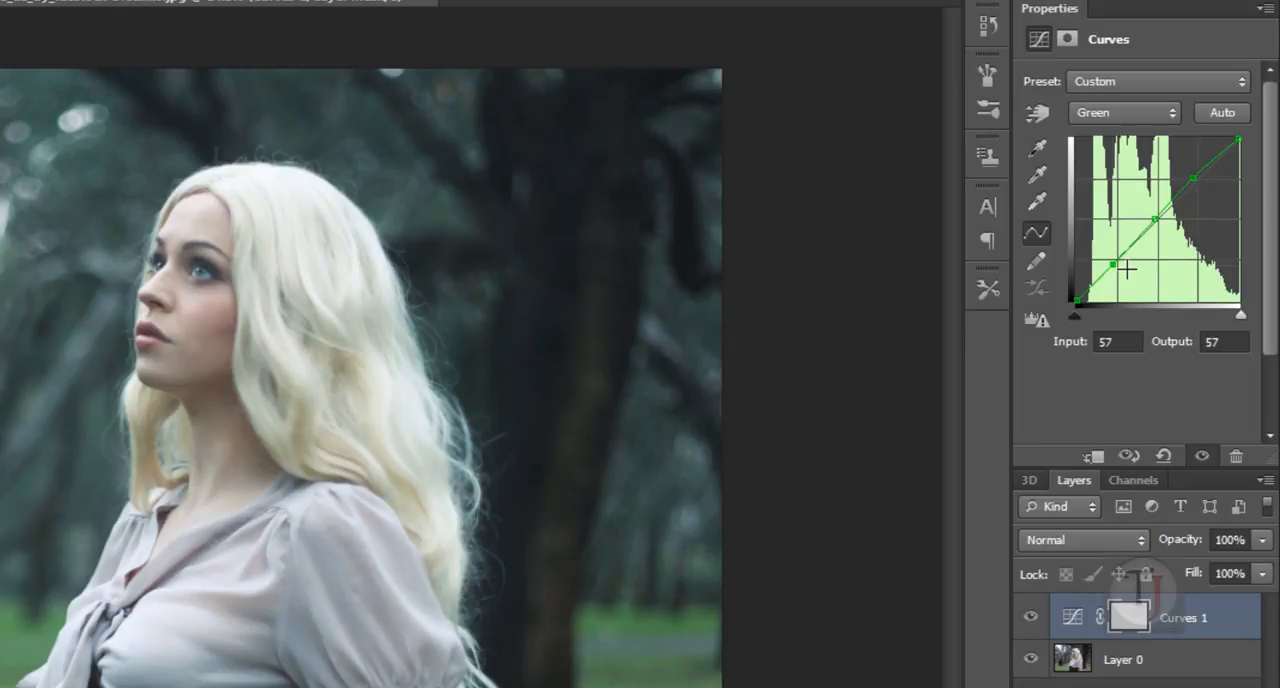
drag(1112, 264, 1112, 274)
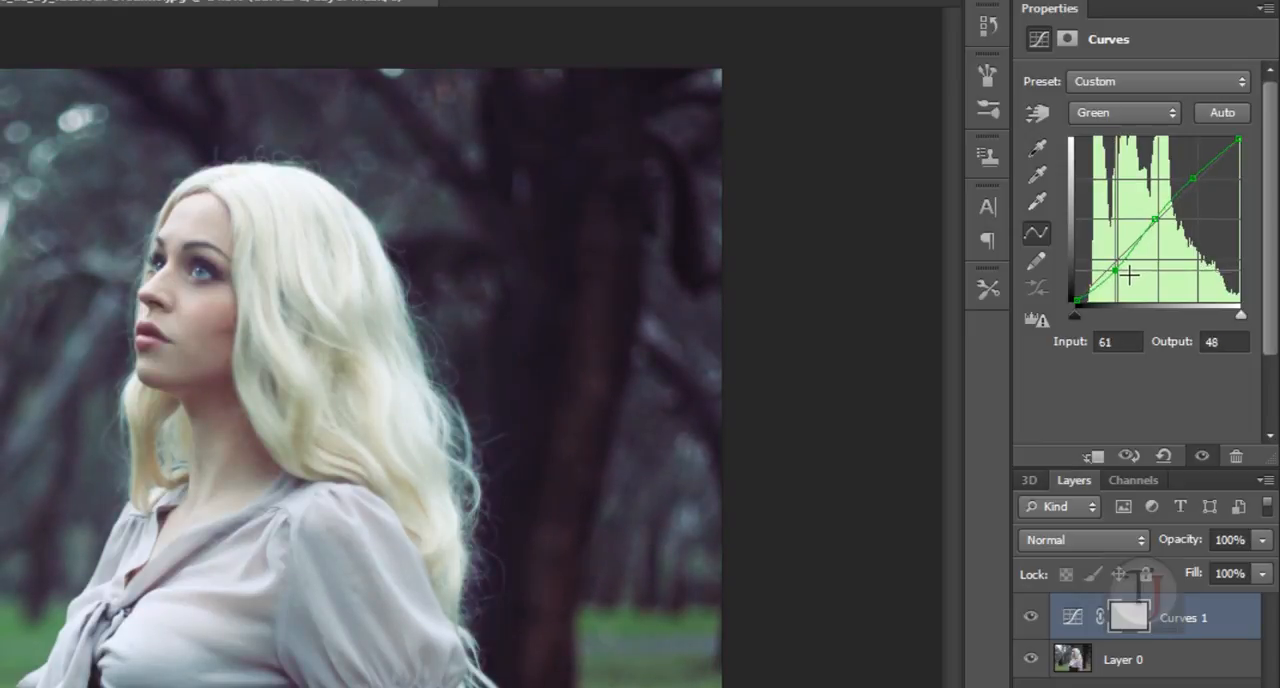
drag(1114, 272, 1104, 268)
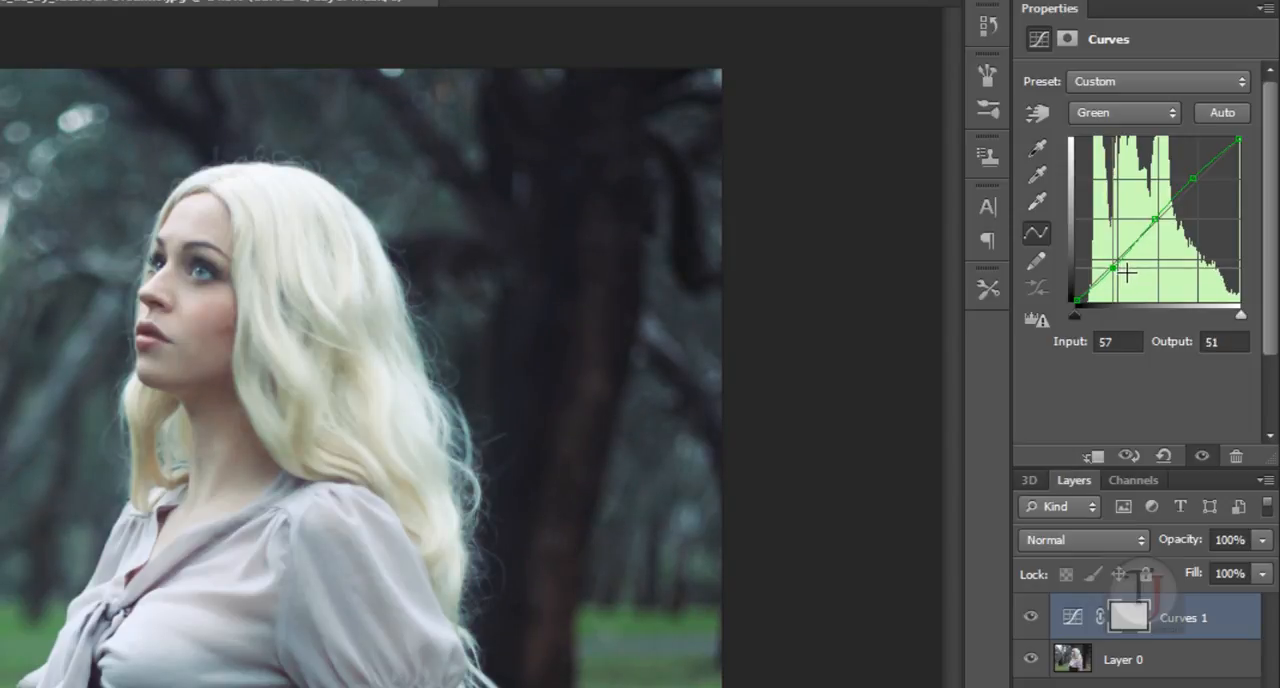
drag(1122, 272, 1124, 268)
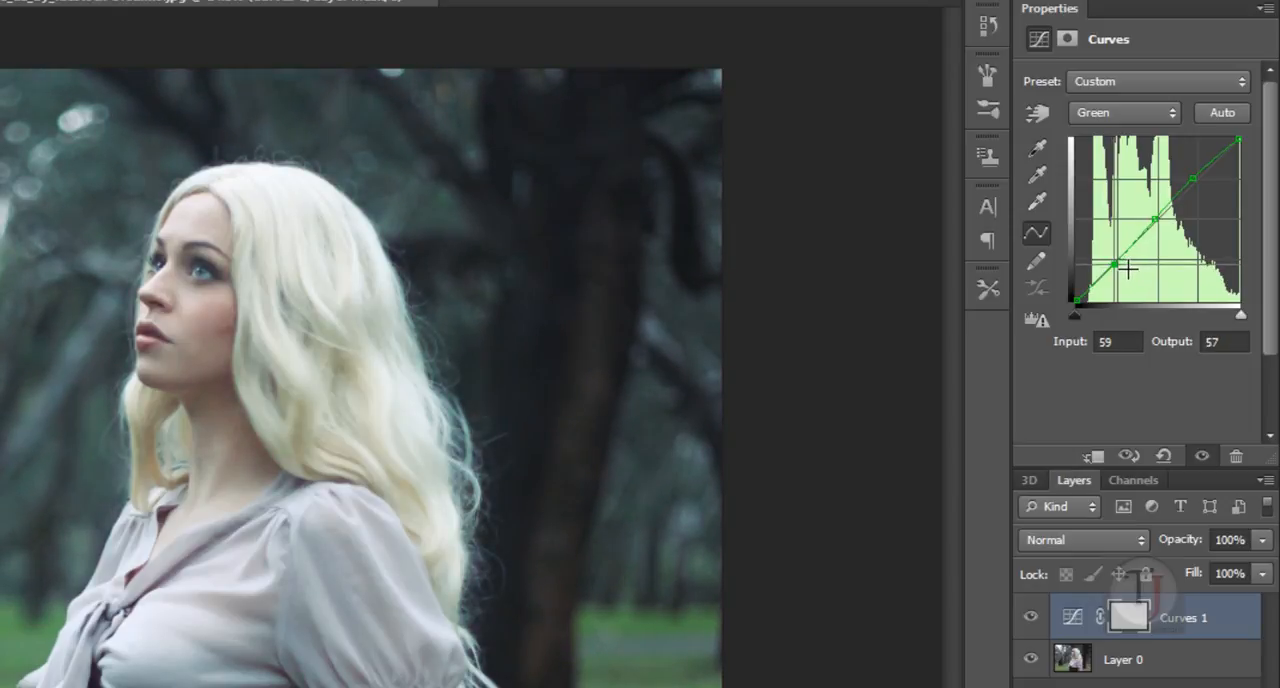
drag(1104, 268, 1124, 268)
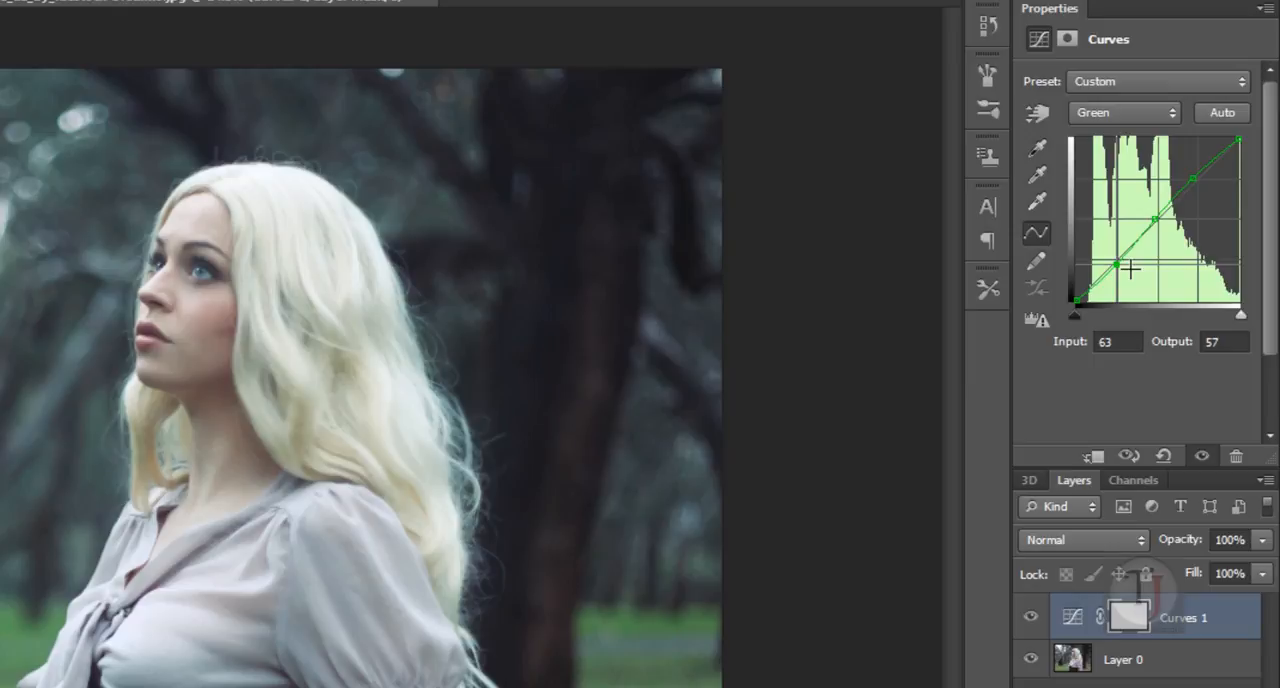
mouse_move(1204, 204)
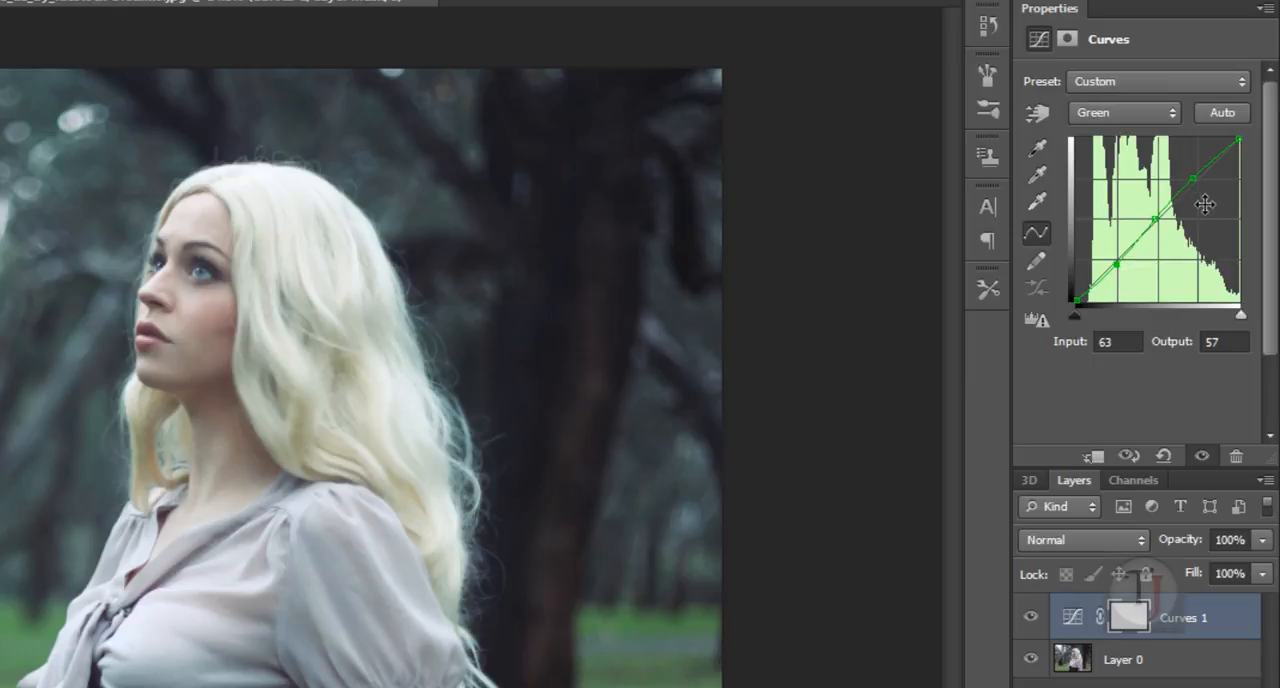
mouse_move(1130, 132)
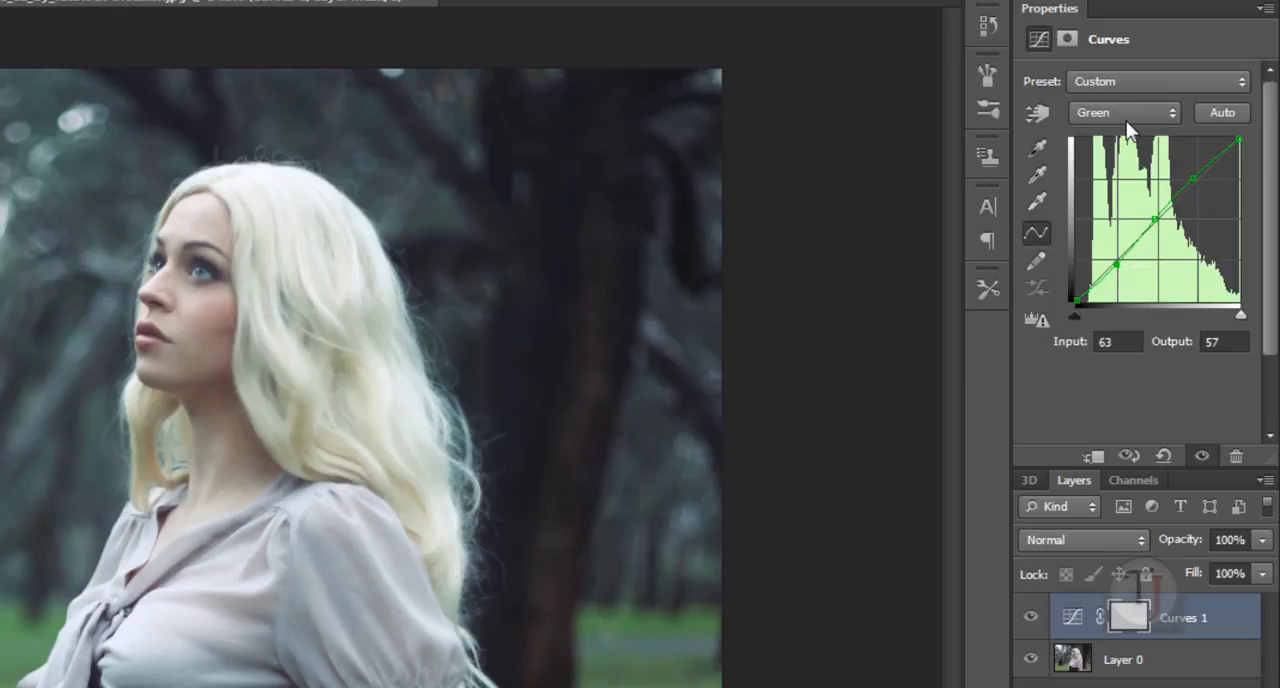
Step: Switch to the Blue channel and lower its highlight point to warm the brights
click(1124, 112)
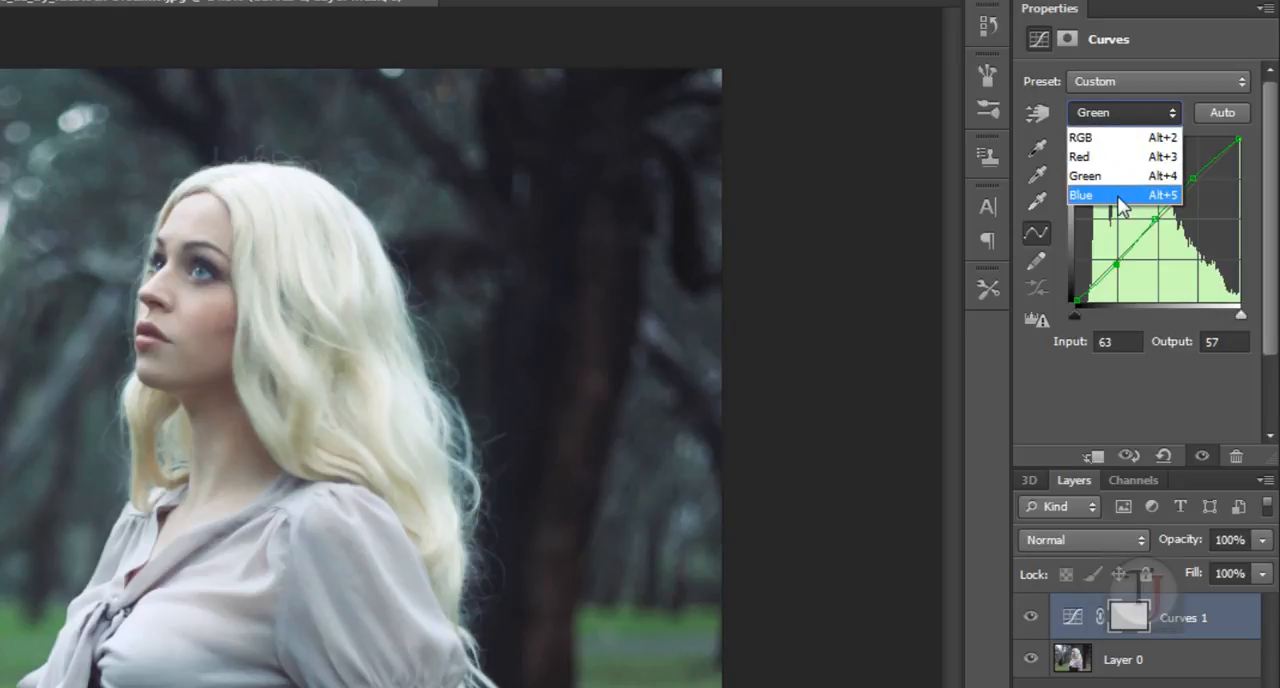
click(1080, 194)
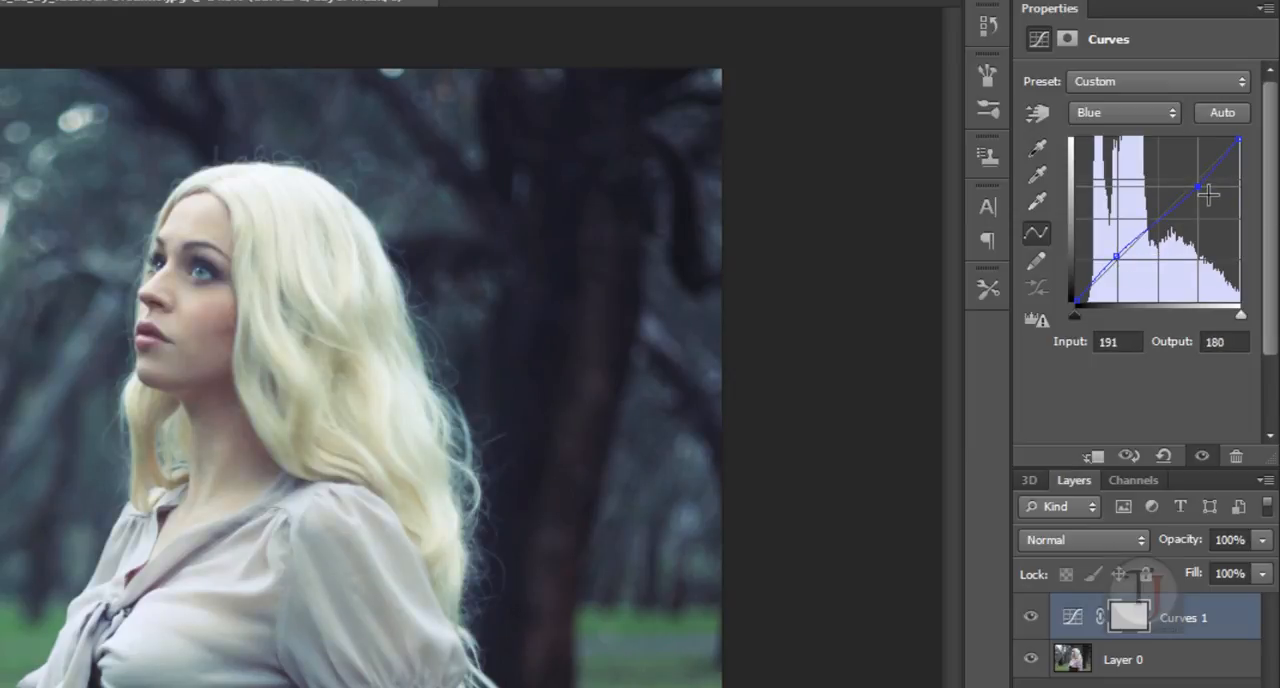
drag(1200, 188, 1208, 196)
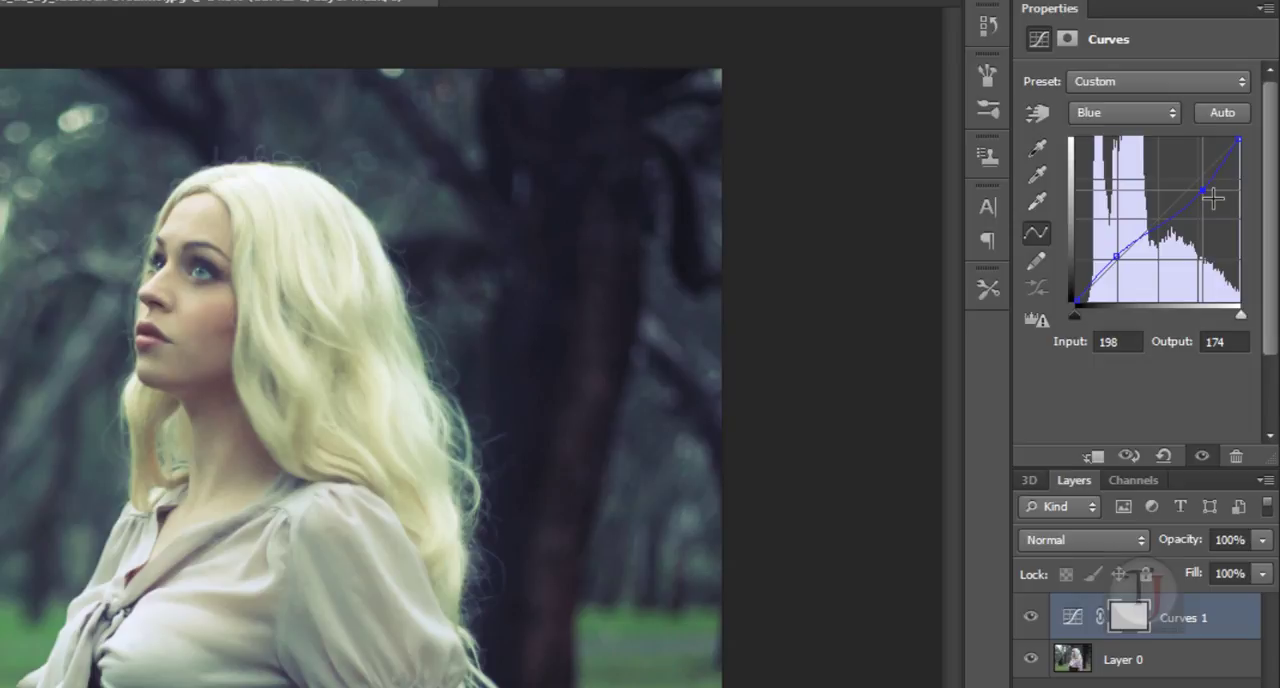
drag(1196, 192, 1210, 180)
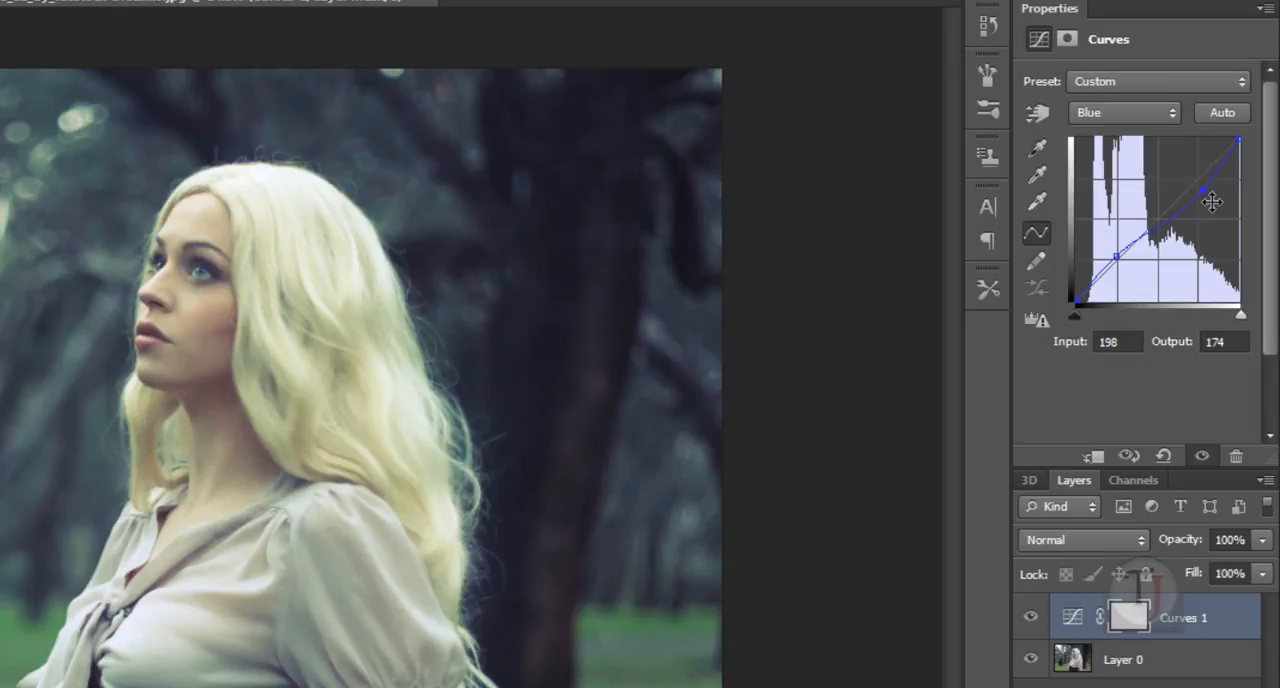
drag(1212, 200, 1200, 196)
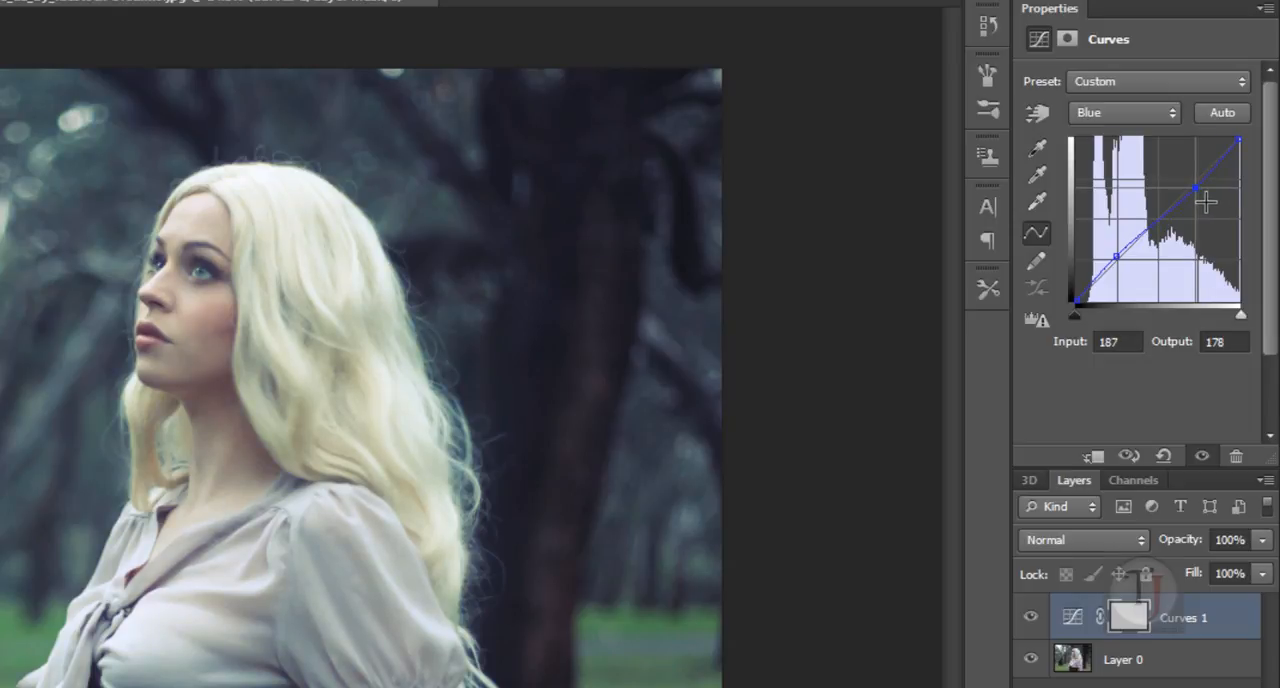
drag(1204, 200, 1216, 204)
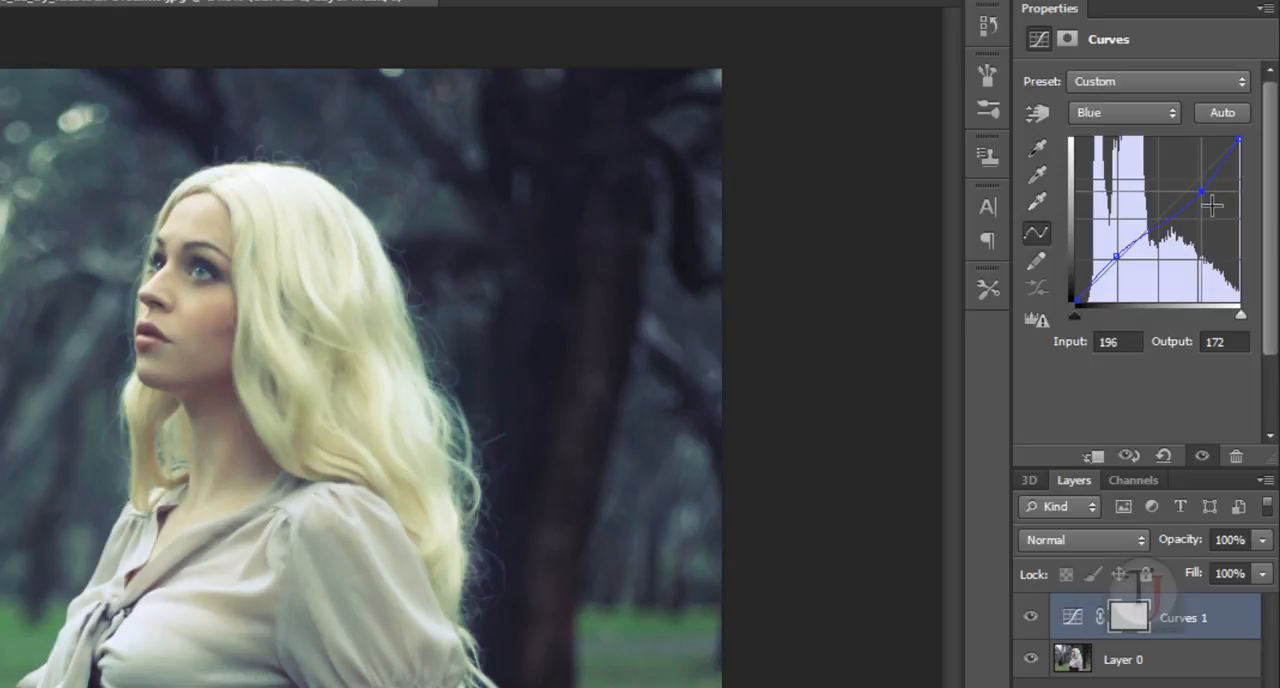
Step: Lift a blue shadow point so the darks turn bluer, then rebalance the highlight point
drag(1212, 204, 1112, 268)
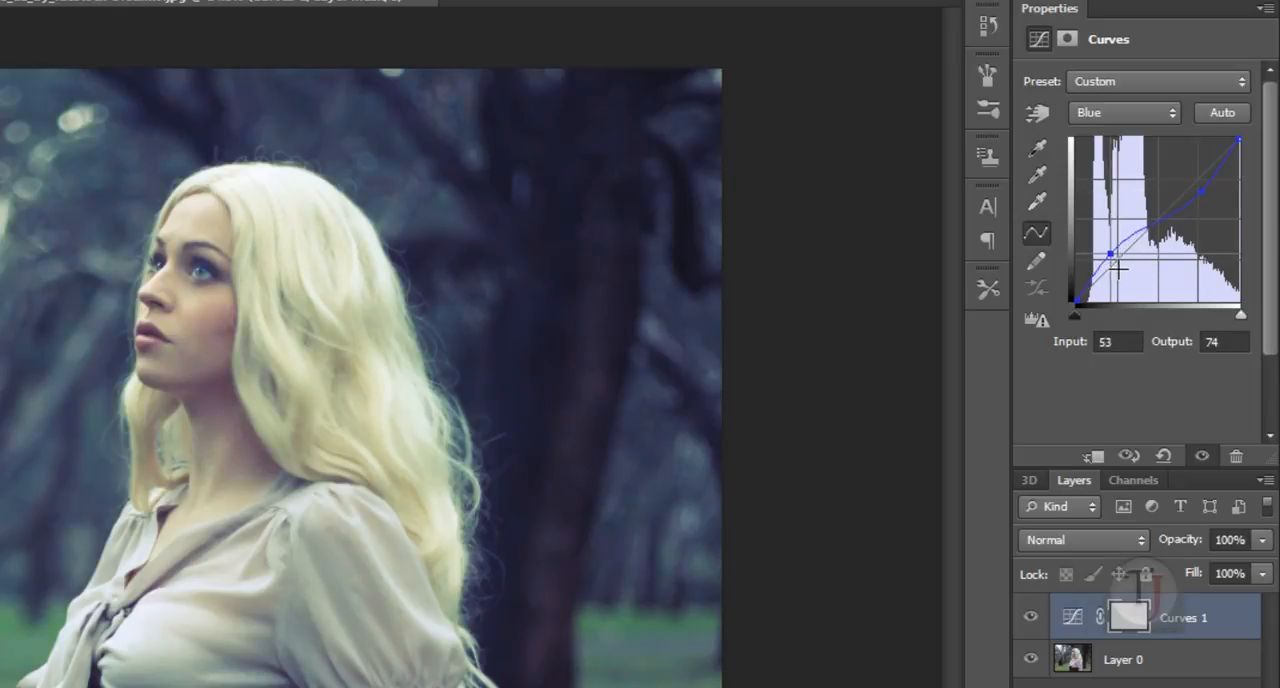
drag(1114, 264, 1108, 258)
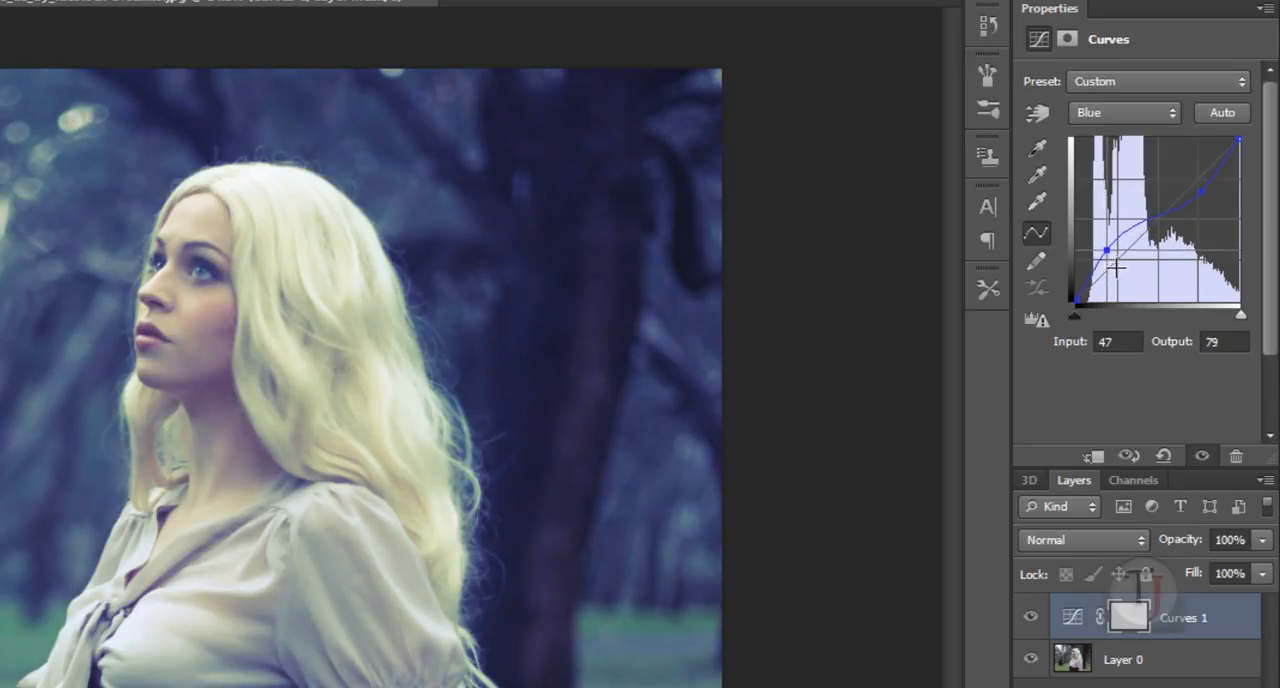
drag(1108, 248, 1112, 262)
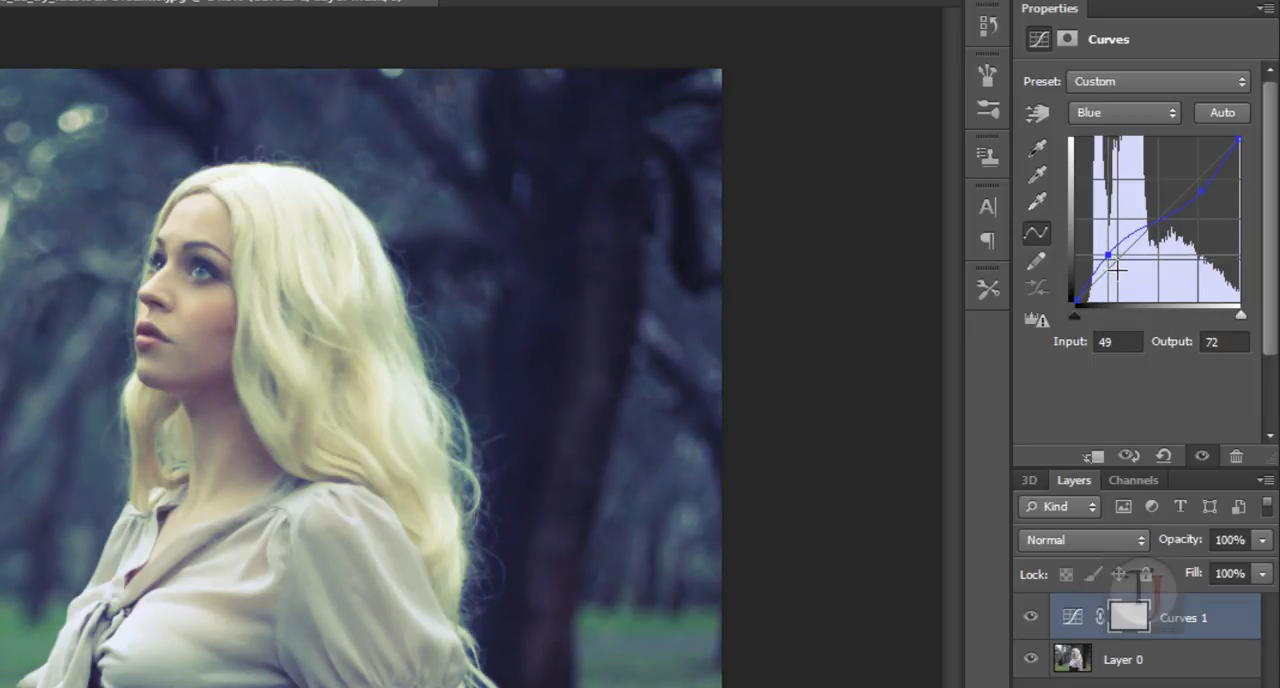
drag(1108, 258, 1110, 260)
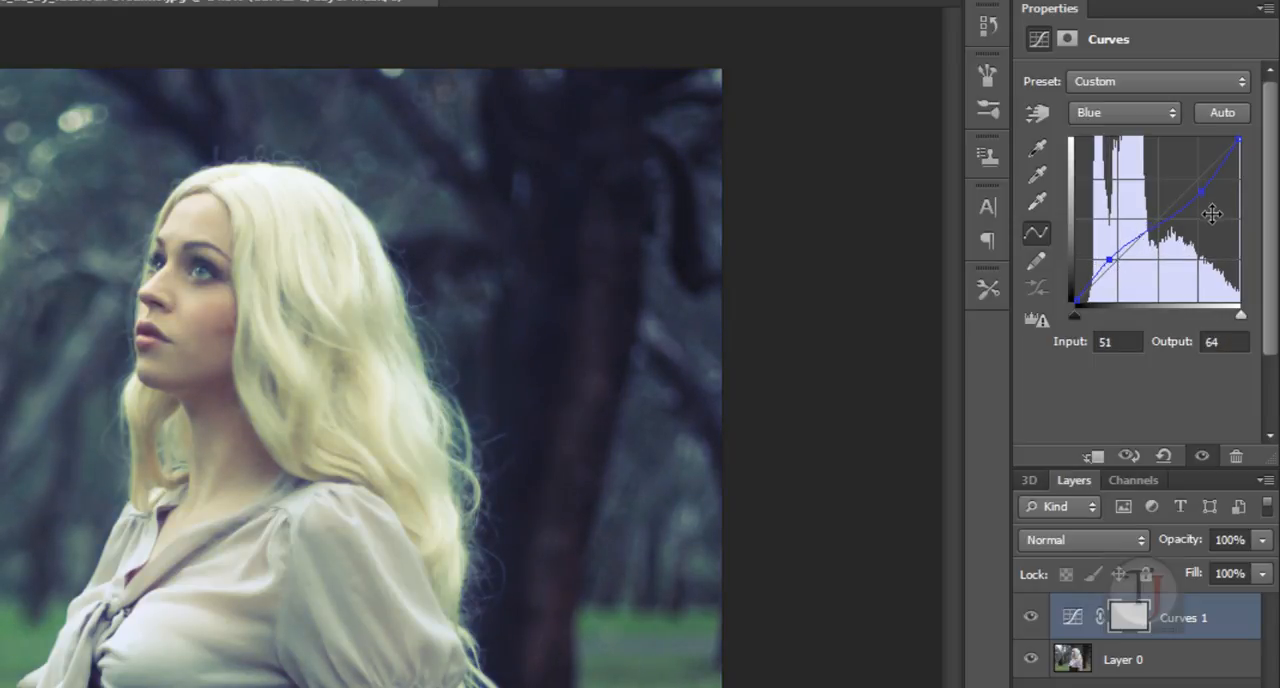
drag(1108, 258, 1214, 186)
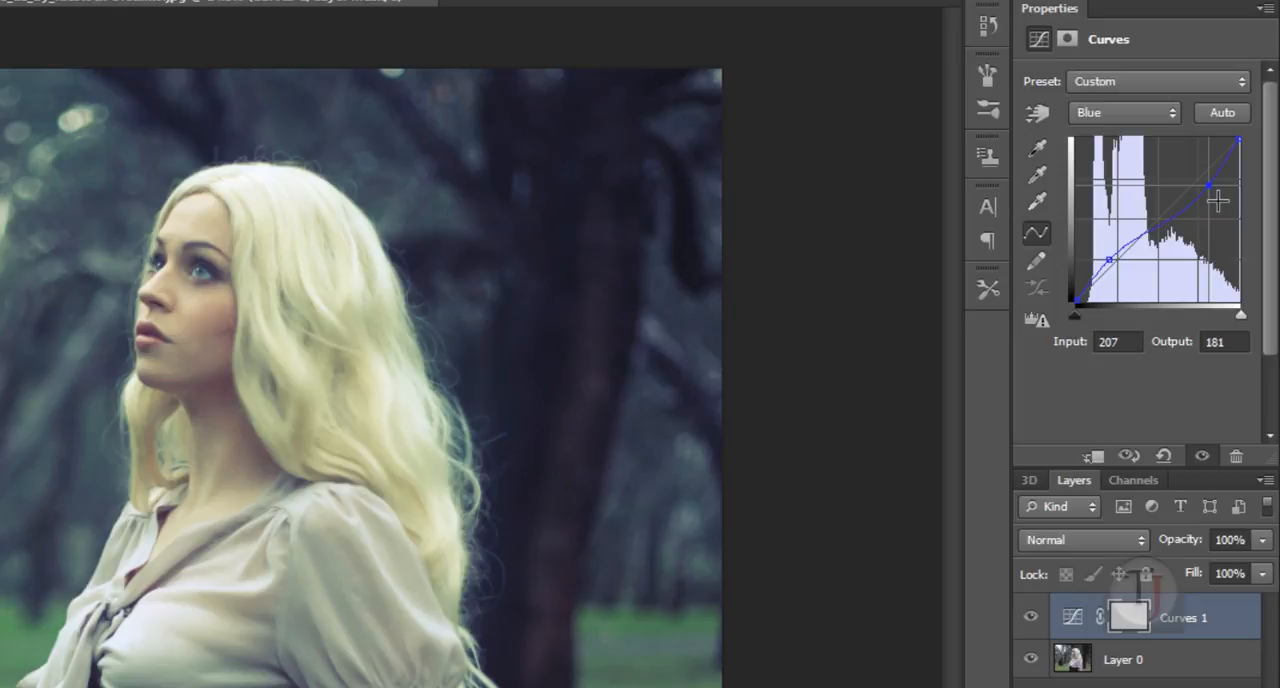
mouse_move(1090, 312)
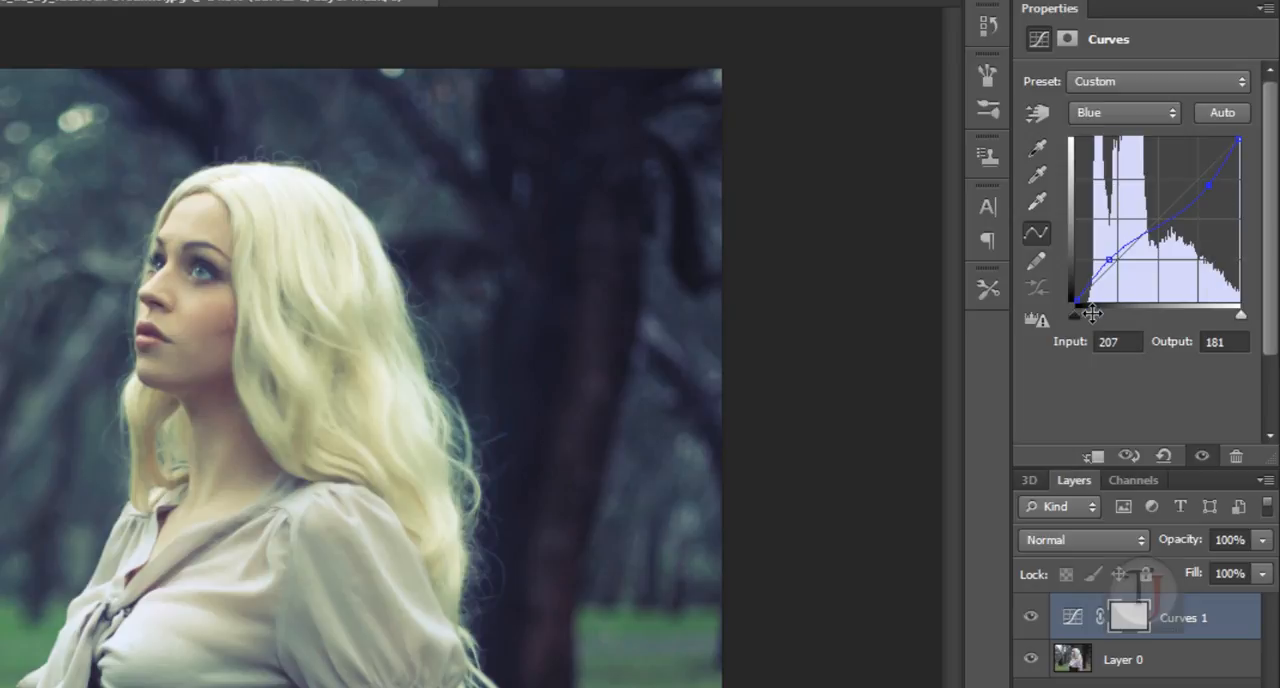
Step: Experiment with the blue black point, return it to zero and reposition the shadow point
drag(1096, 312, 1078, 300)
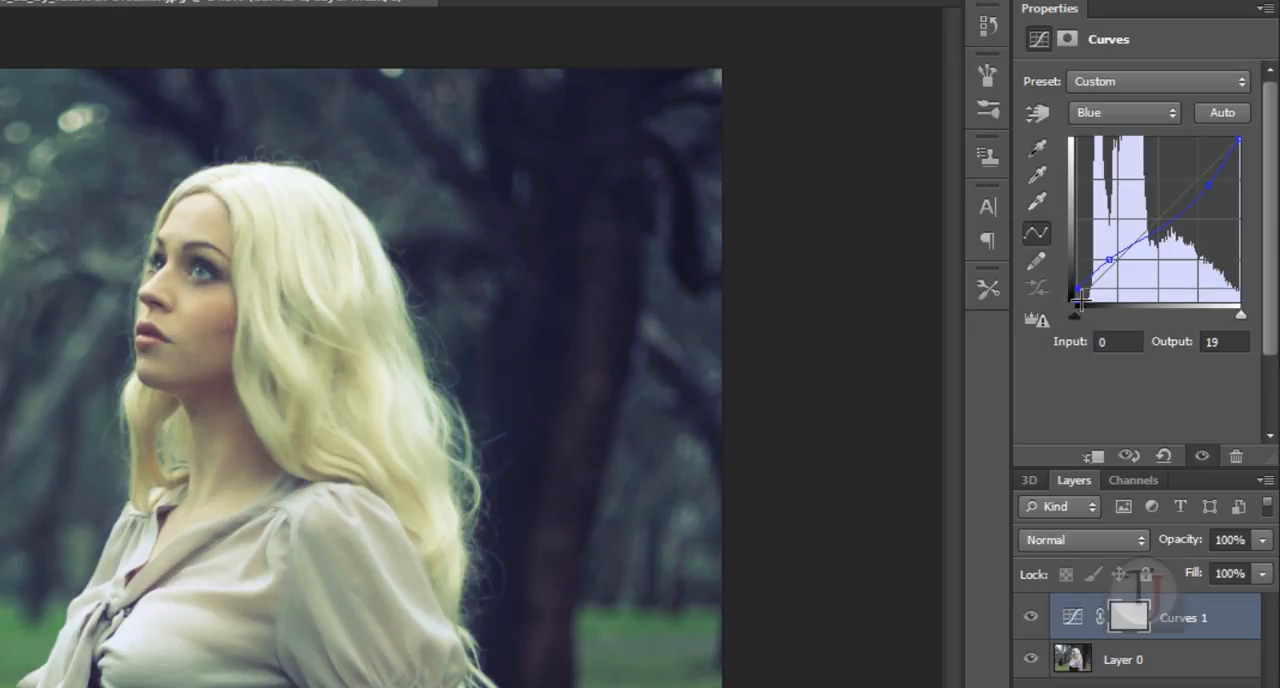
drag(1076, 304, 1076, 290)
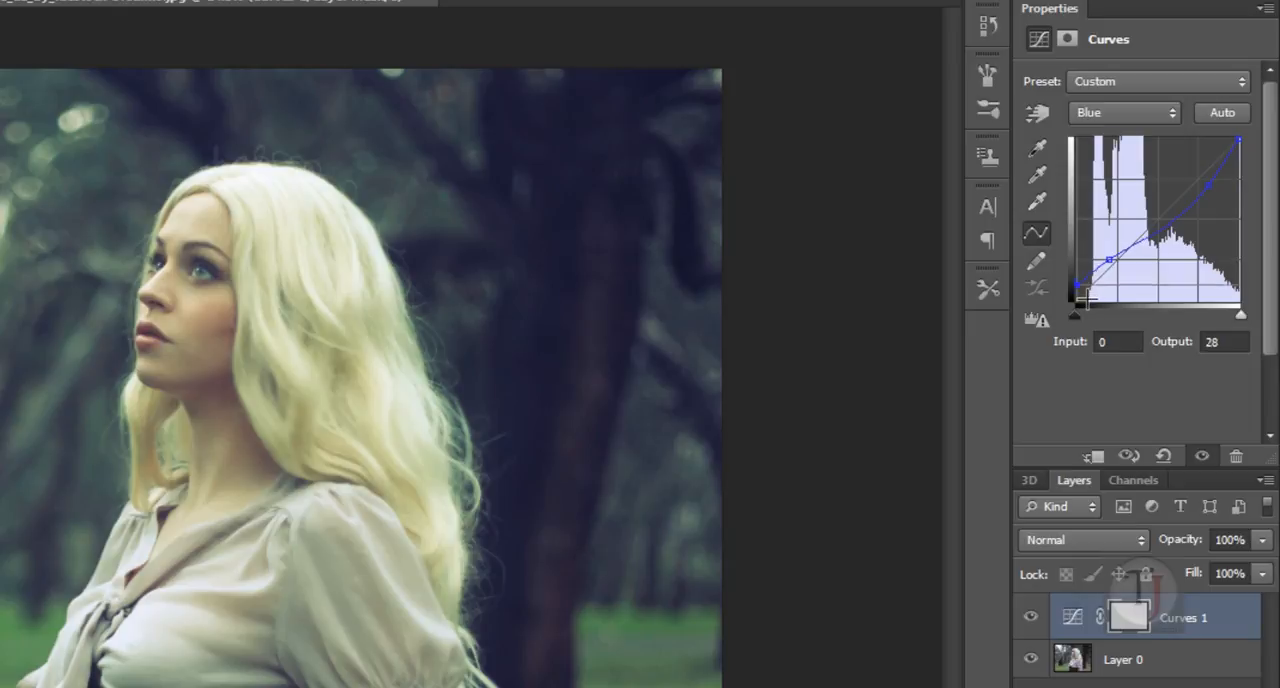
drag(1076, 288, 1076, 304)
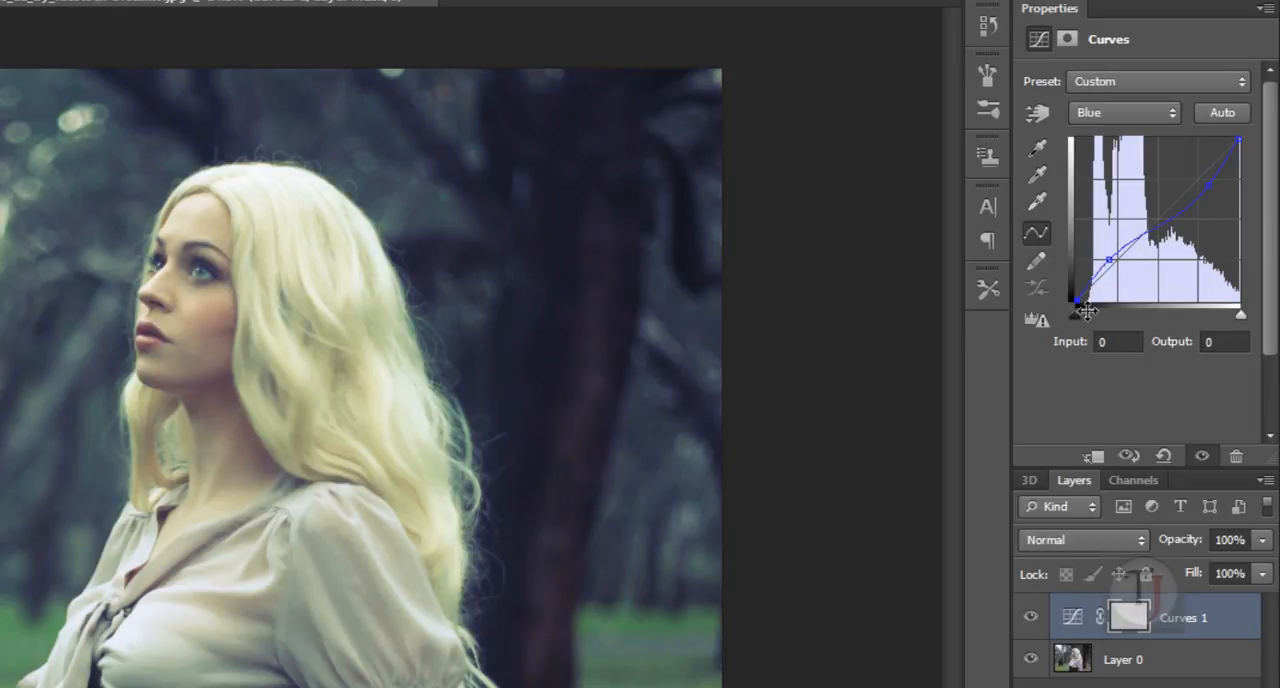
drag(1108, 258, 1108, 246)
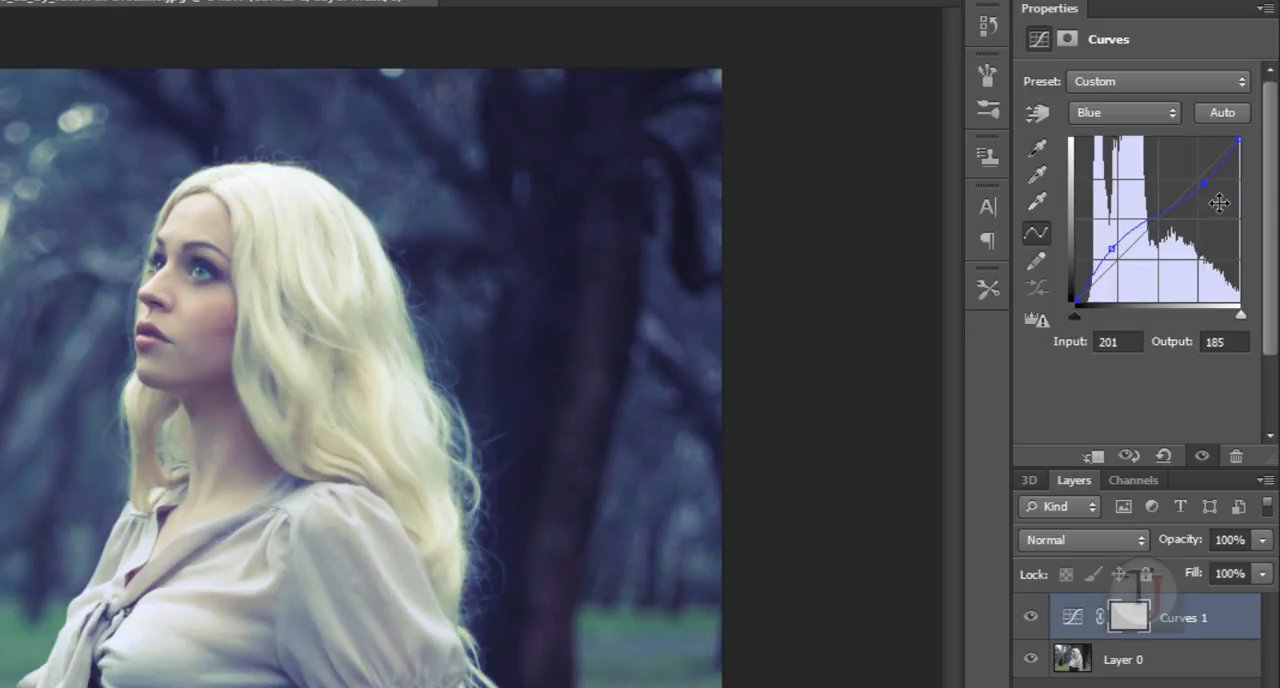
mouse_move(1130, 260)
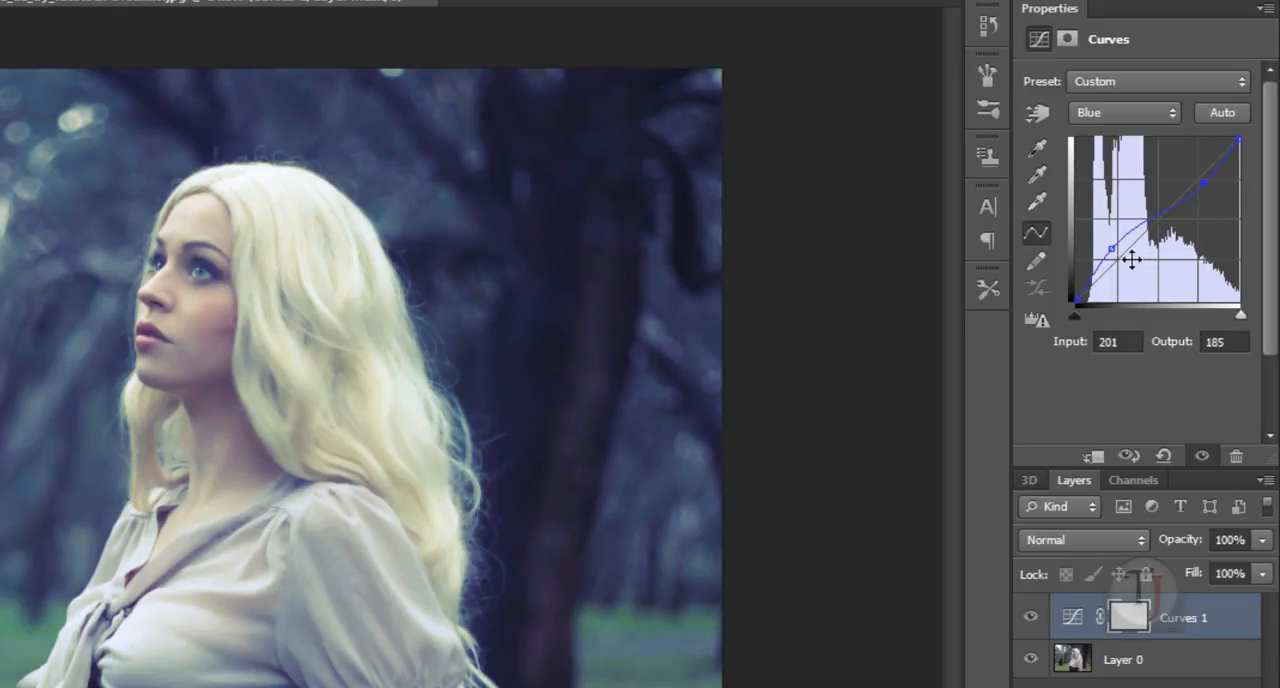
drag(1112, 248, 1112, 248)
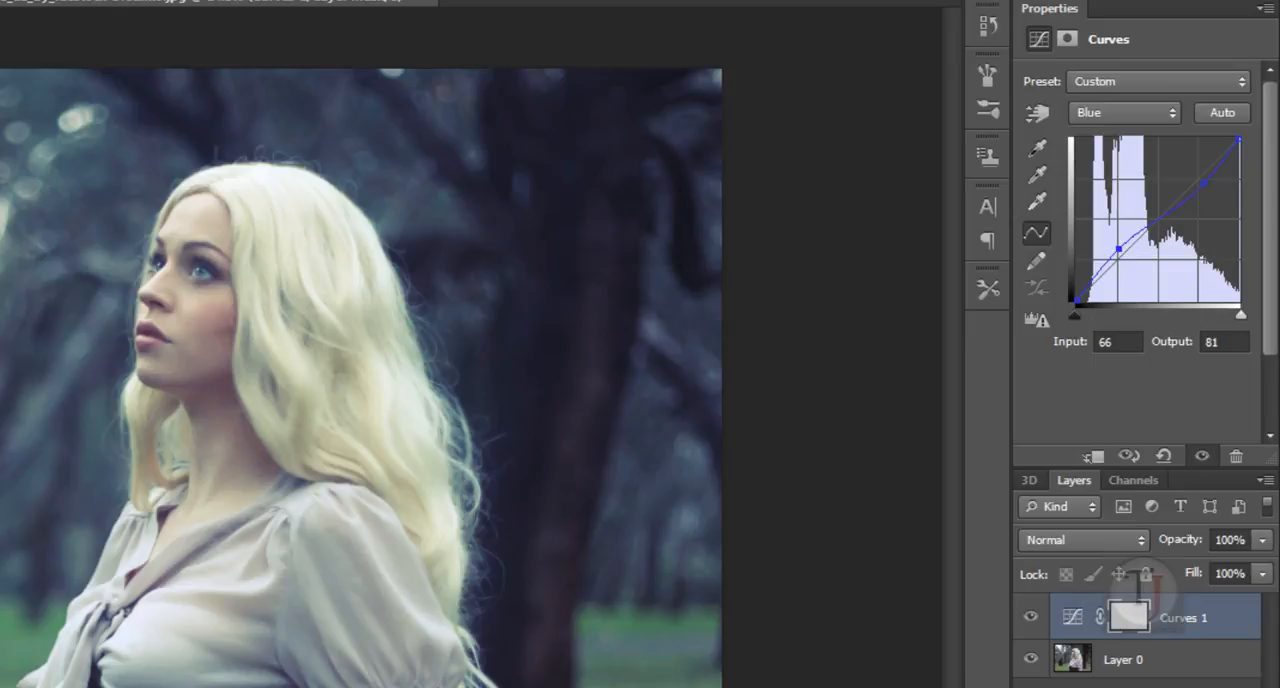
mouse_move(1058, 630)
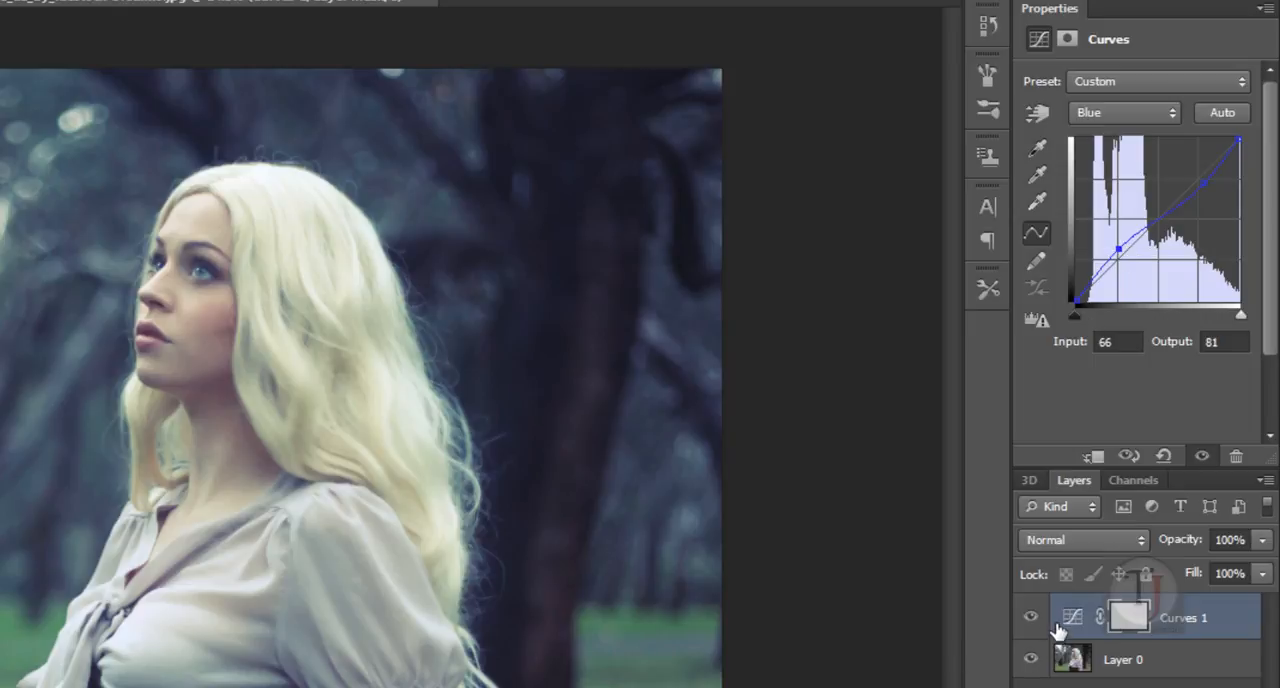
mouse_move(1032, 616)
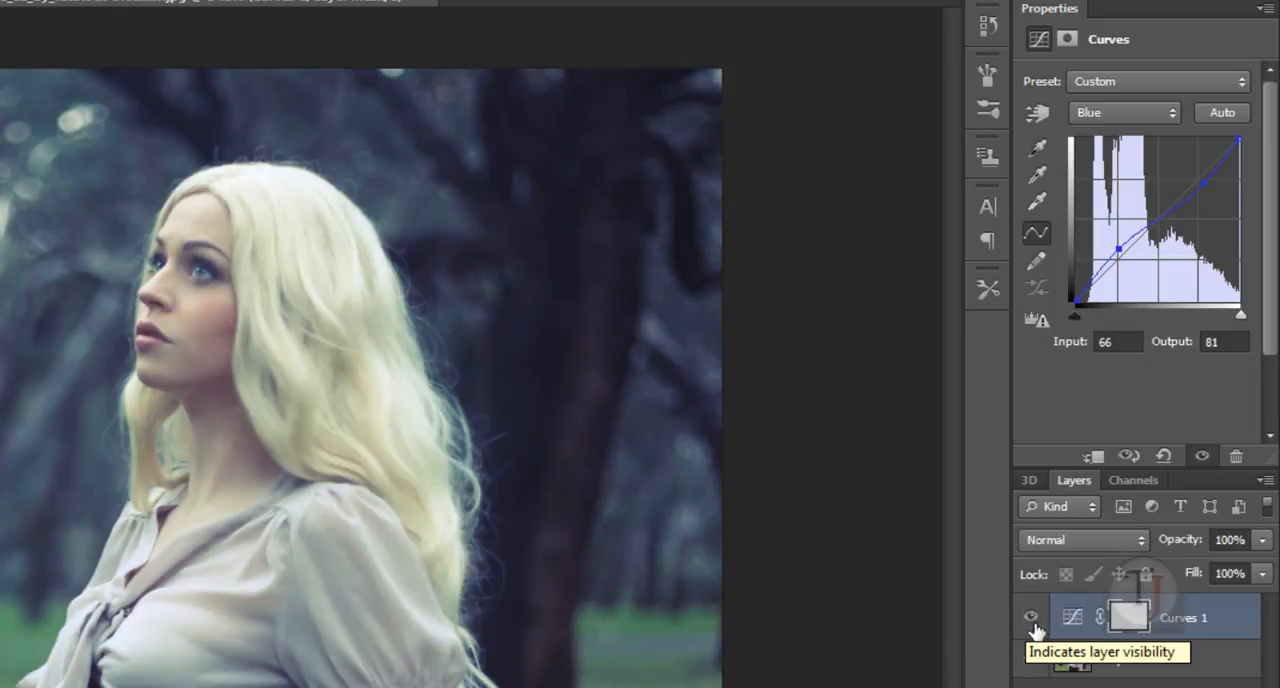
Step: Back on the RGB curve, lift the shadow point to about input 39, output 64
click(1120, 112)
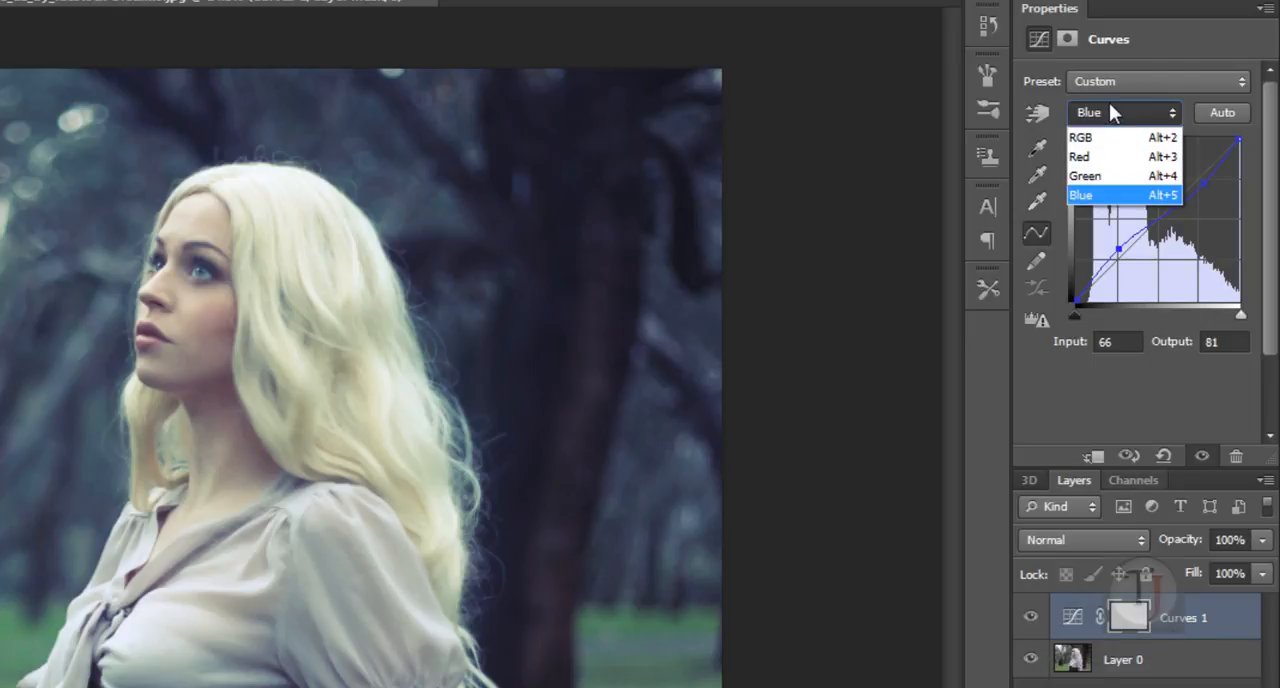
click(1080, 136)
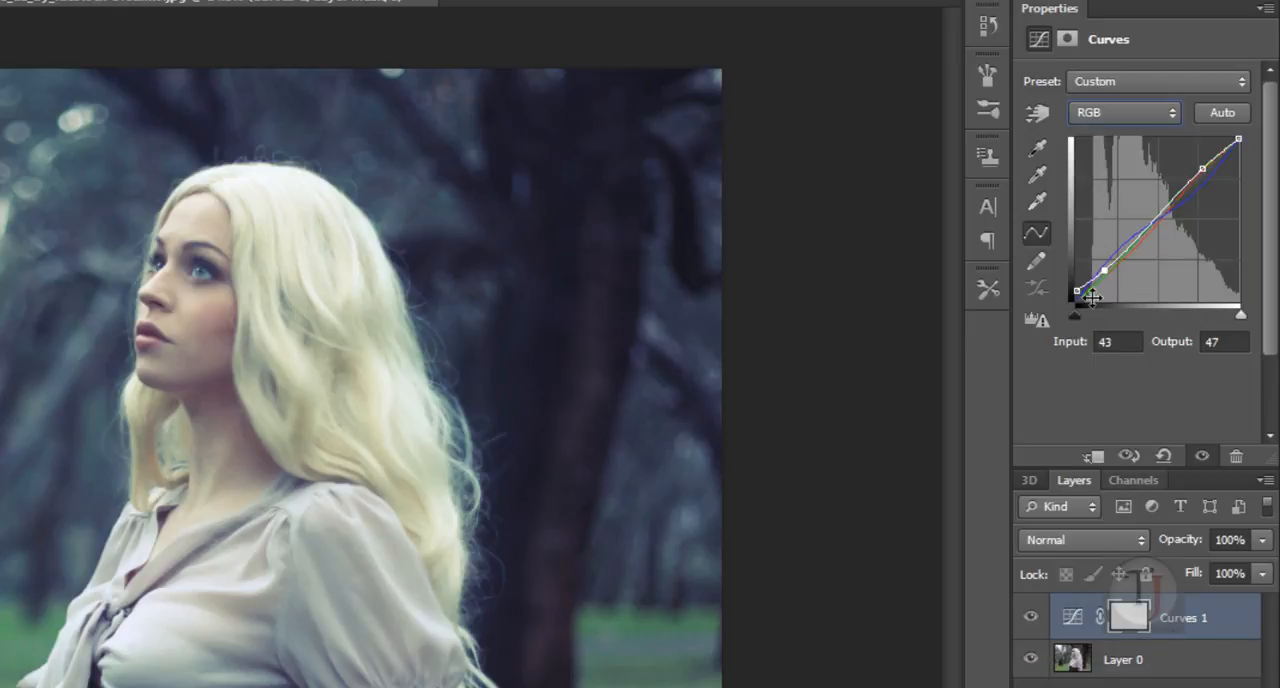
drag(1104, 272, 1076, 292)
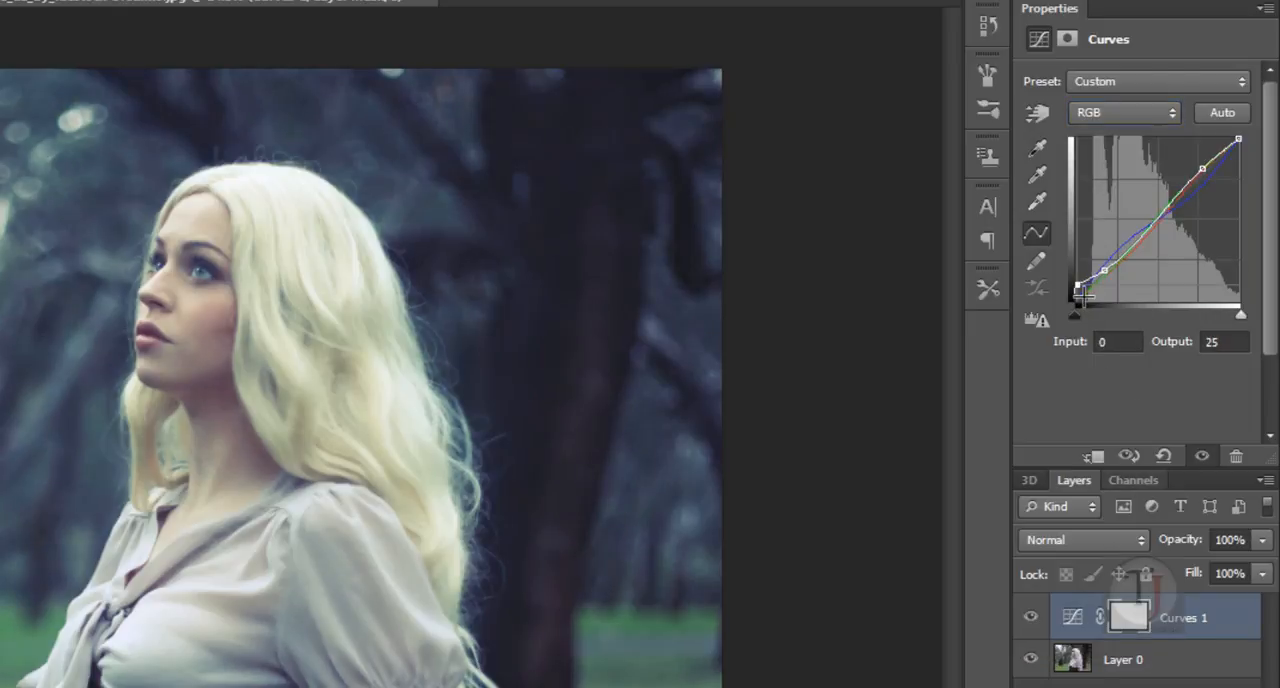
drag(1078, 296, 1078, 288)
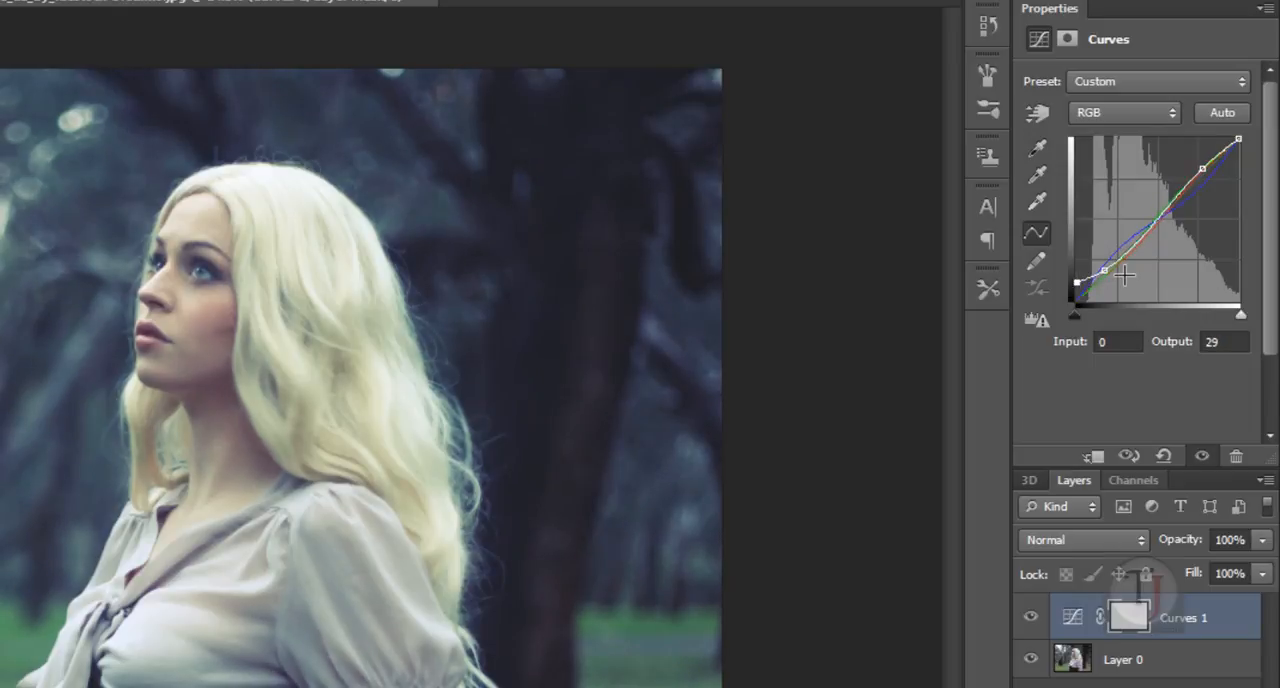
drag(1104, 272, 1130, 262)
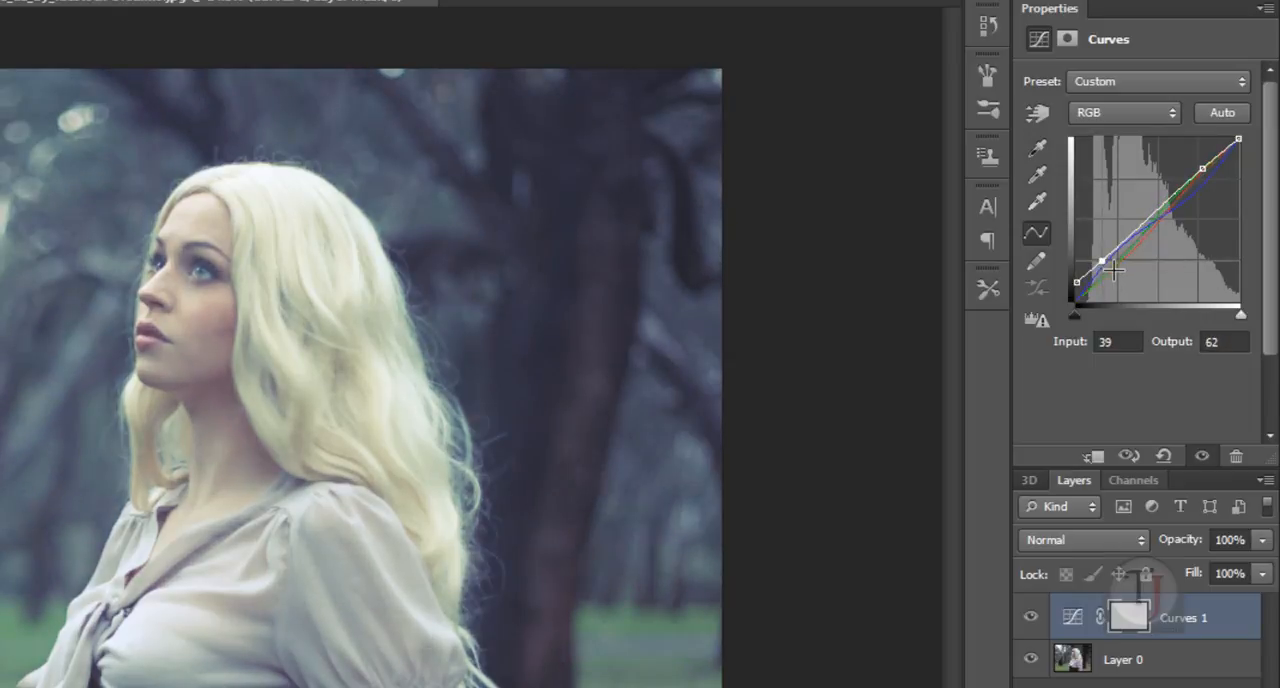
drag(1100, 262, 1076, 284)
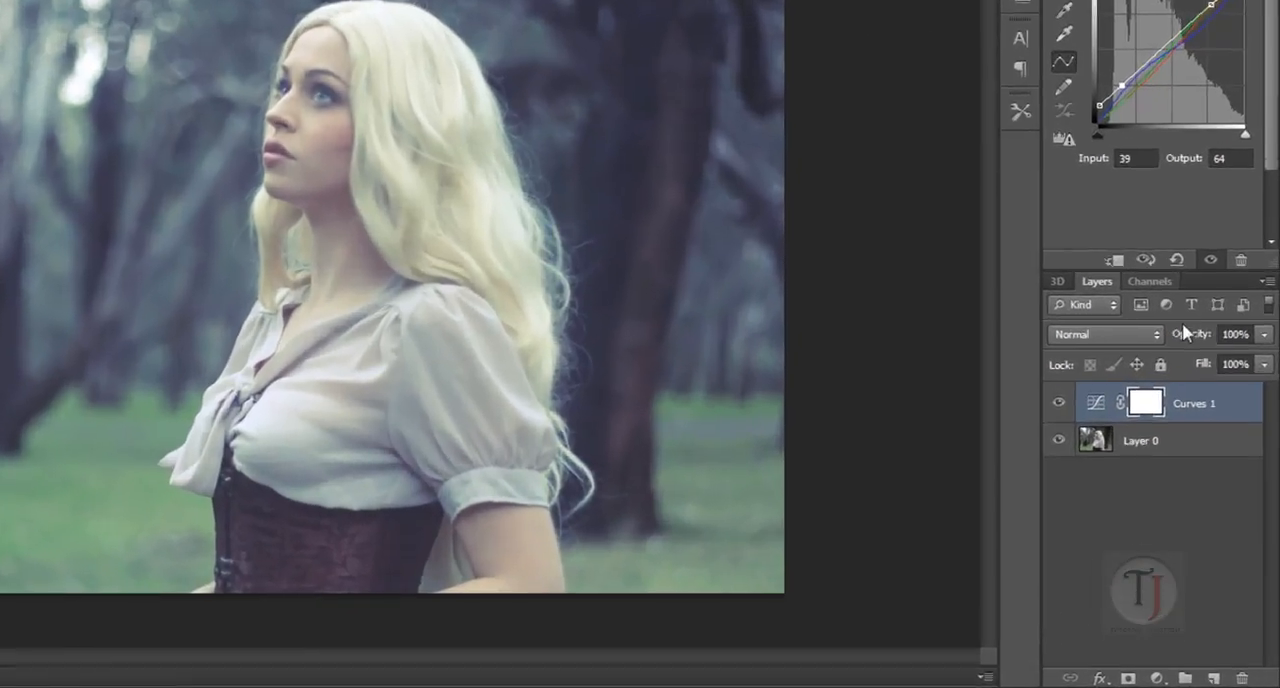
Step: Add a Solid Color fill layer in dark navy #18182d above the Curves layer
click(1124, 676)
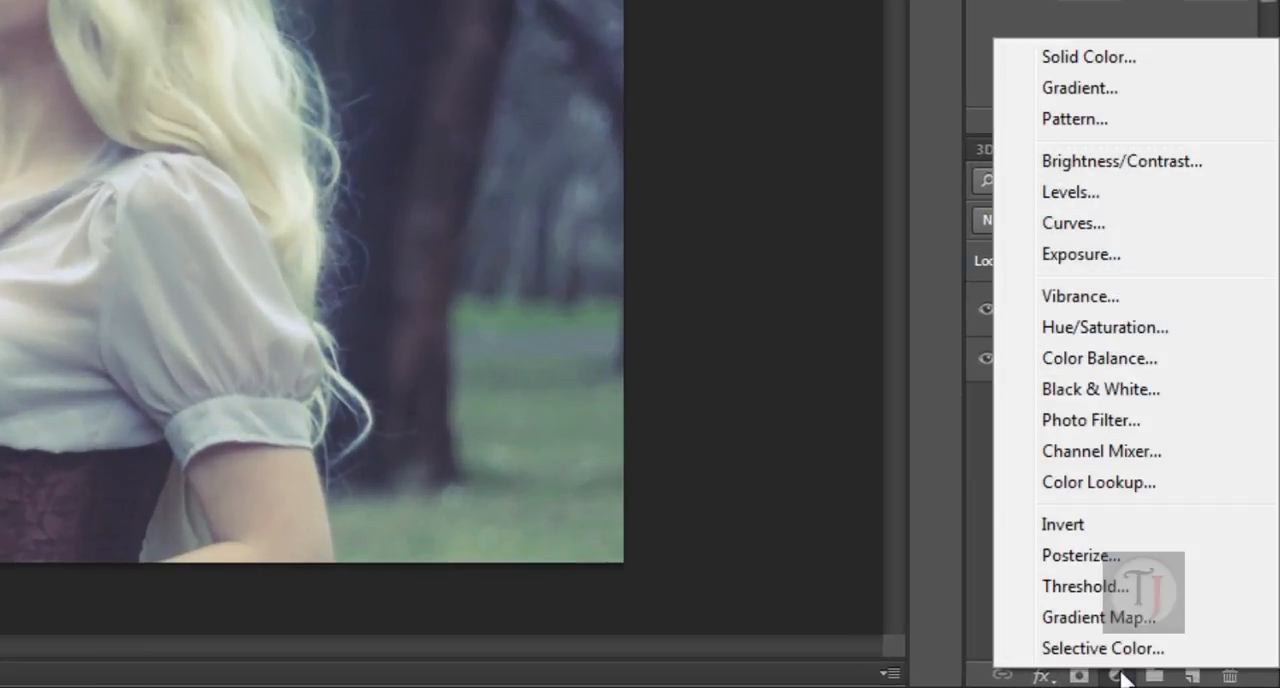
click(1088, 56)
text(18182d)
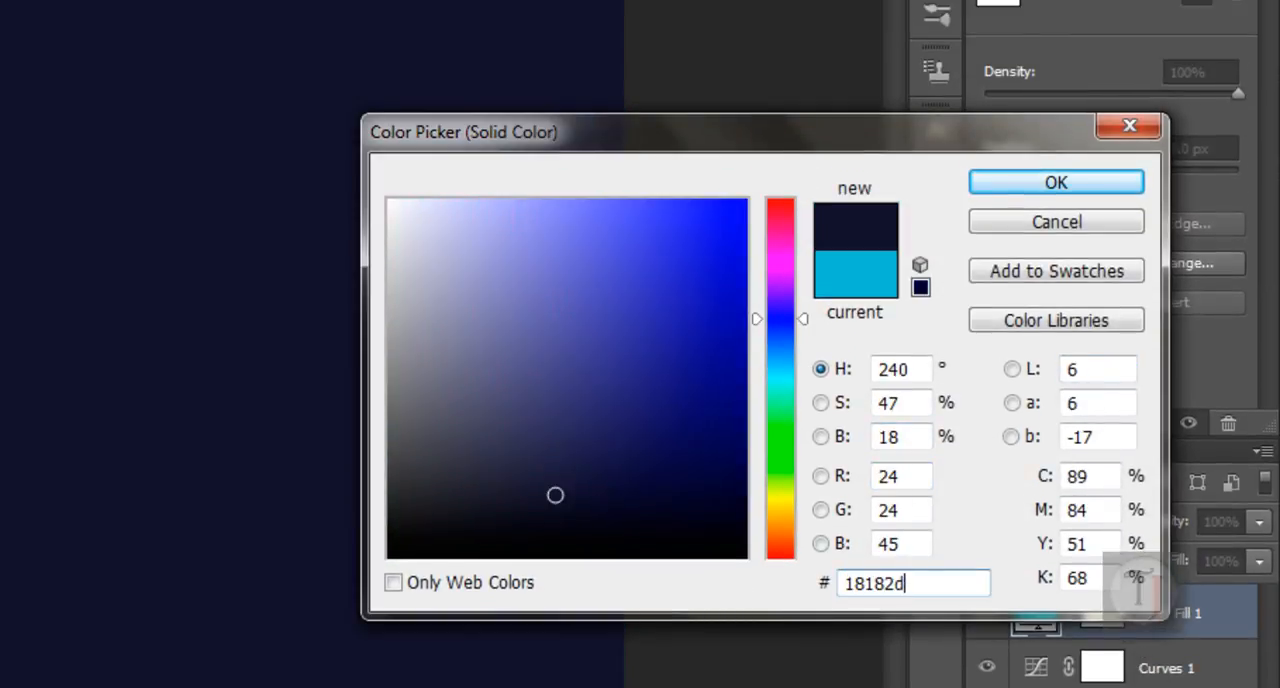
mouse_move(884, 568)
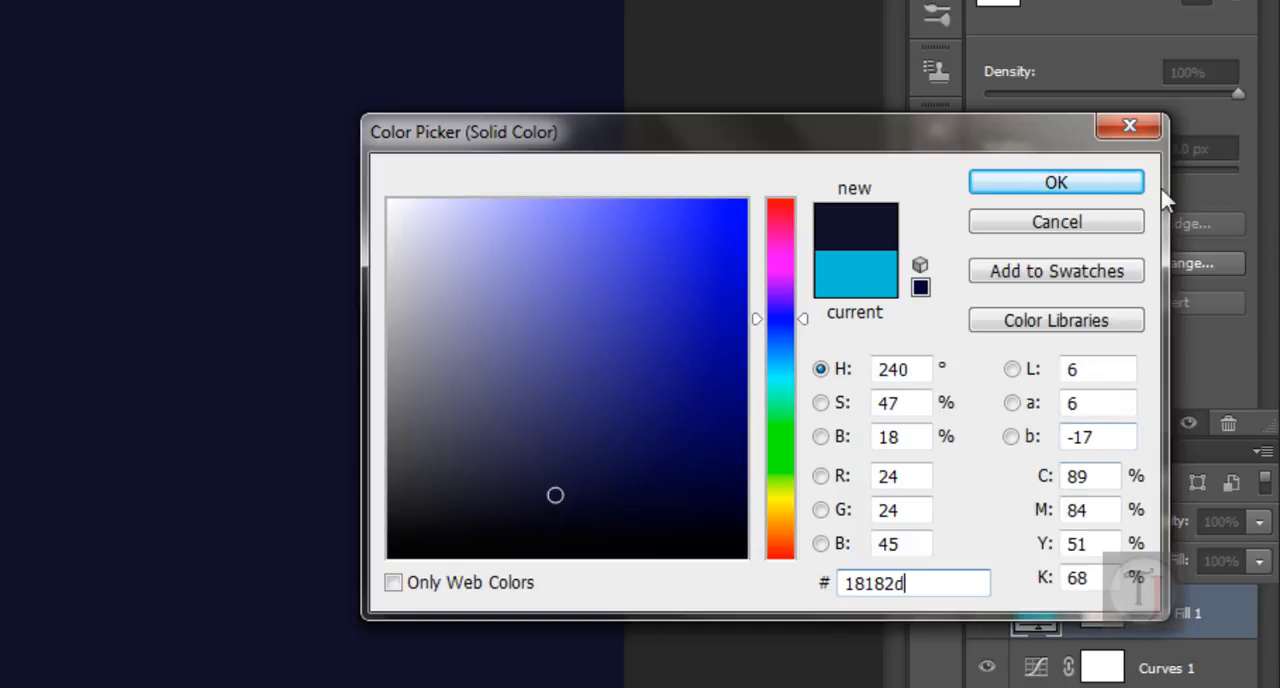
click(1056, 182)
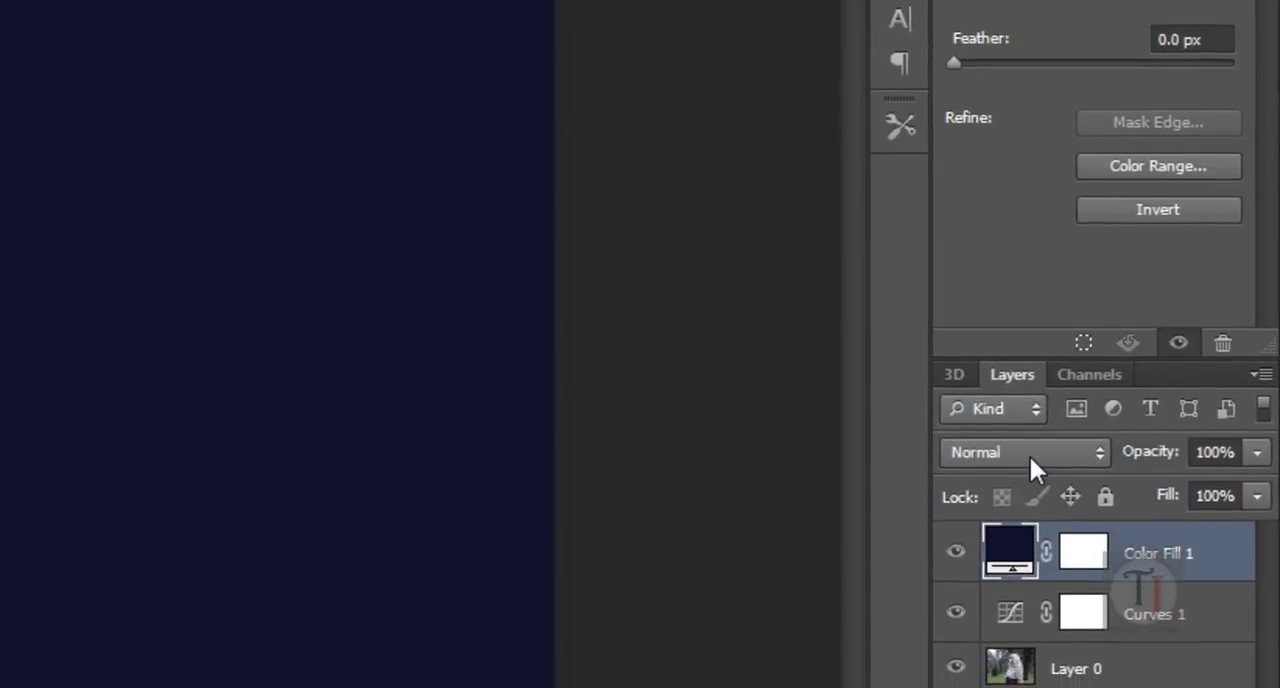
Step: Set the navy Color Fill layer's blend mode to Exclusion
click(1024, 452)
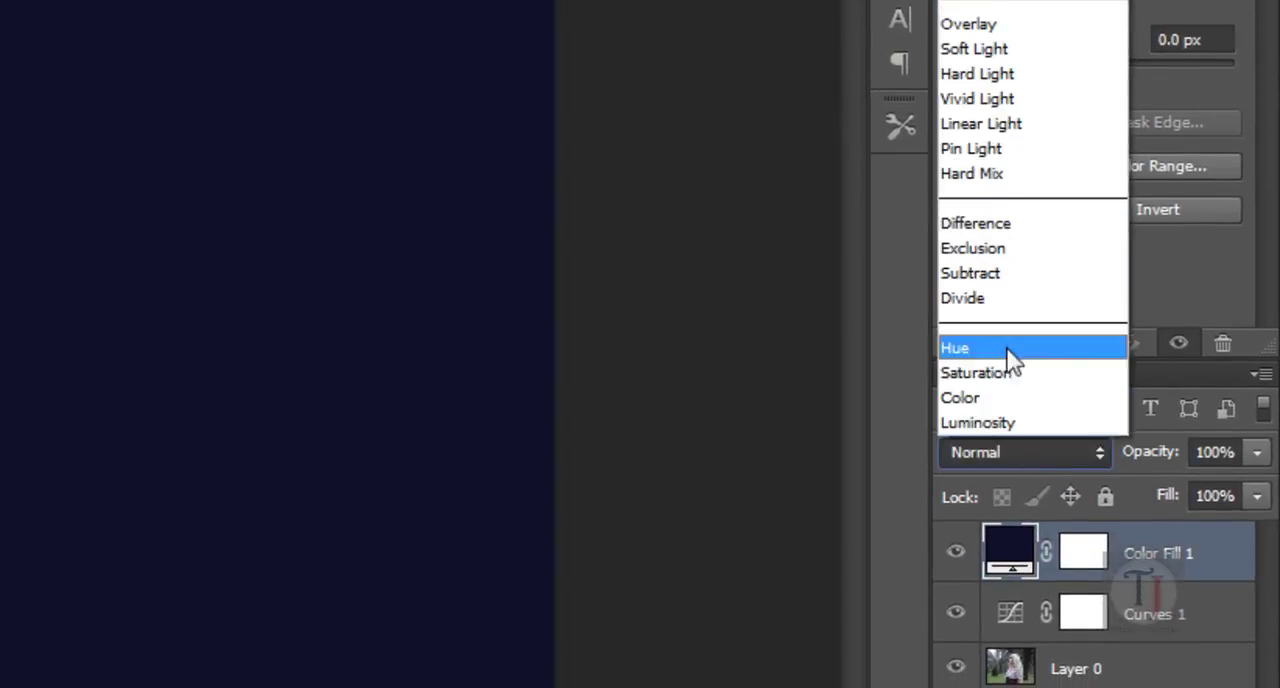
click(972, 248)
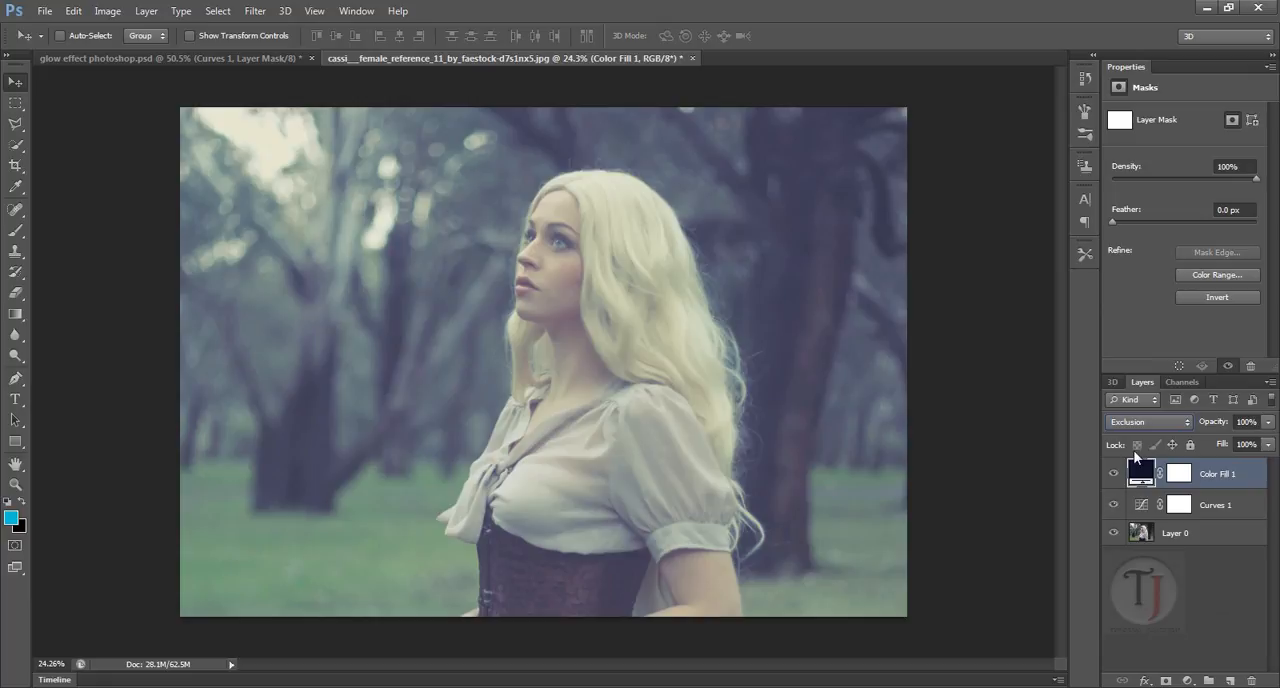
mouse_move(1136, 444)
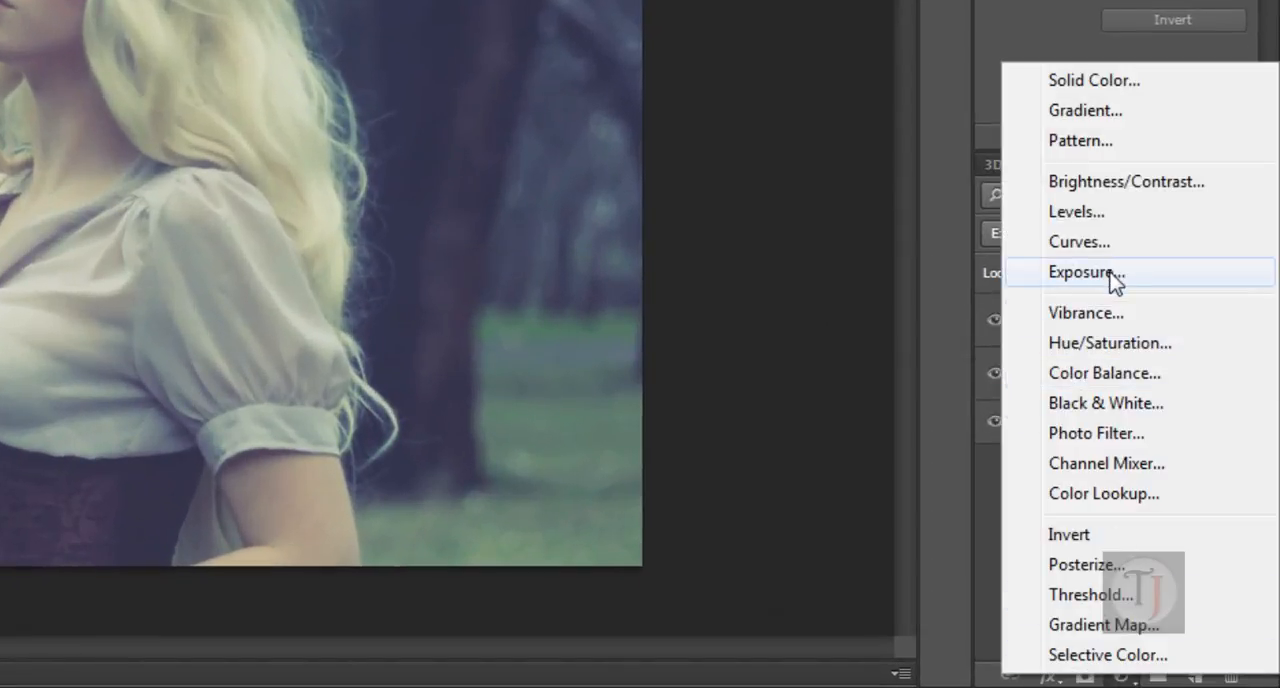
mouse_move(1108, 444)
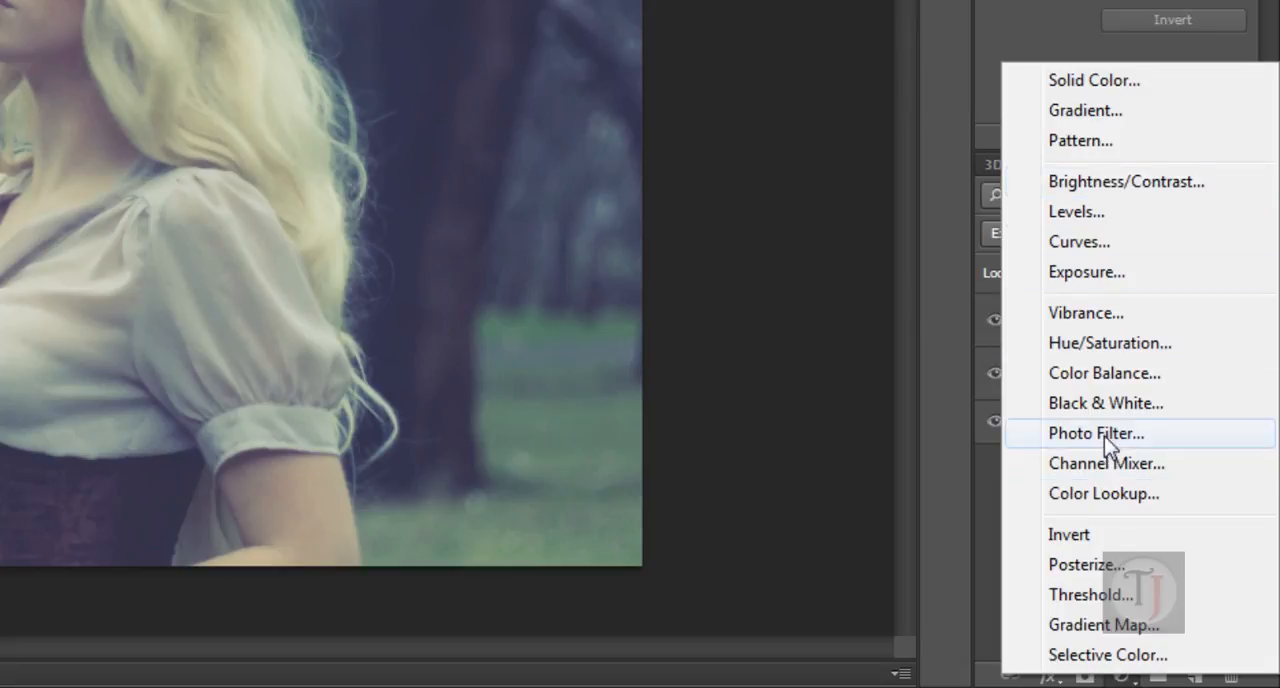
Step: Add a Photo Filter layer with Warming Filter (85) at 25% density, leaving its colour unchanged
click(1096, 432)
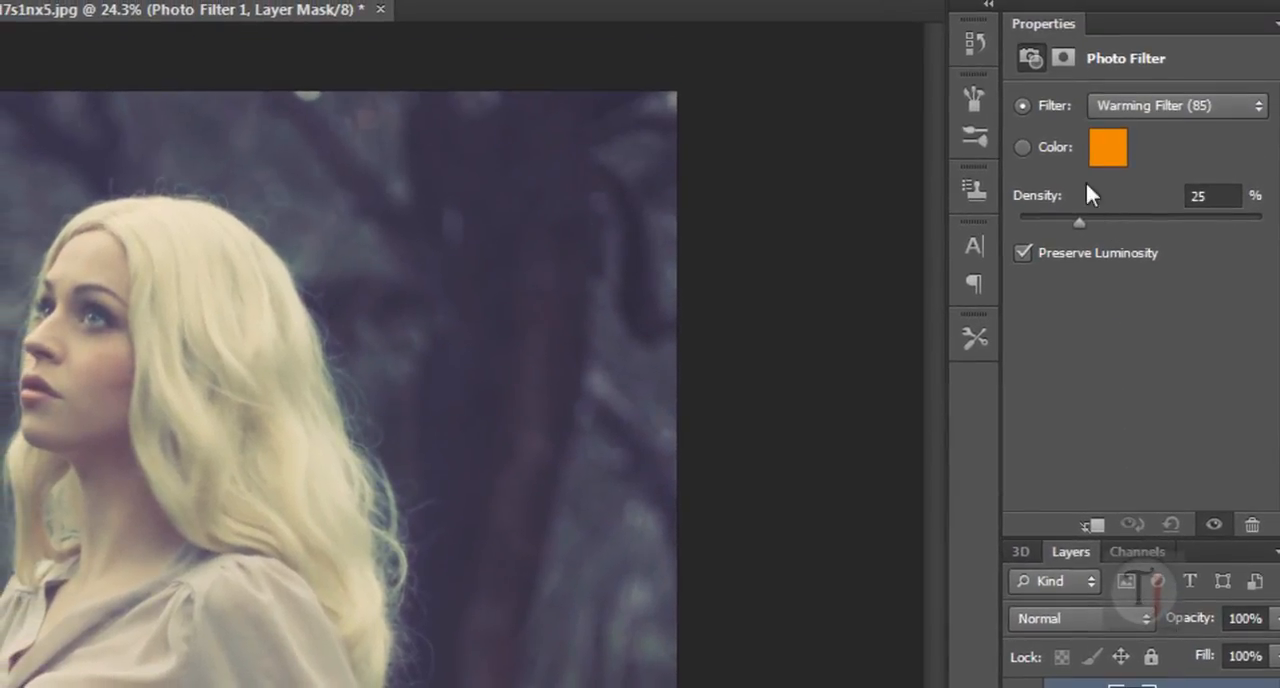
click(1108, 148)
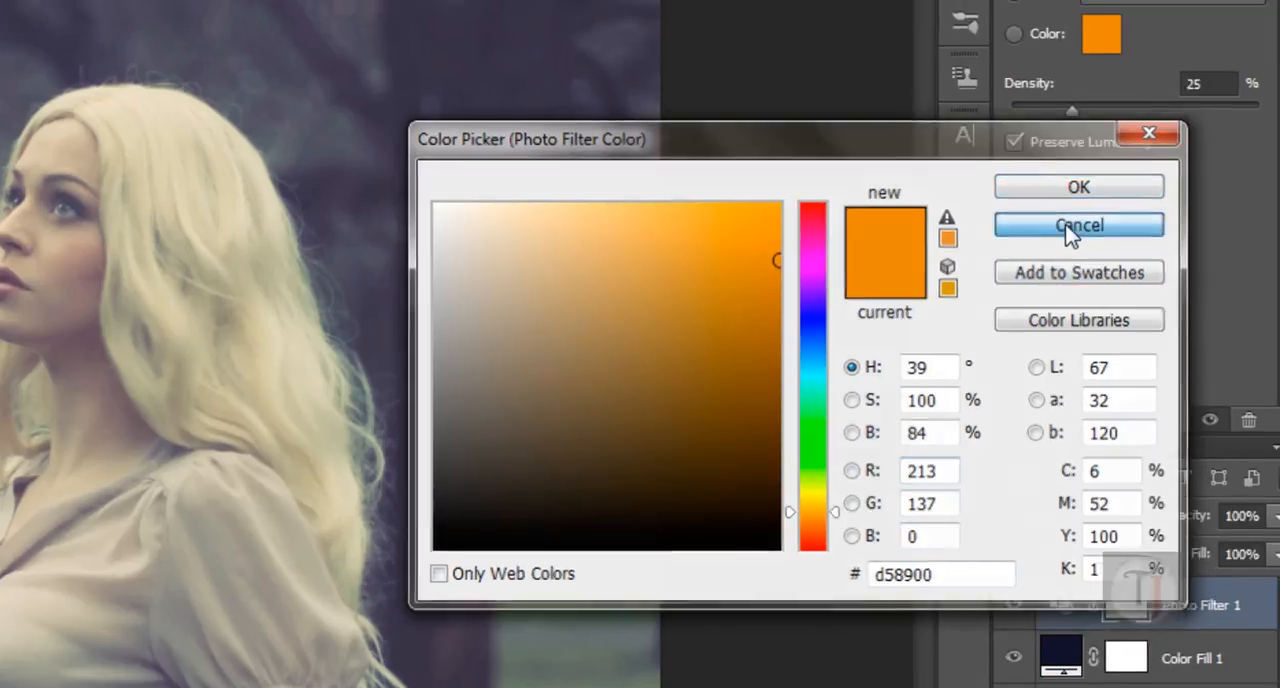
click(1078, 224)
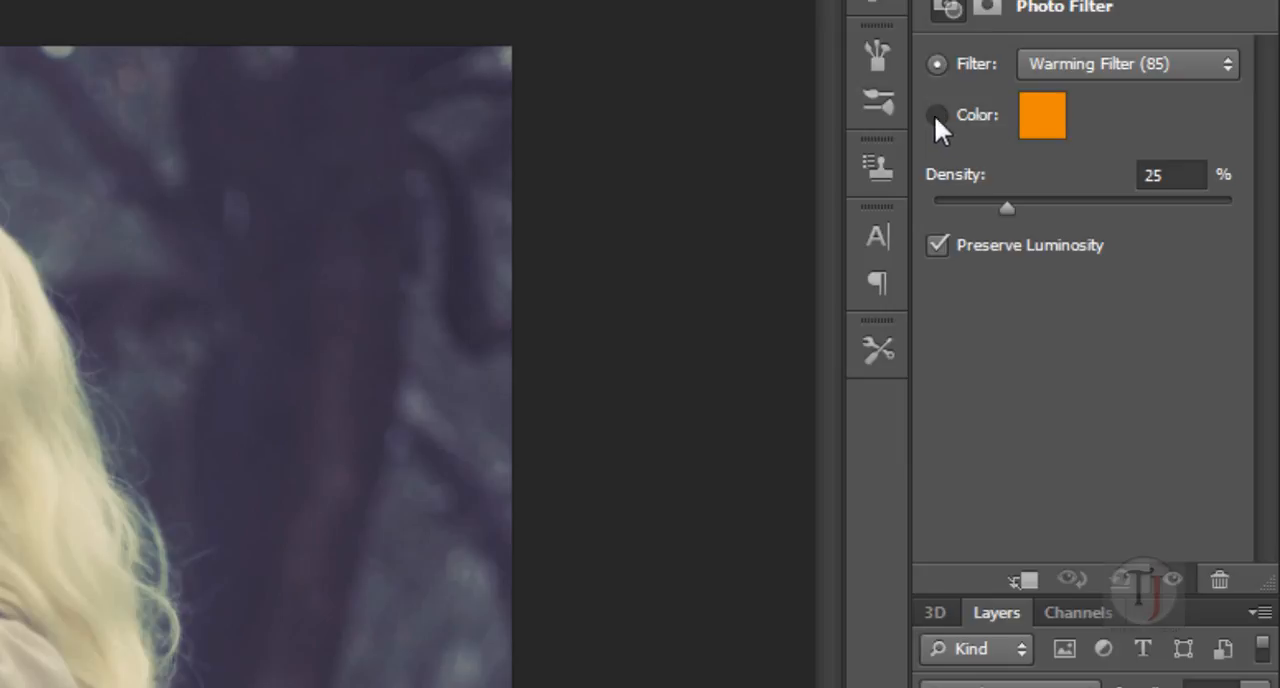
click(936, 116)
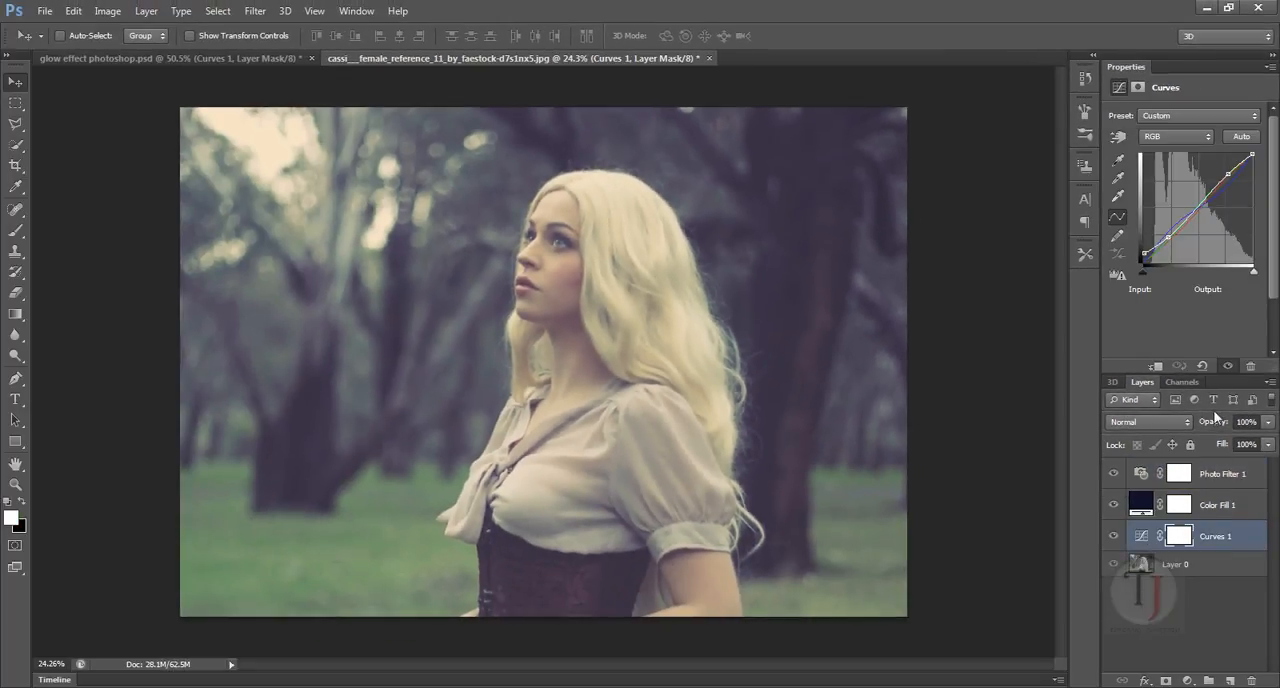
Step: Lower the Curves 1 adjustment layer's opacity to 80%
triple_click(1244, 420)
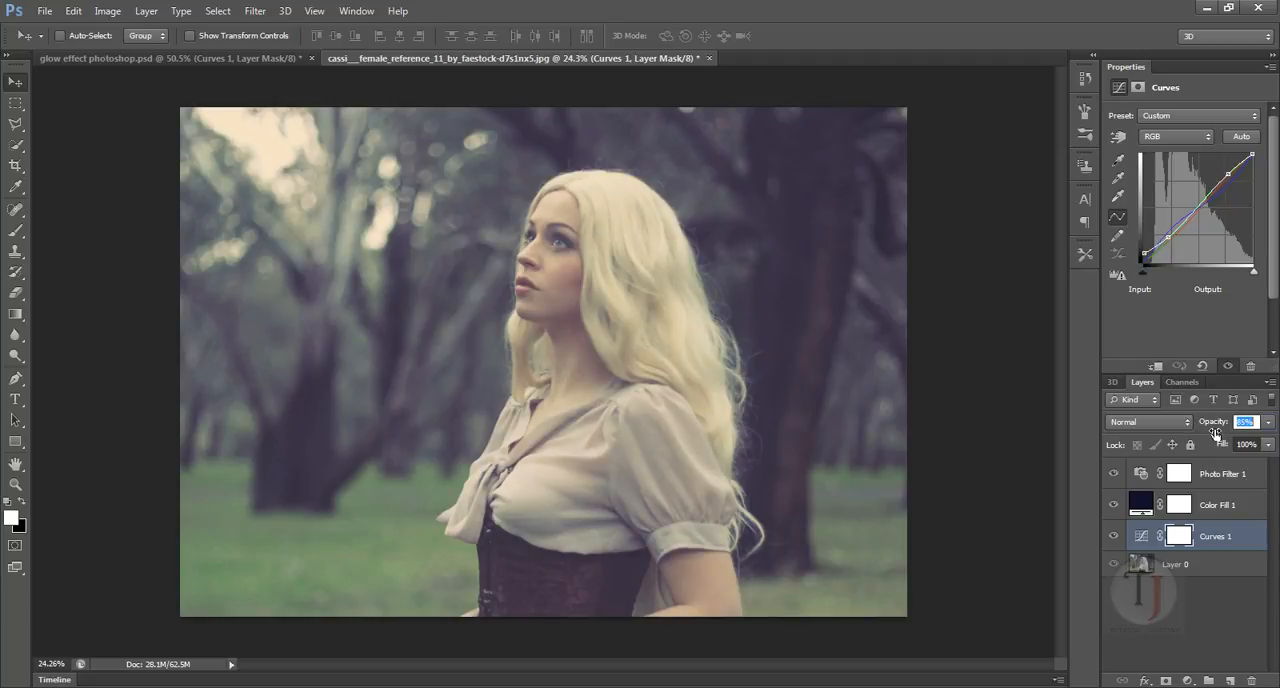
click(1176, 136)
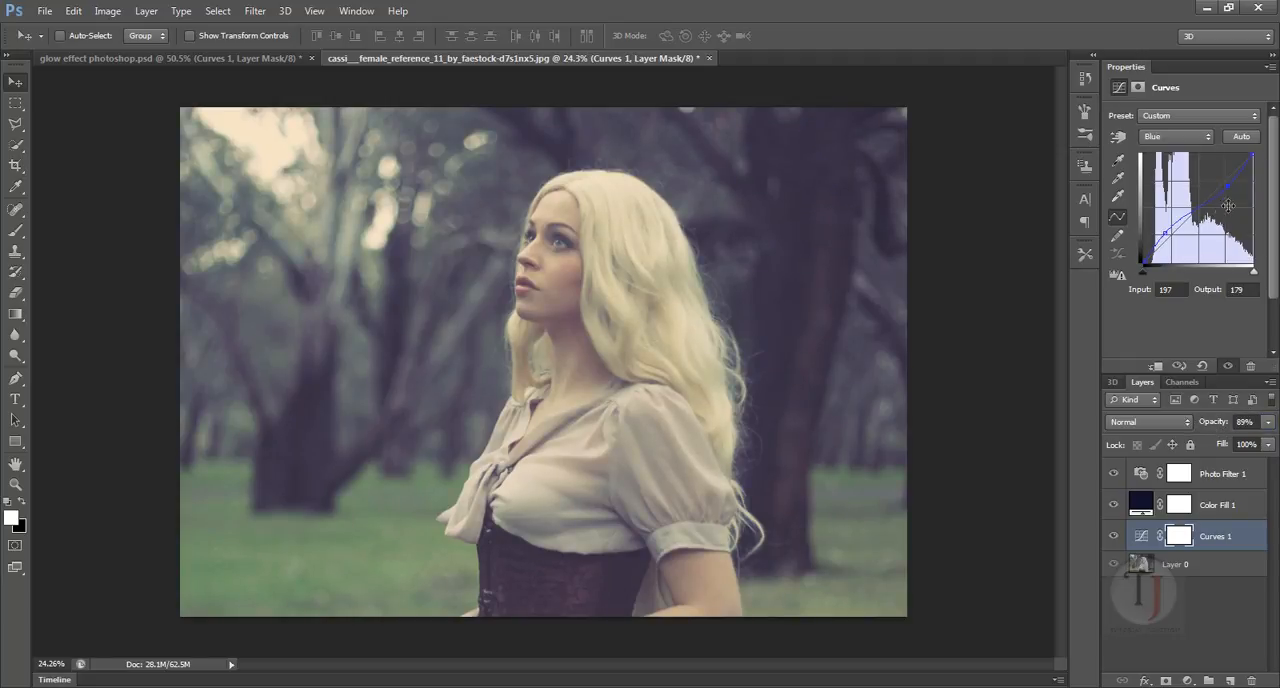
click(1222, 472)
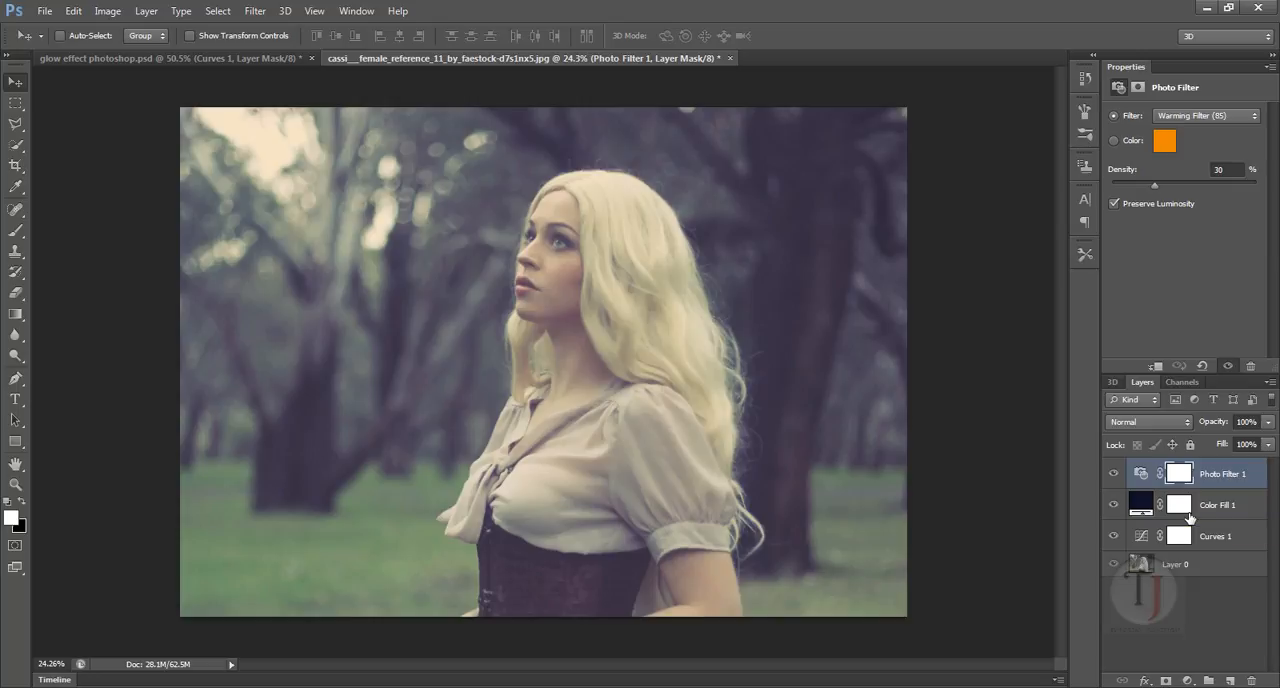
mouse_move(1238, 676)
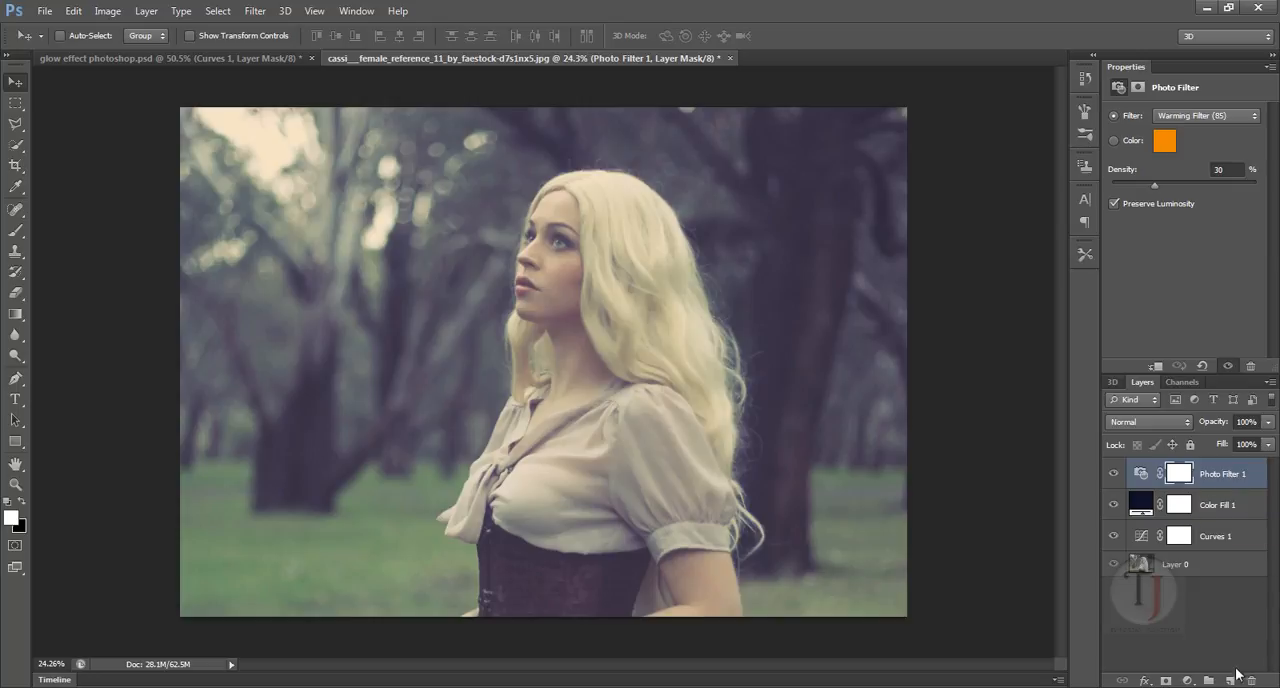
mouse_move(1208, 680)
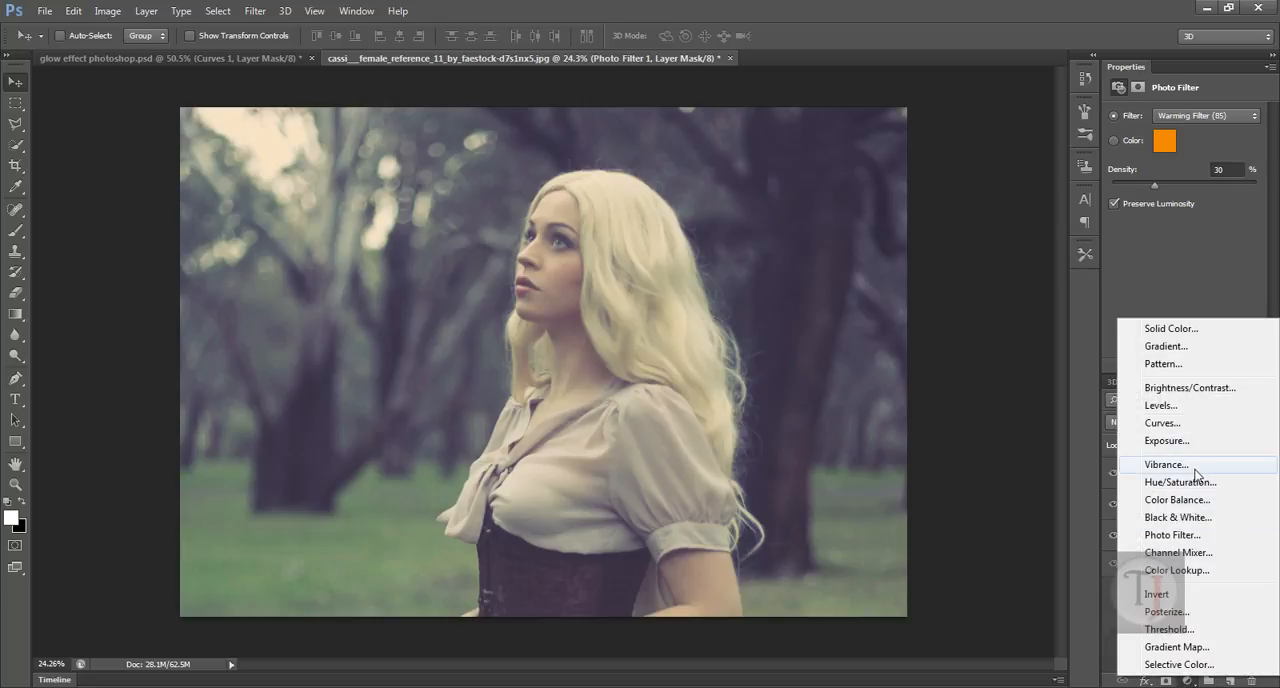
Step: Add a Brightness/Contrast layer with brightness 55 and contrast 9, then target its mask
click(1188, 388)
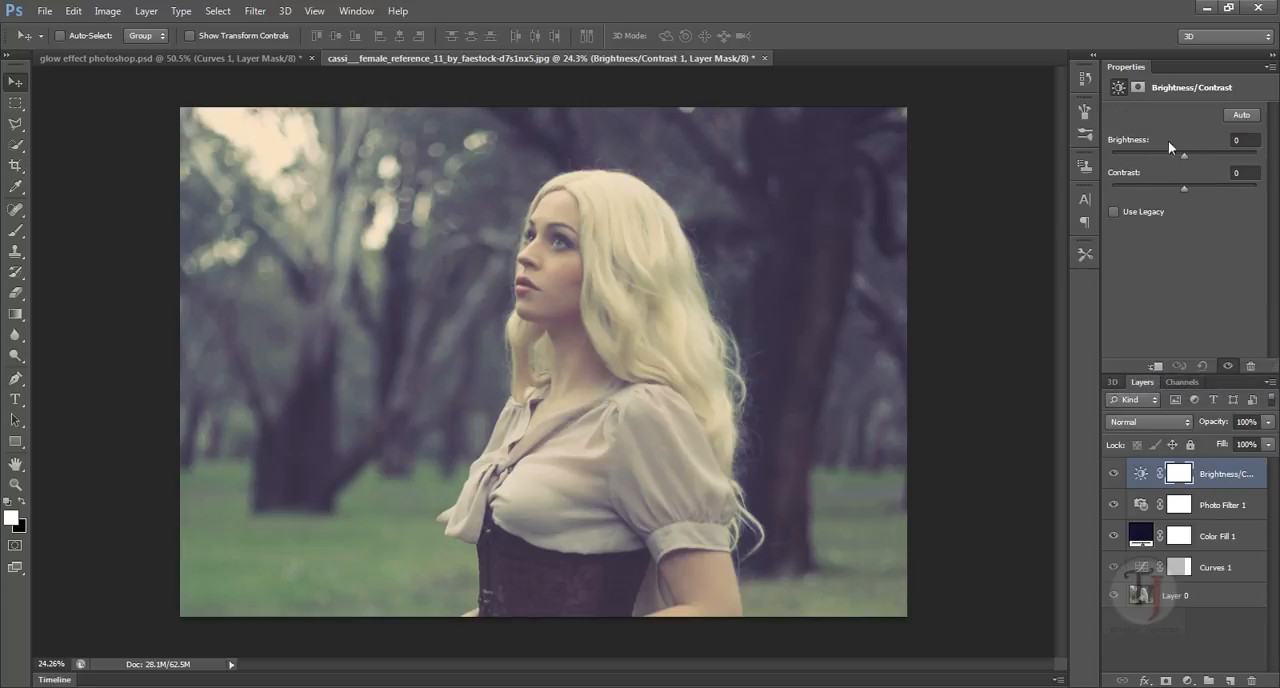
drag(1184, 188, 1196, 188)
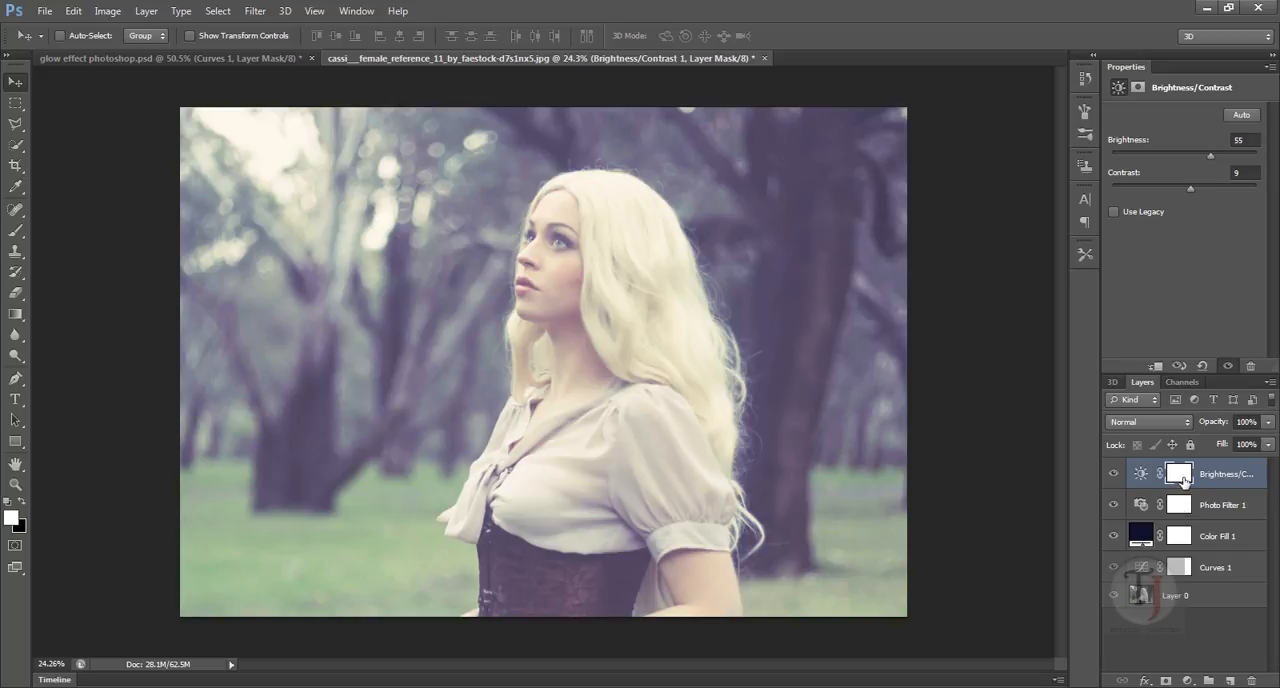
click(1180, 472)
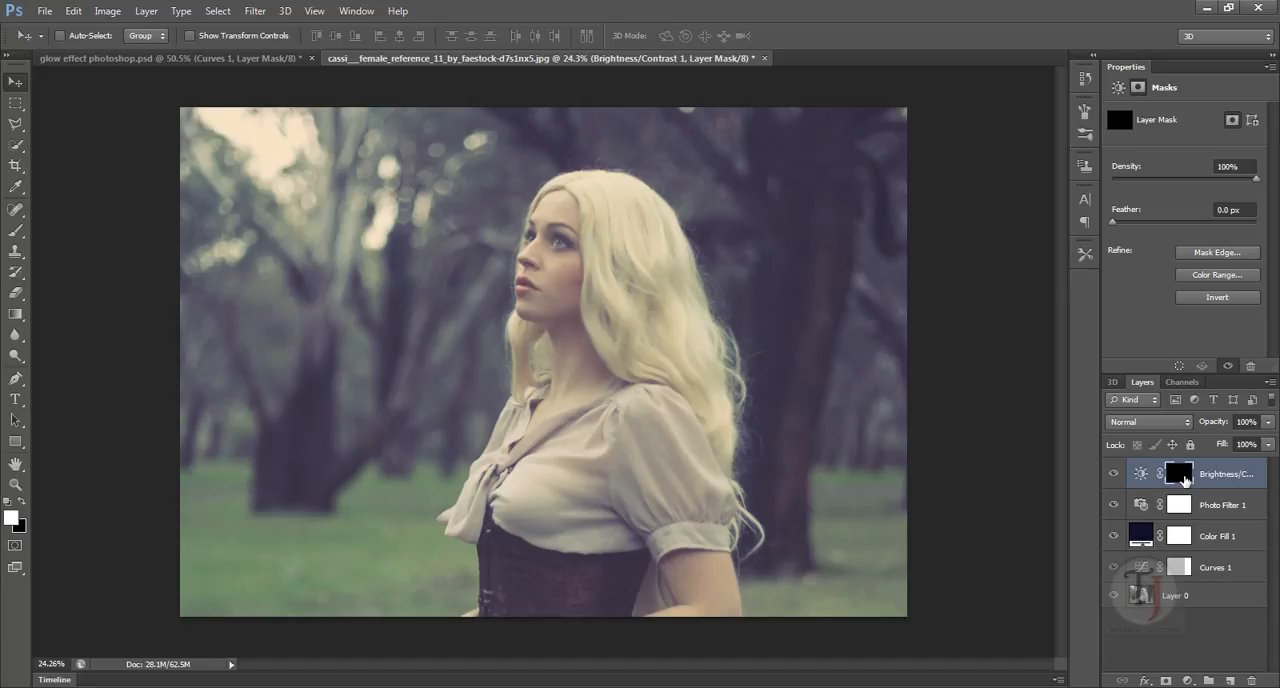
mouse_move(16, 236)
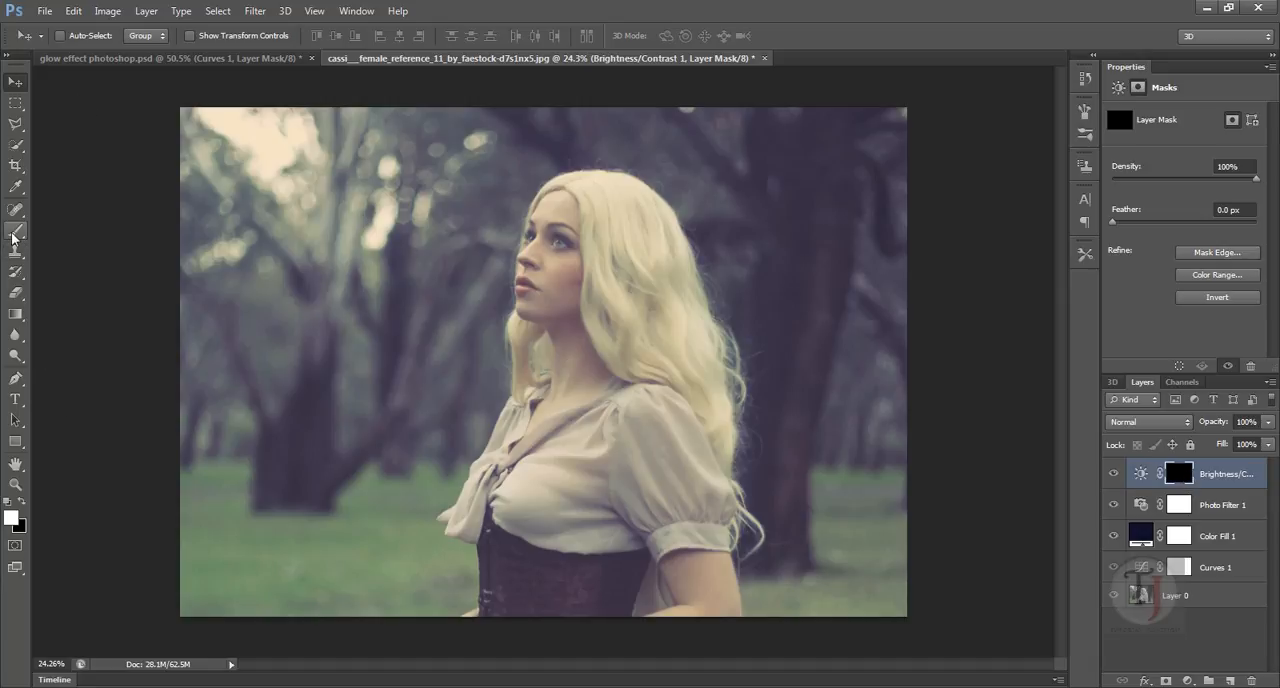
Step: Paint white on the inverted mask to reveal a soft glow over the top-left trees
click(16, 232)
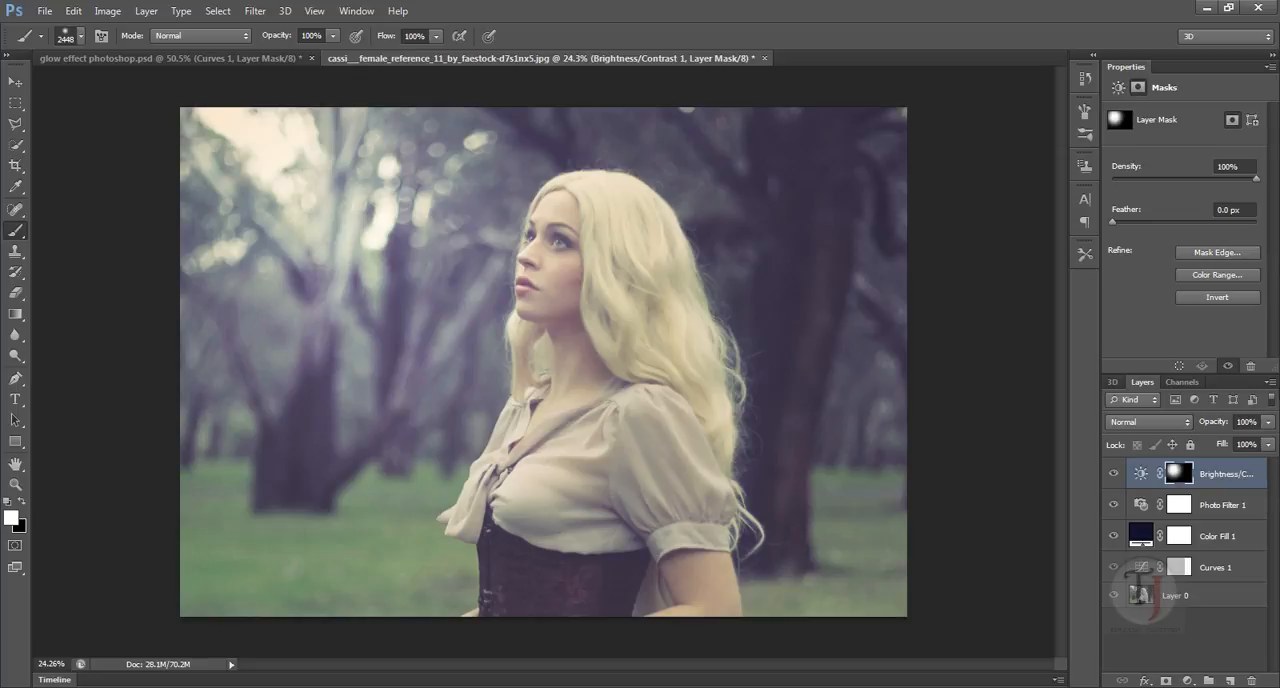
click(1112, 472)
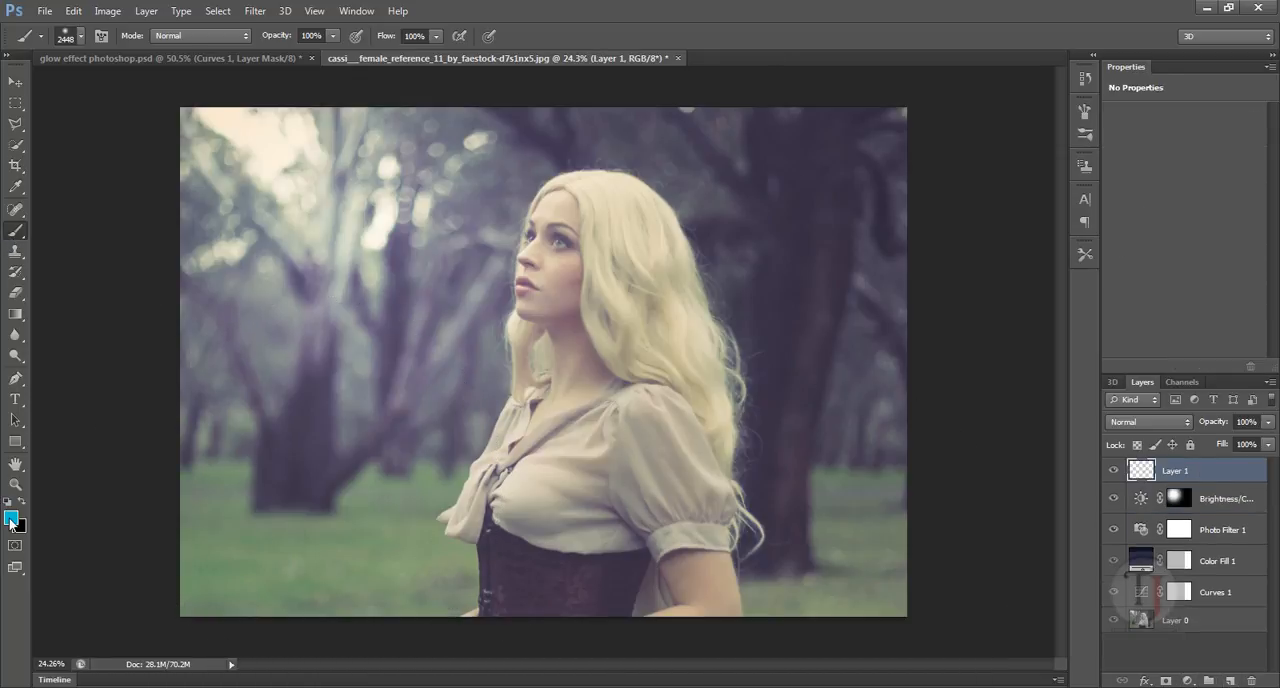
Step: Set the foreground colour to a warm orange around #d2721c
click(12, 516)
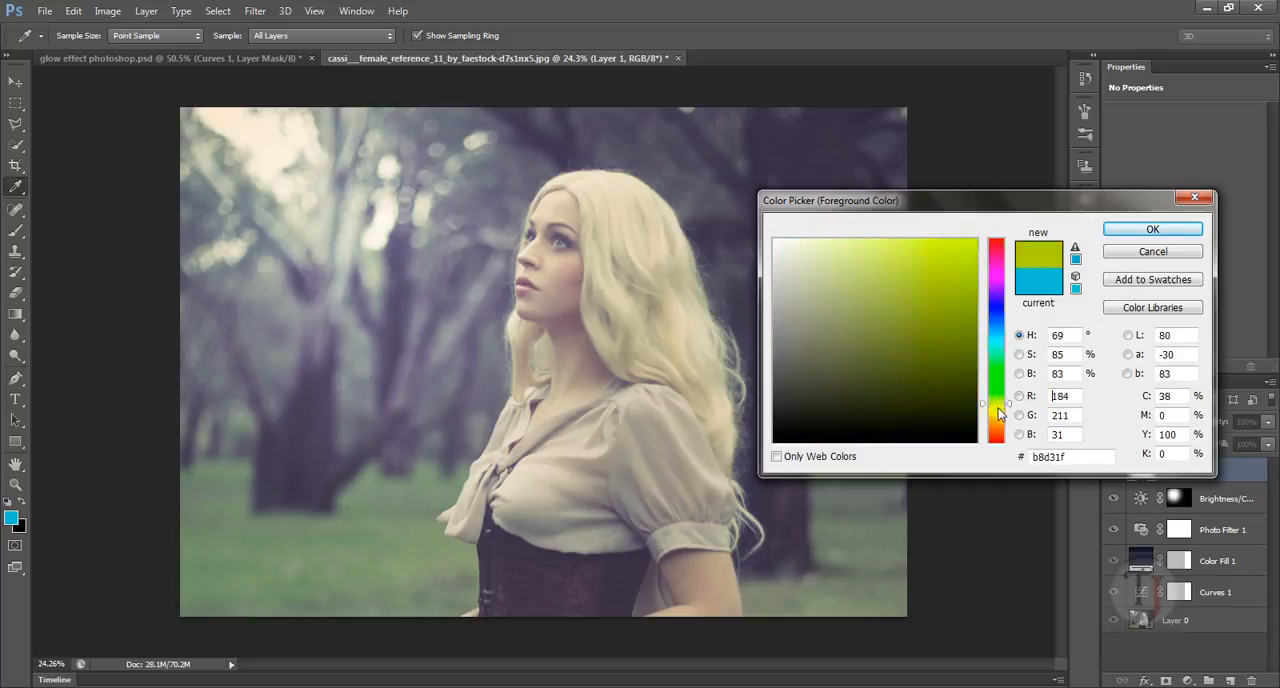
click(996, 424)
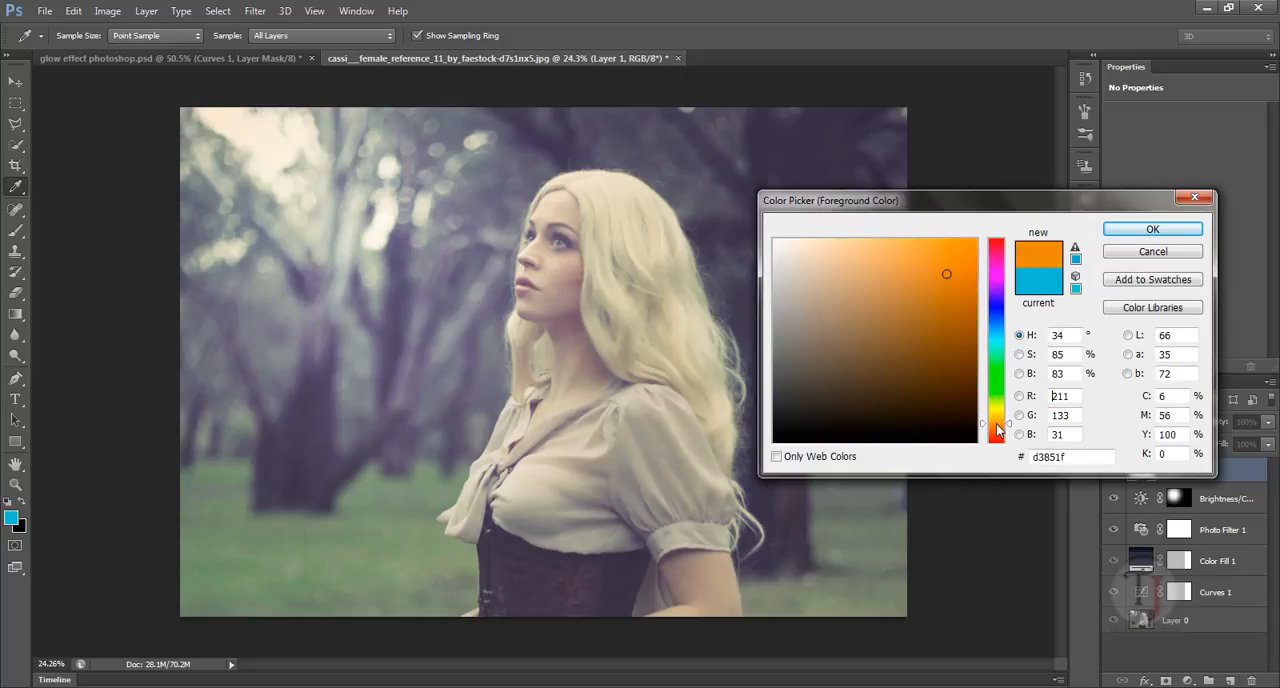
click(952, 284)
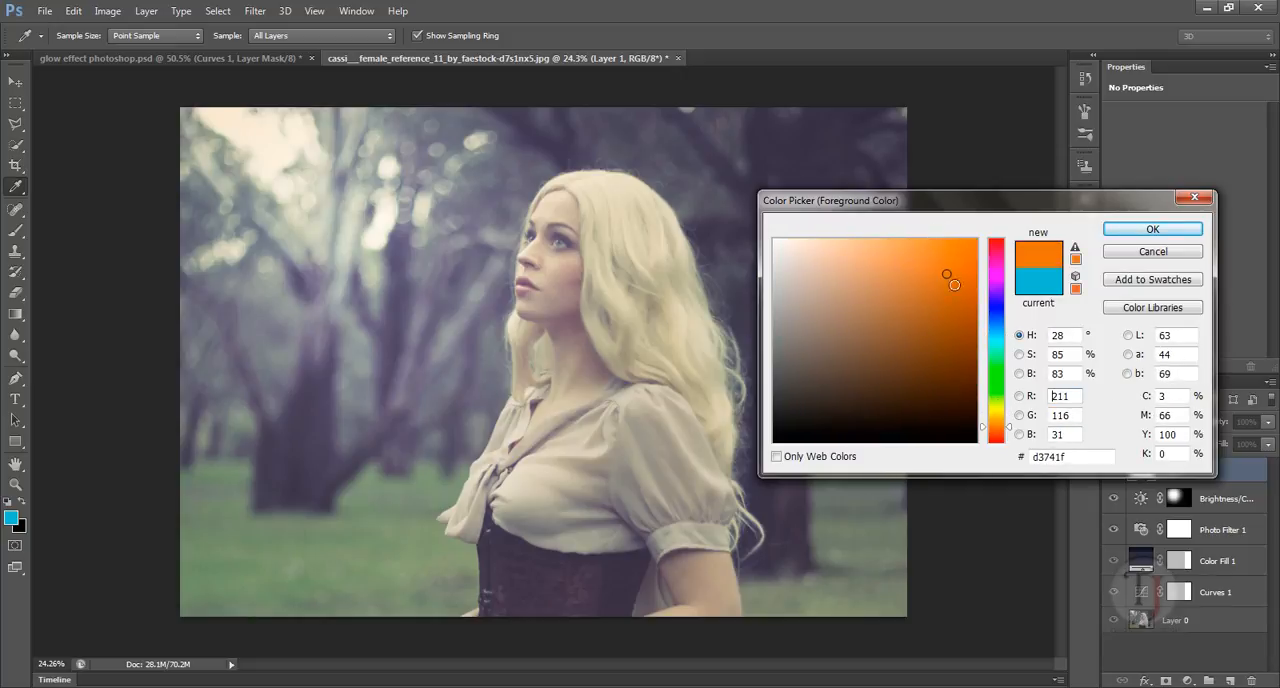
click(954, 290)
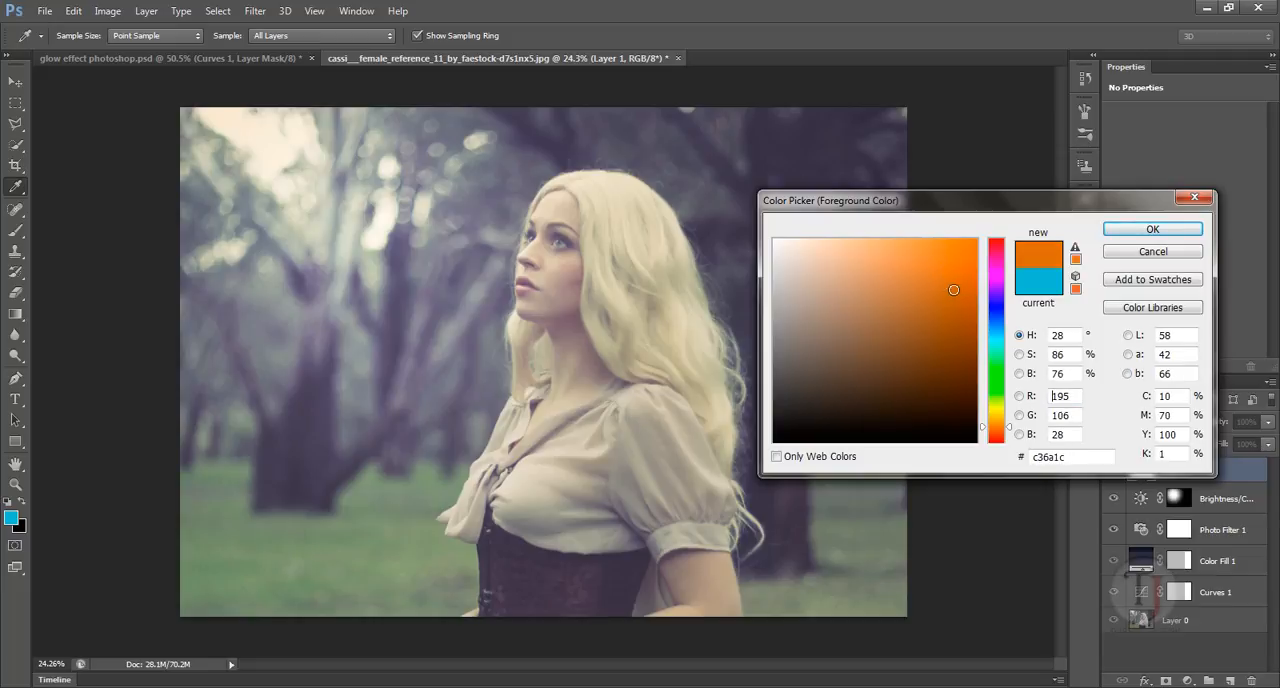
click(956, 288)
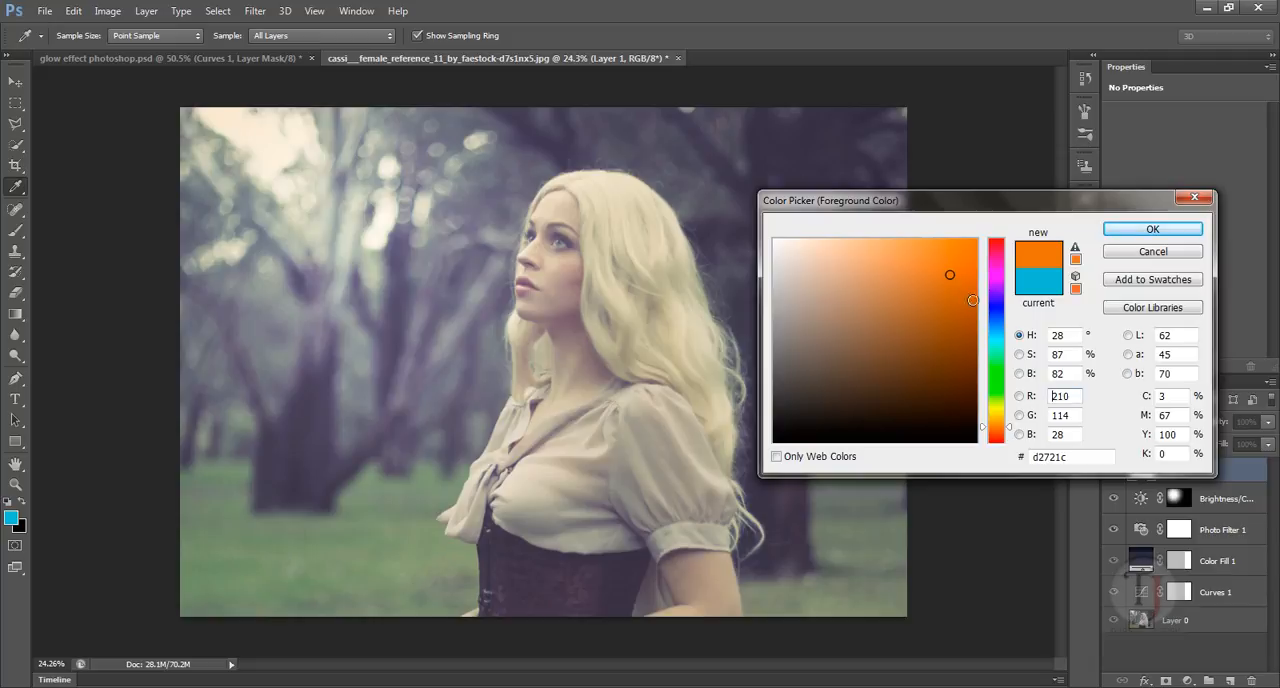
click(1152, 228)
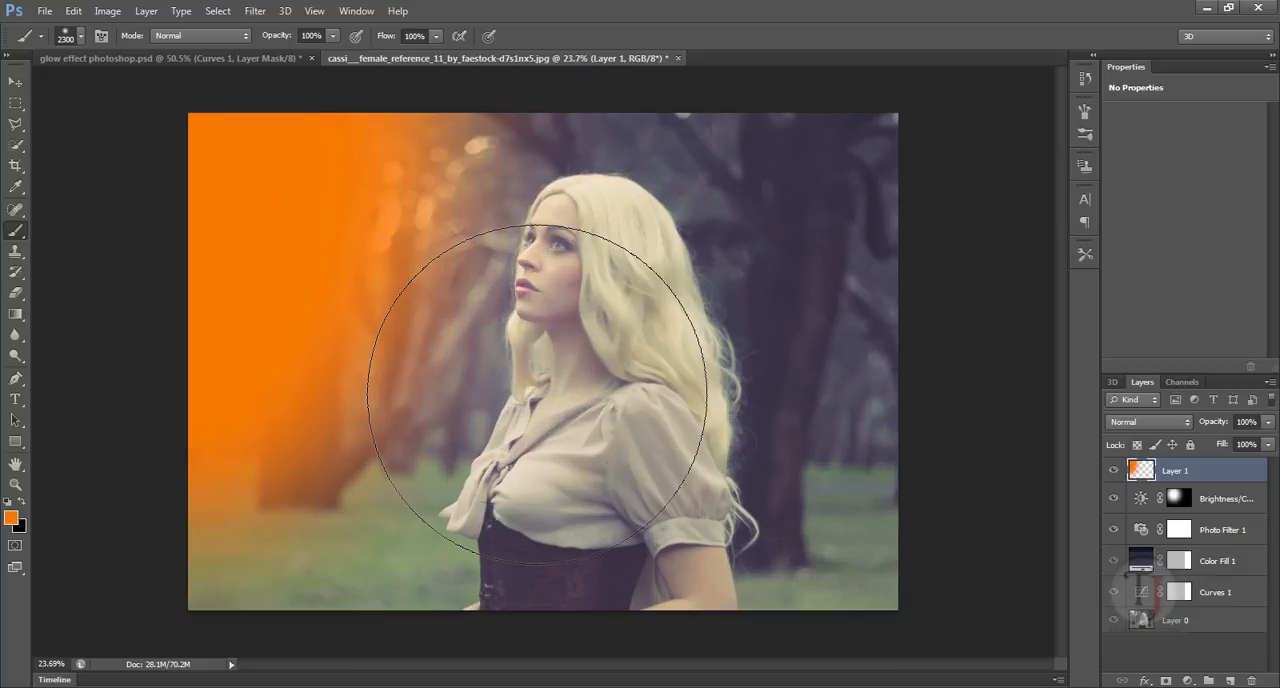
Step: Blend the orange glow layer in Screen mode after trying a burning blend, then adjust its opacity
click(1148, 420)
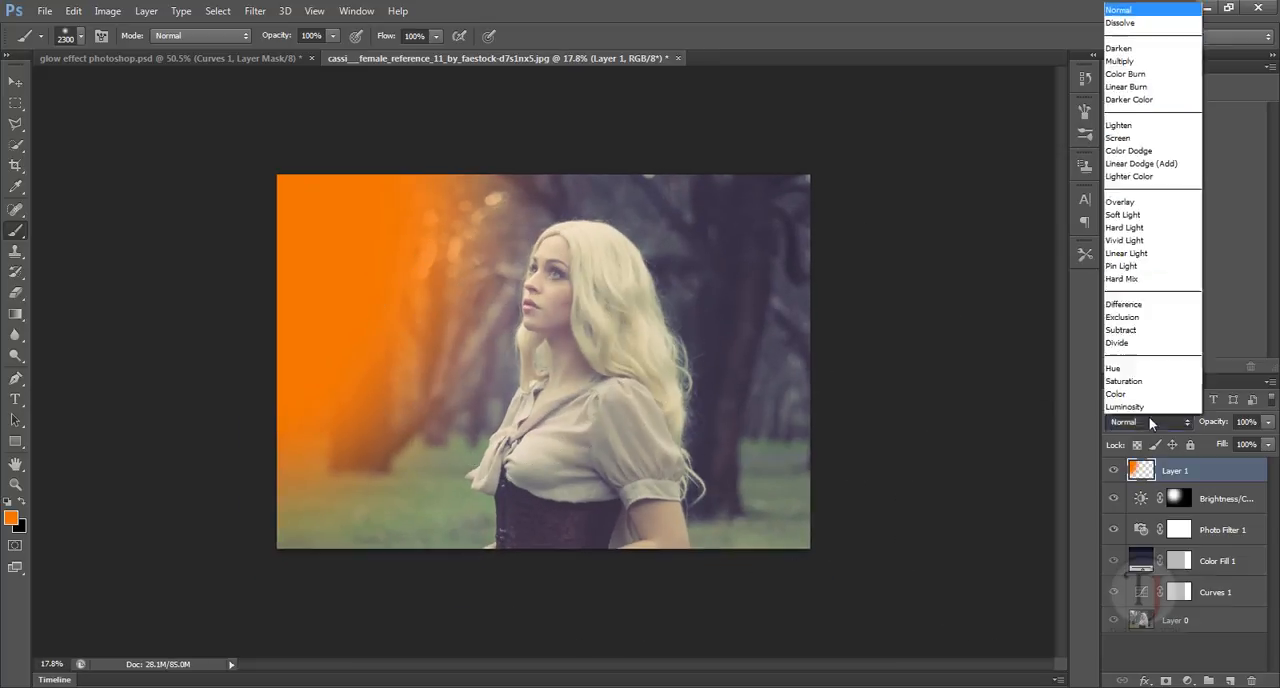
click(1116, 136)
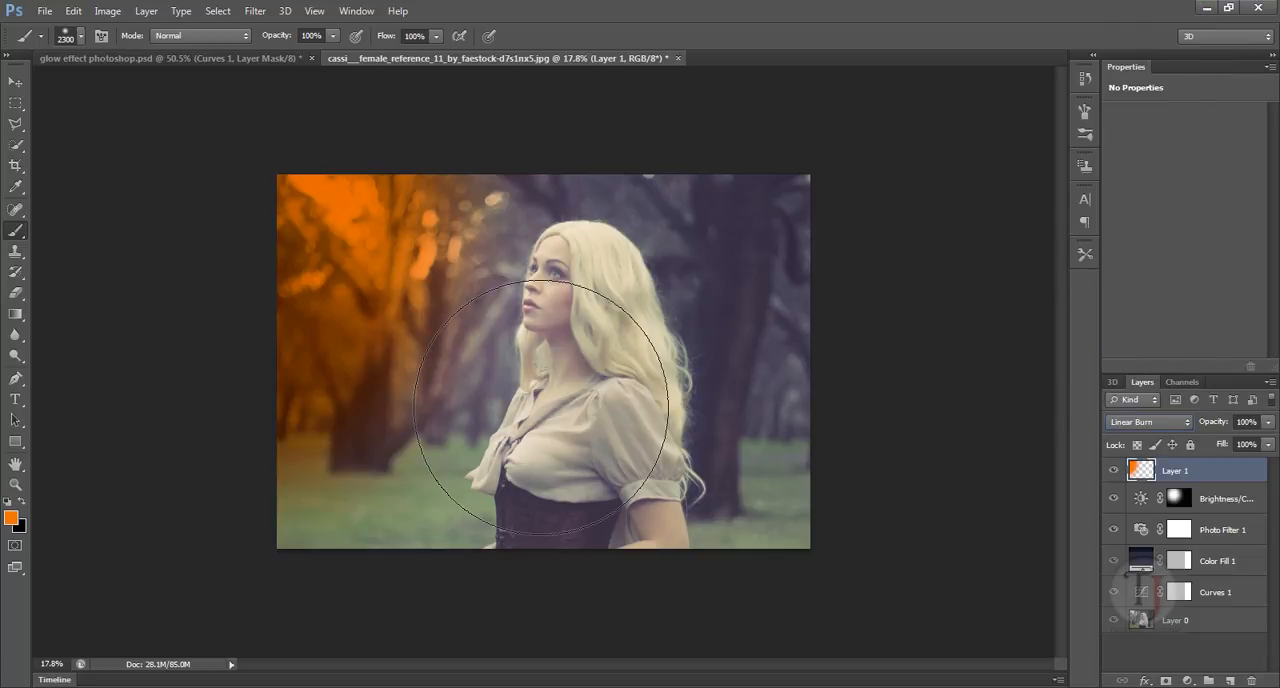
click(1148, 420)
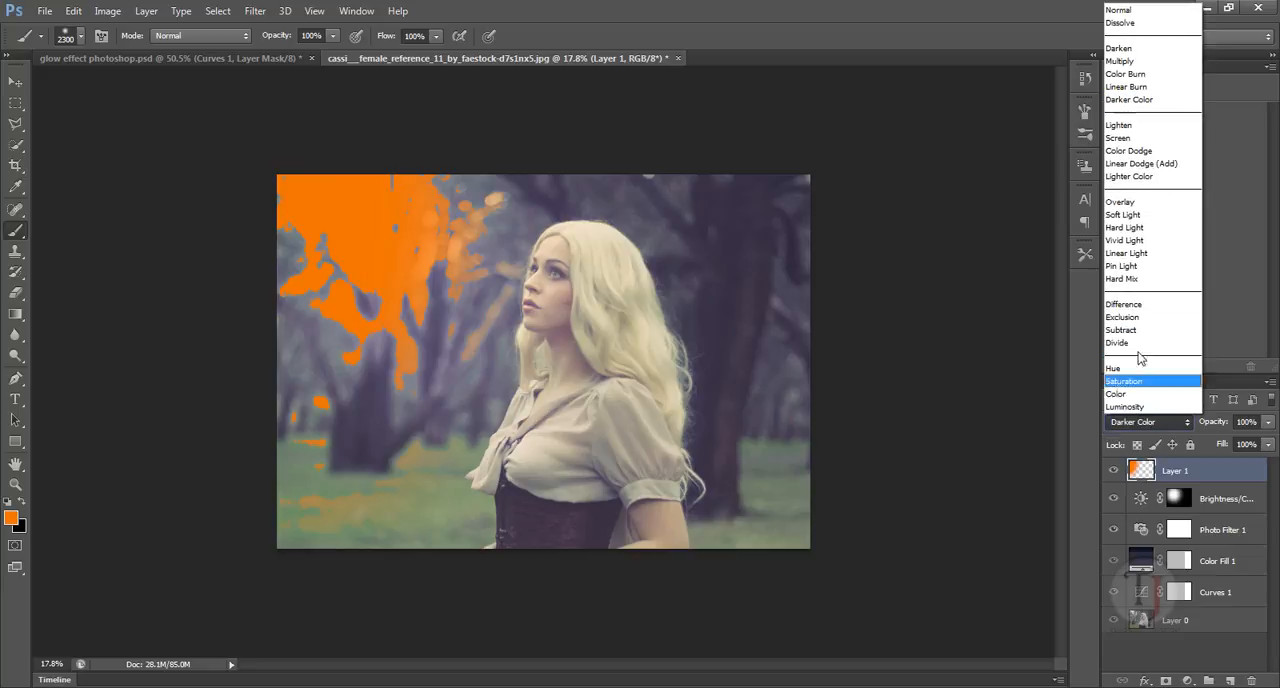
mouse_move(1128, 150)
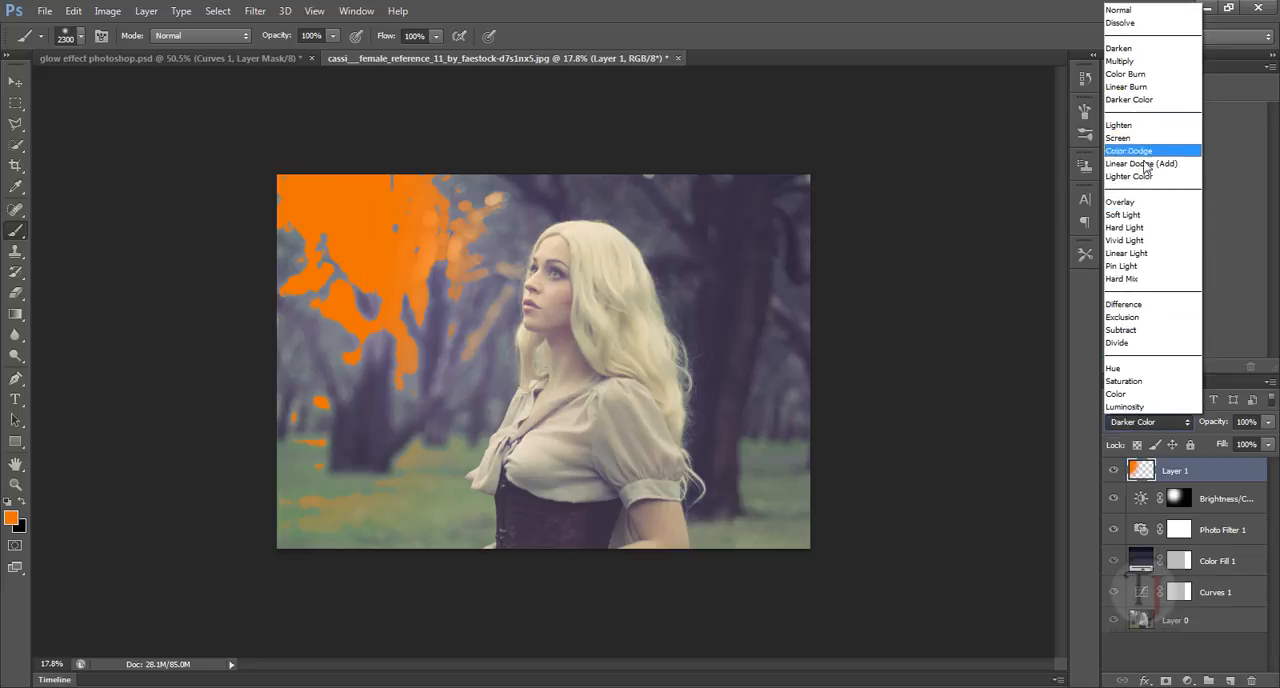
click(1116, 136)
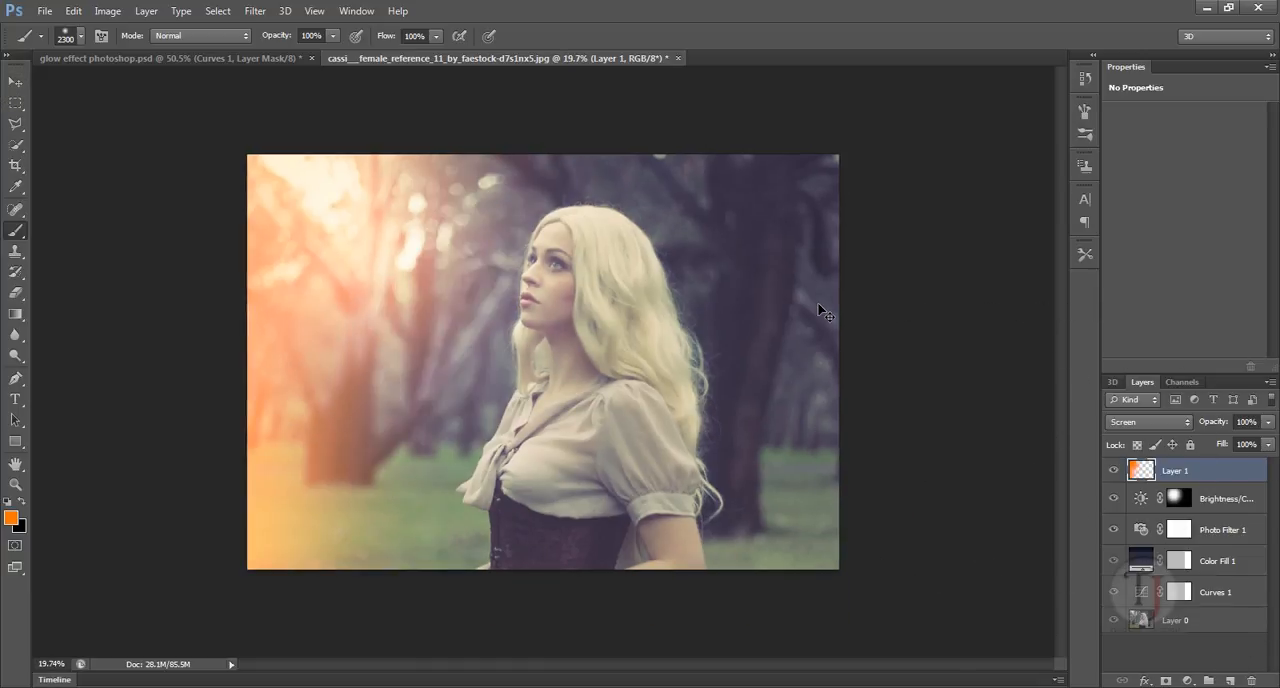
mouse_move(1018, 500)
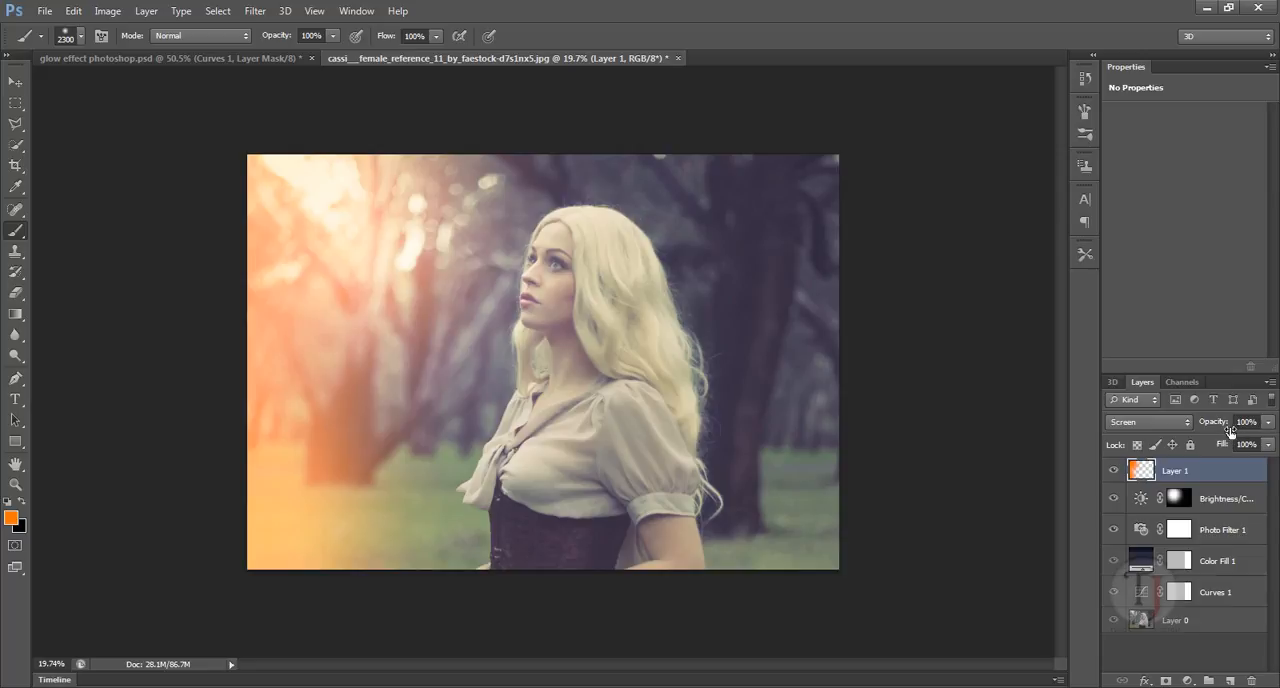
triple_click(1248, 420)
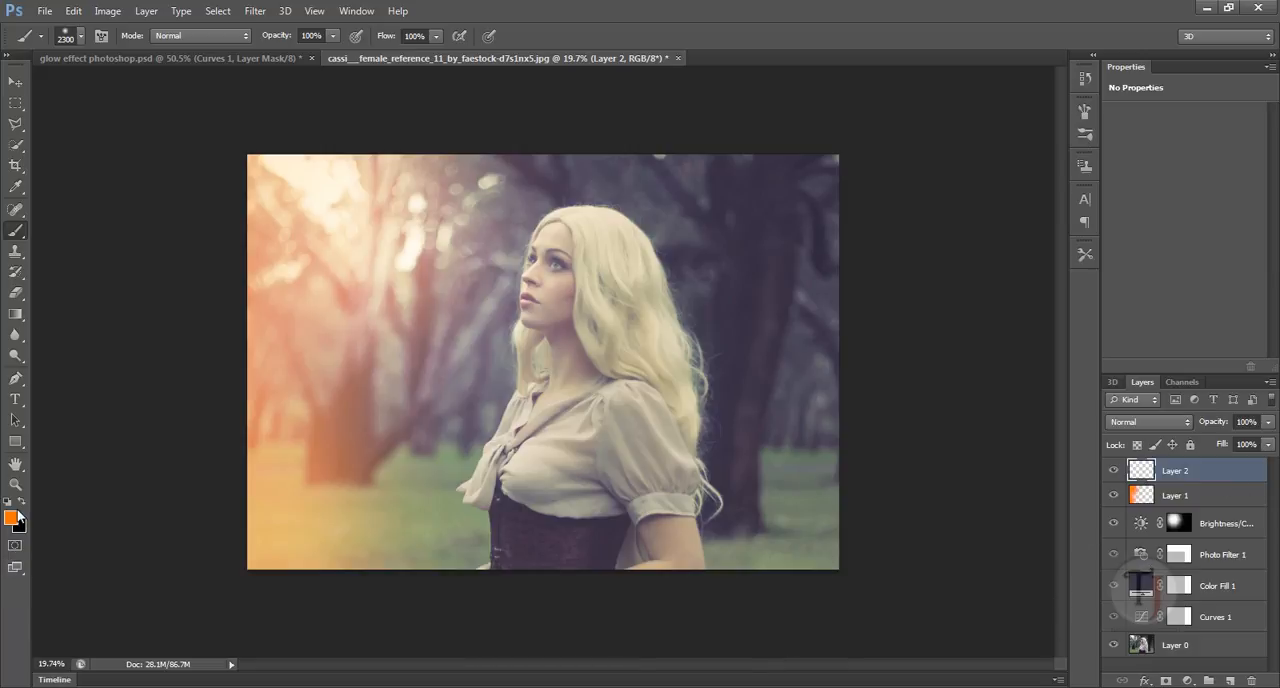
Step: Pick cyan #25d6df for the right-side glow and blend Layer 2 in Screen at 30% opacity
click(12, 516)
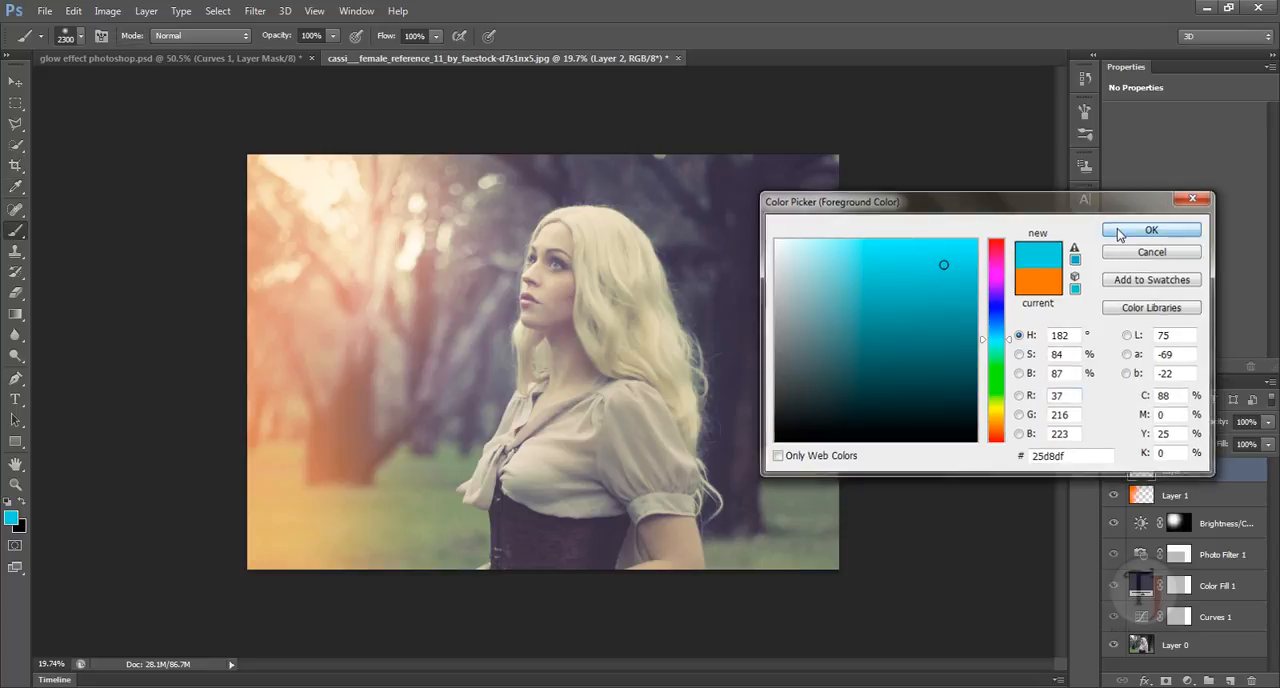
click(1150, 230)
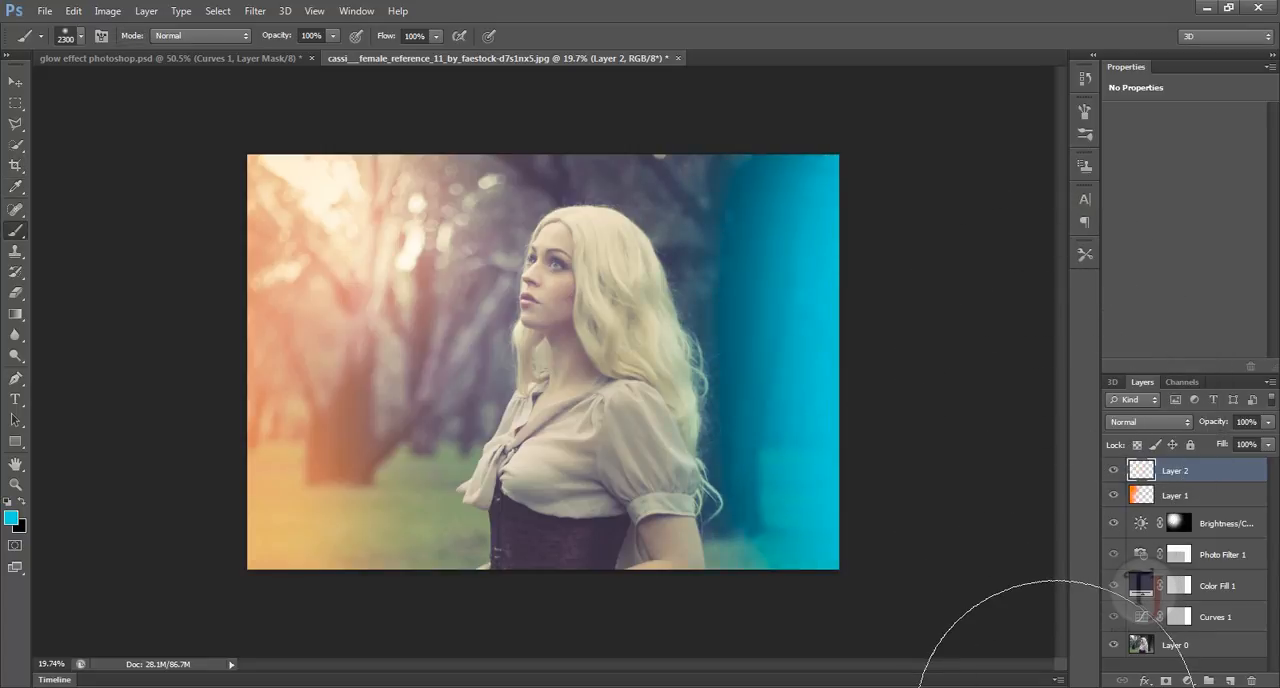
click(1148, 420)
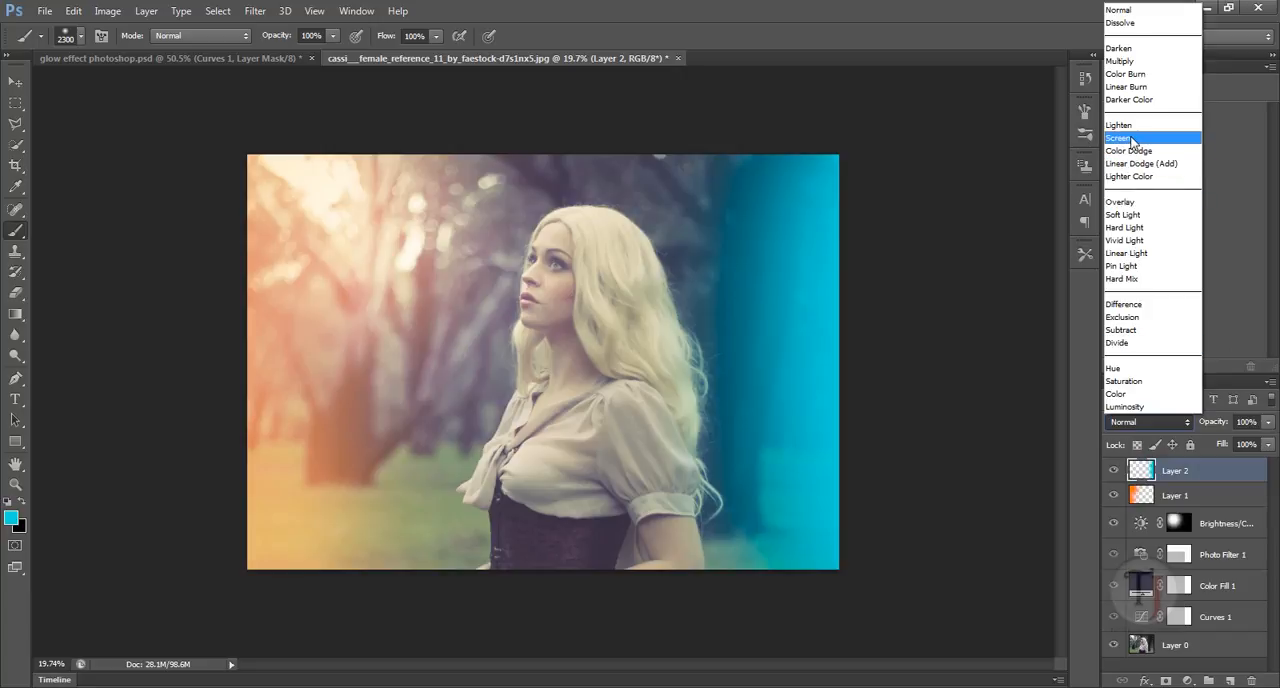
click(1118, 136)
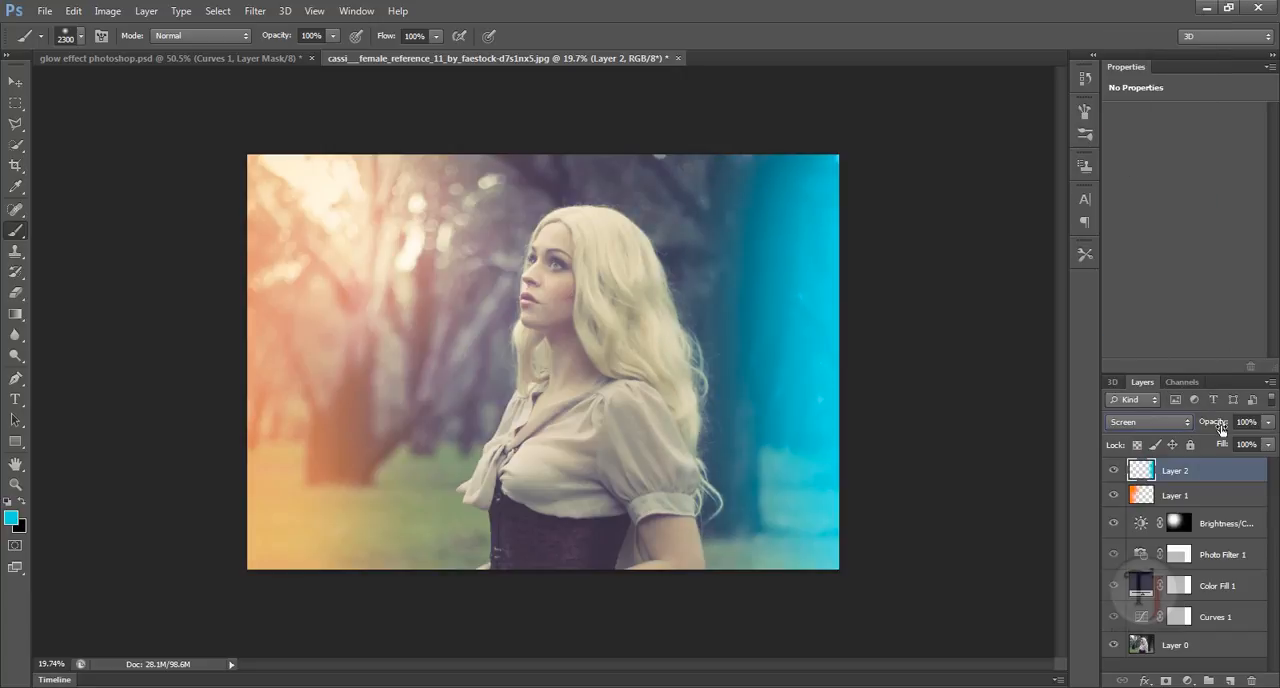
triple_click(1246, 420)
text(30)
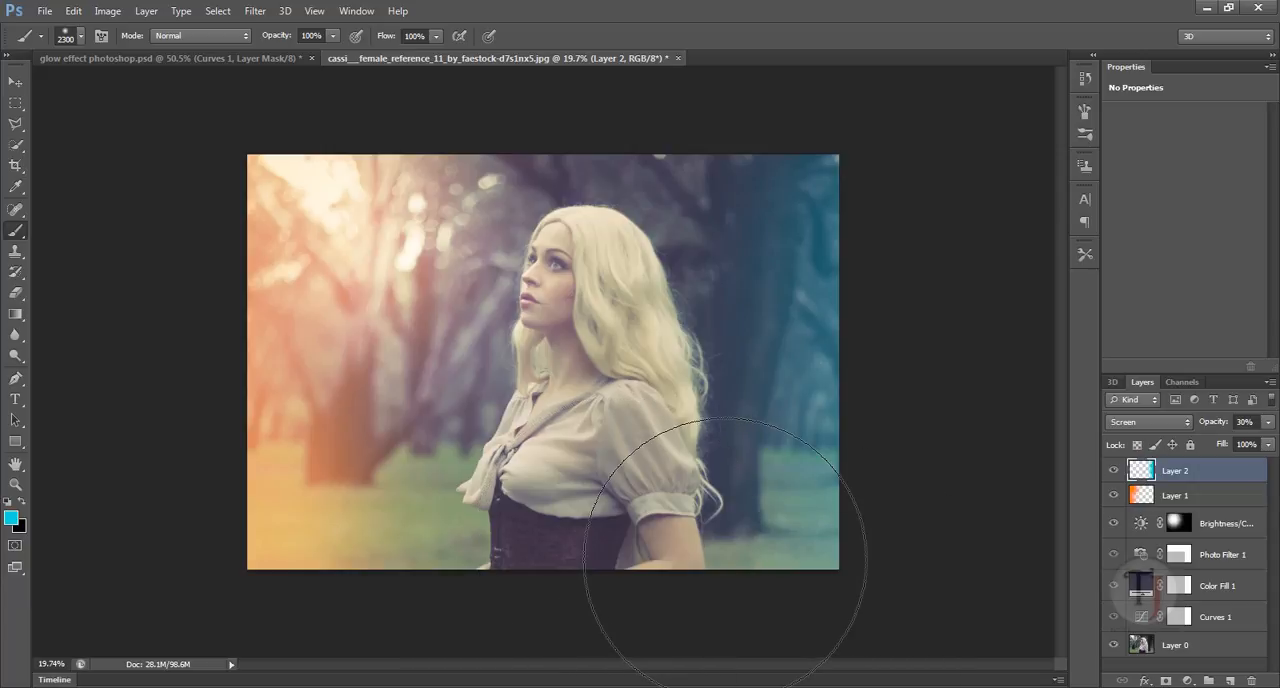
mouse_move(1220, 524)
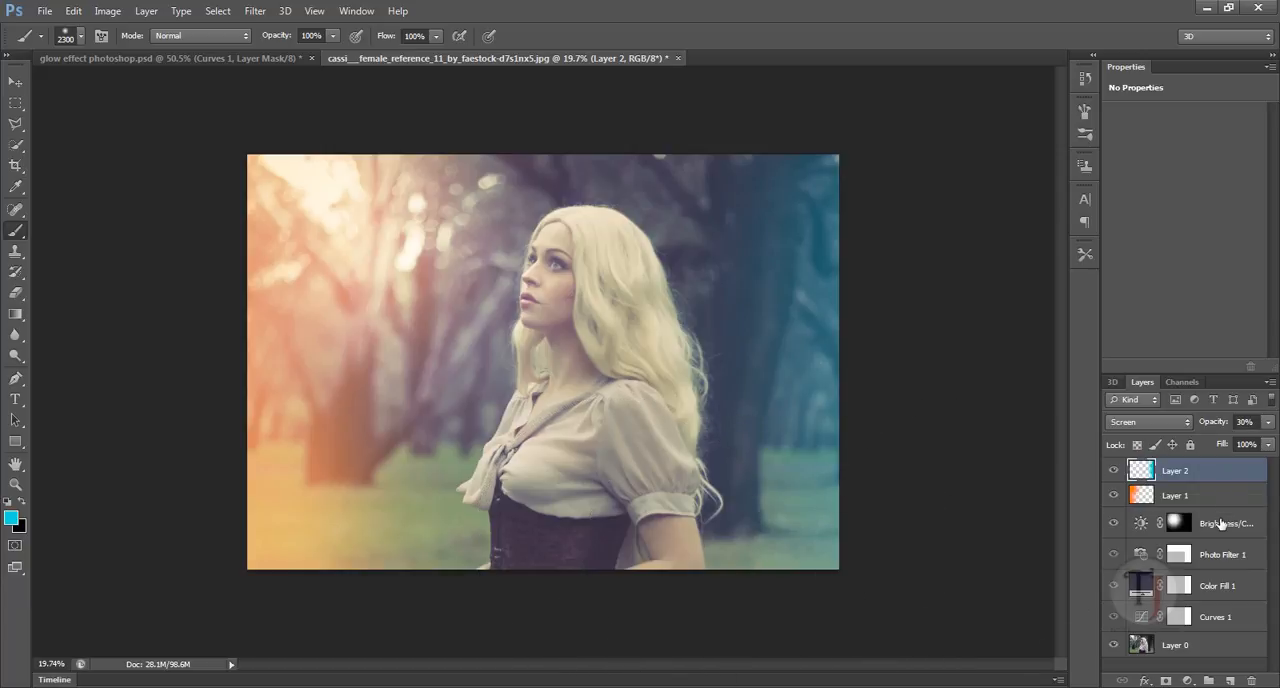
Step: Add a Vibrance adjustment directly above the original photo and raise its vibrance
click(1176, 644)
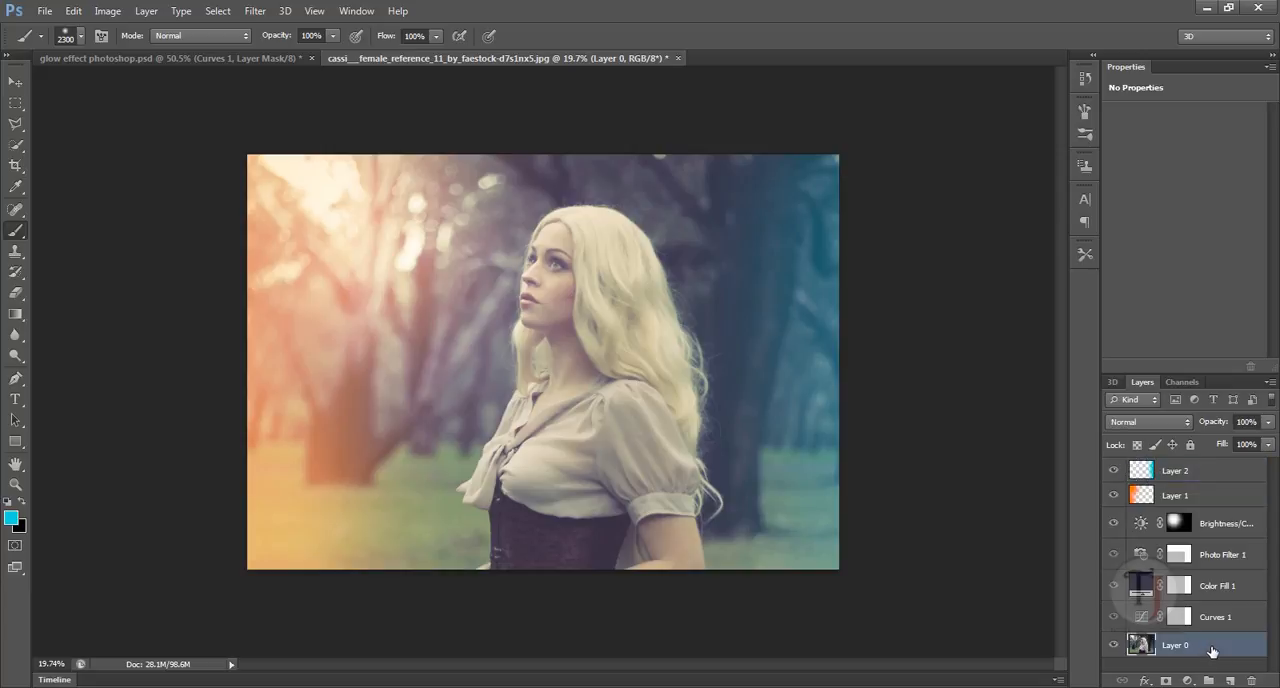
mouse_move(1192, 656)
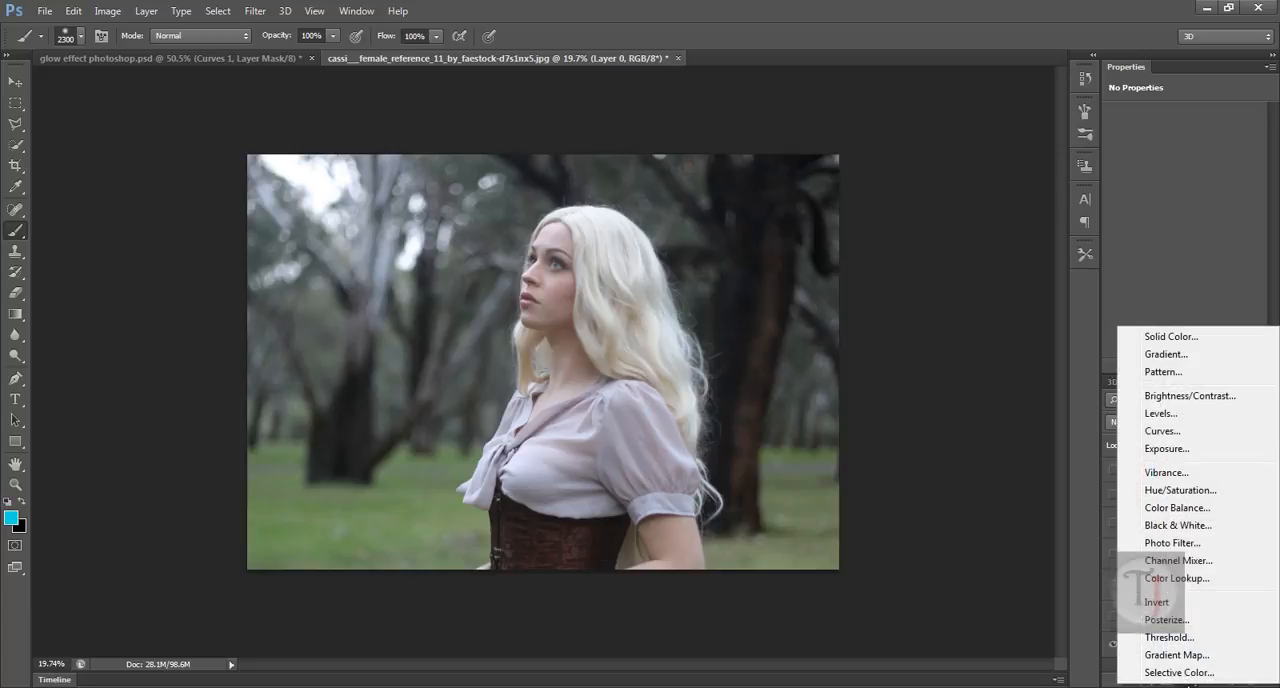
mouse_move(1166, 472)
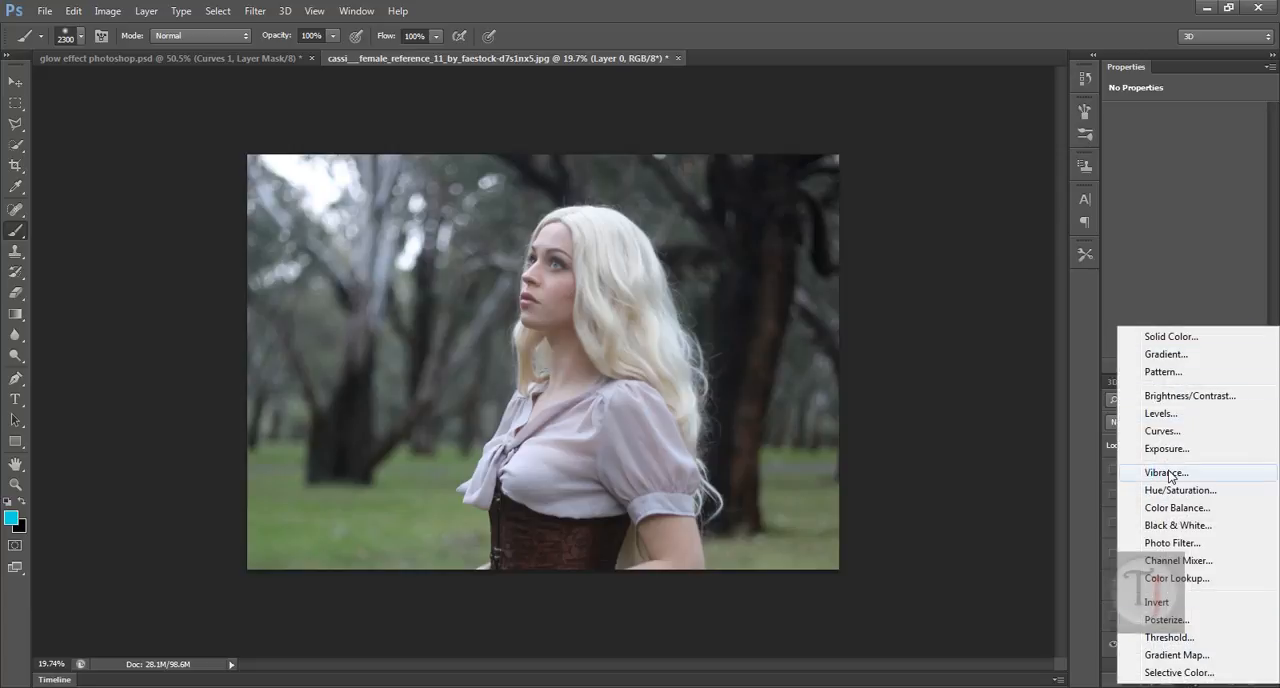
click(1166, 472)
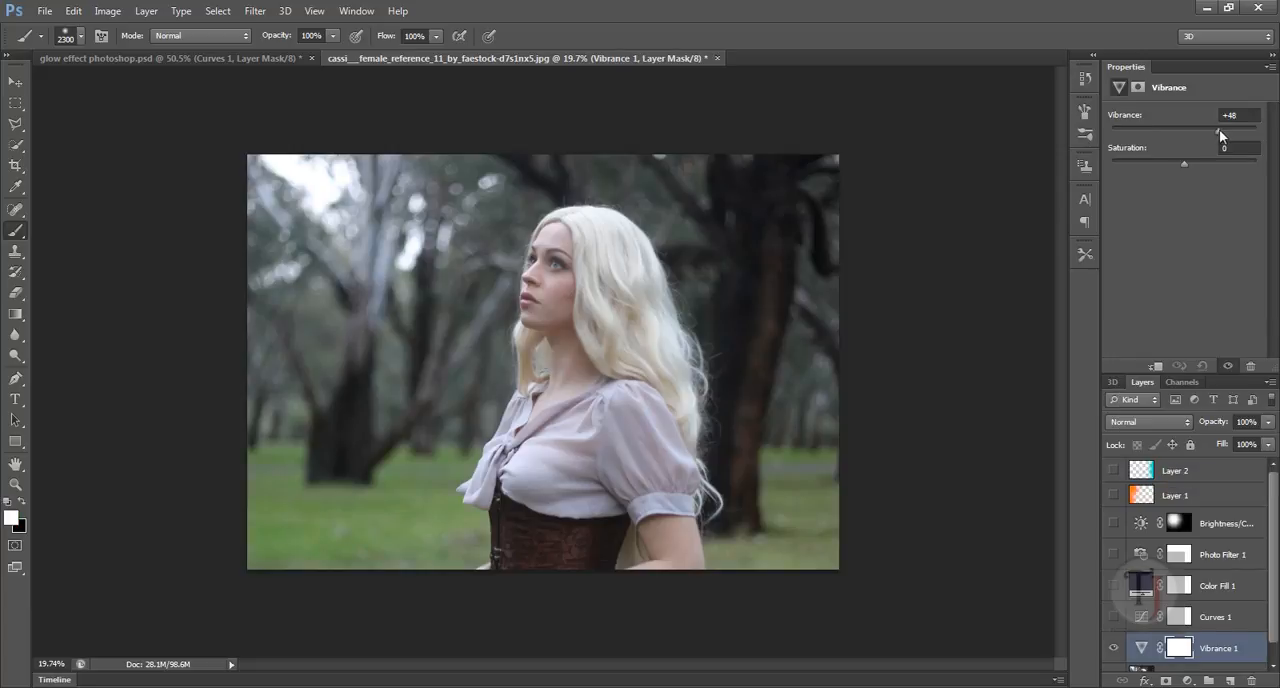
drag(1212, 132, 1226, 132)
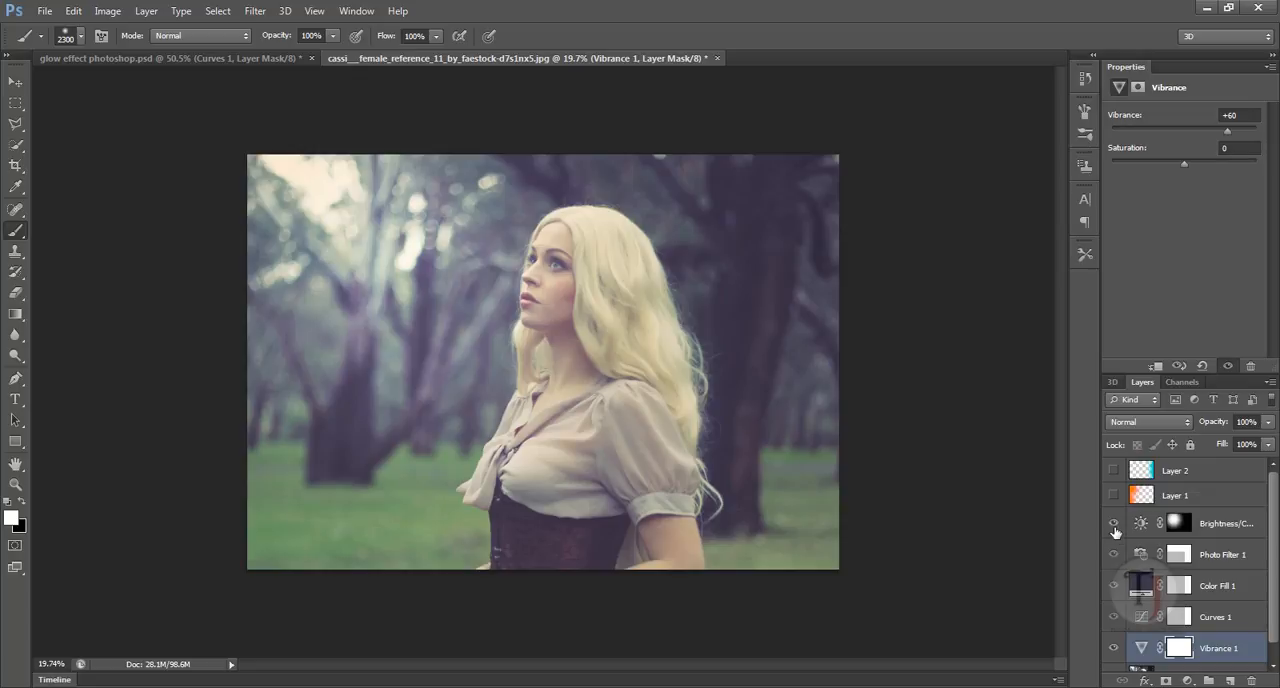
Step: Add a second Vibrance layer at the top of the stack and boost the whole image's vibrance
click(1176, 470)
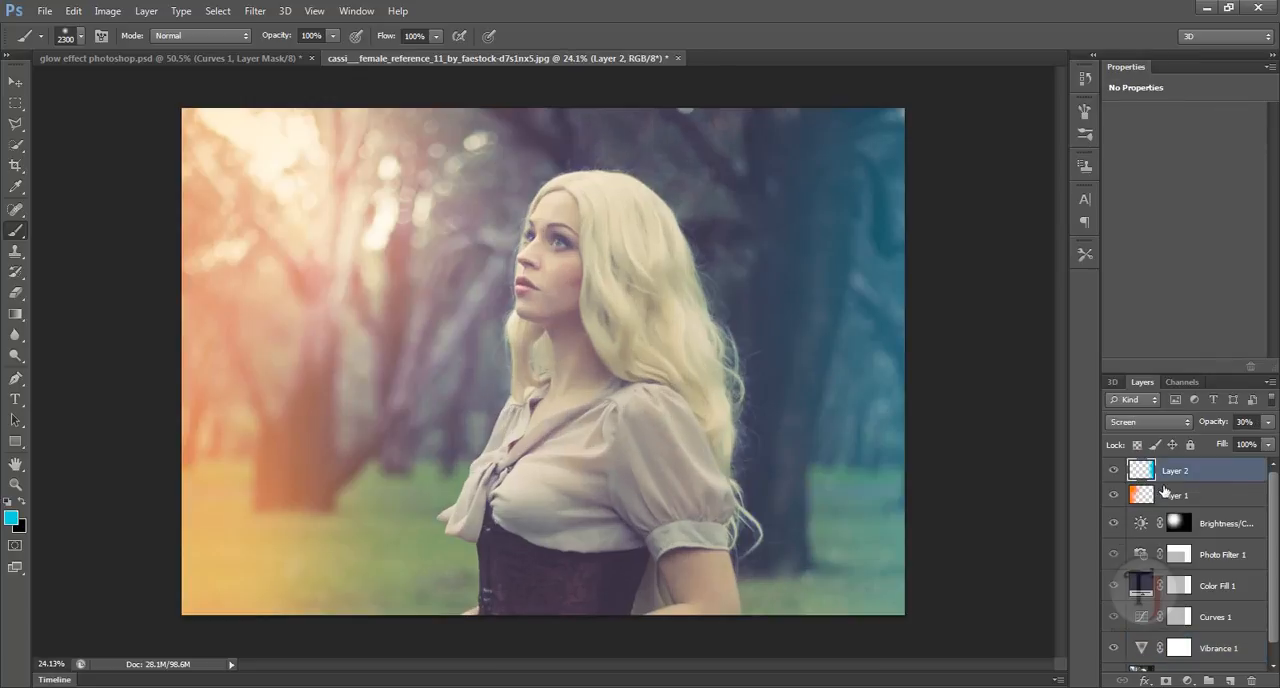
click(1112, 470)
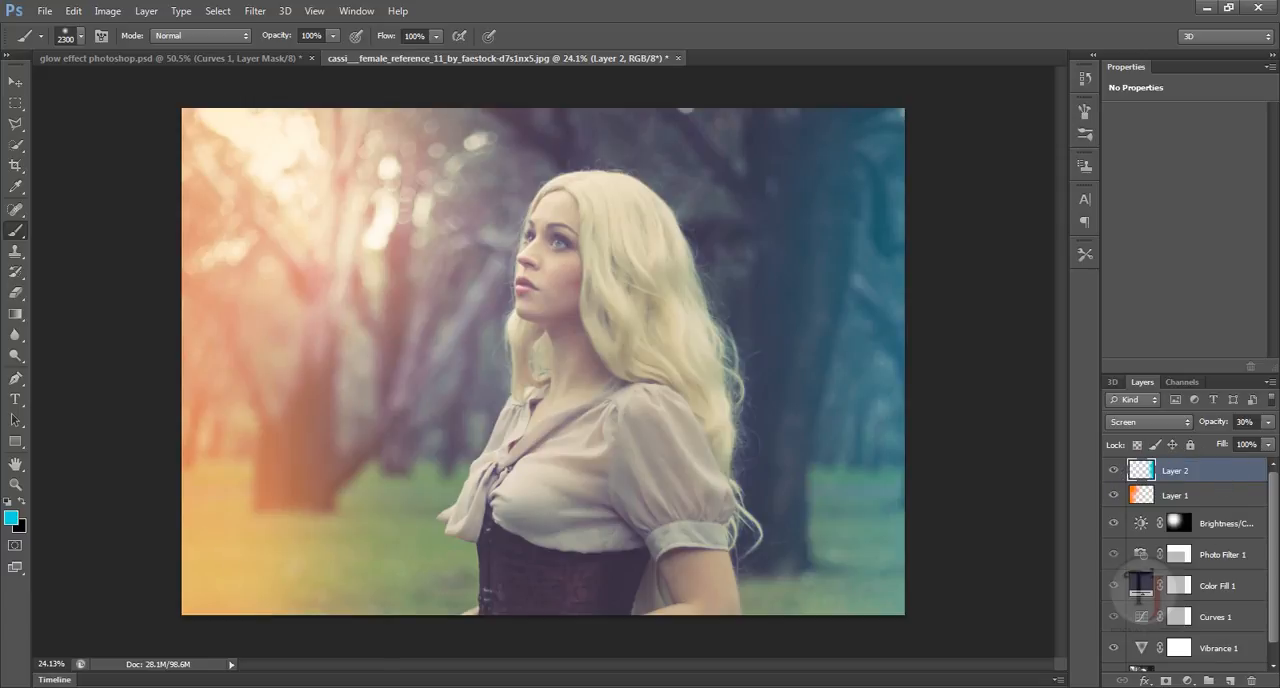
click(1140, 680)
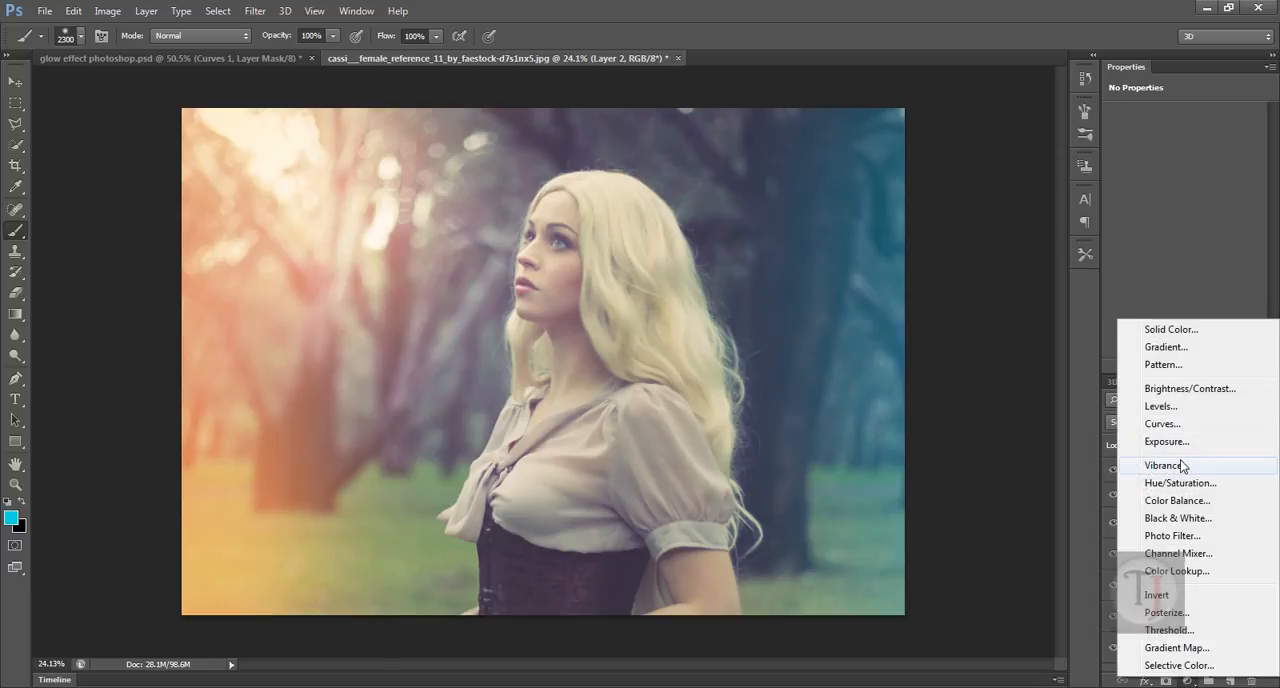
click(1164, 464)
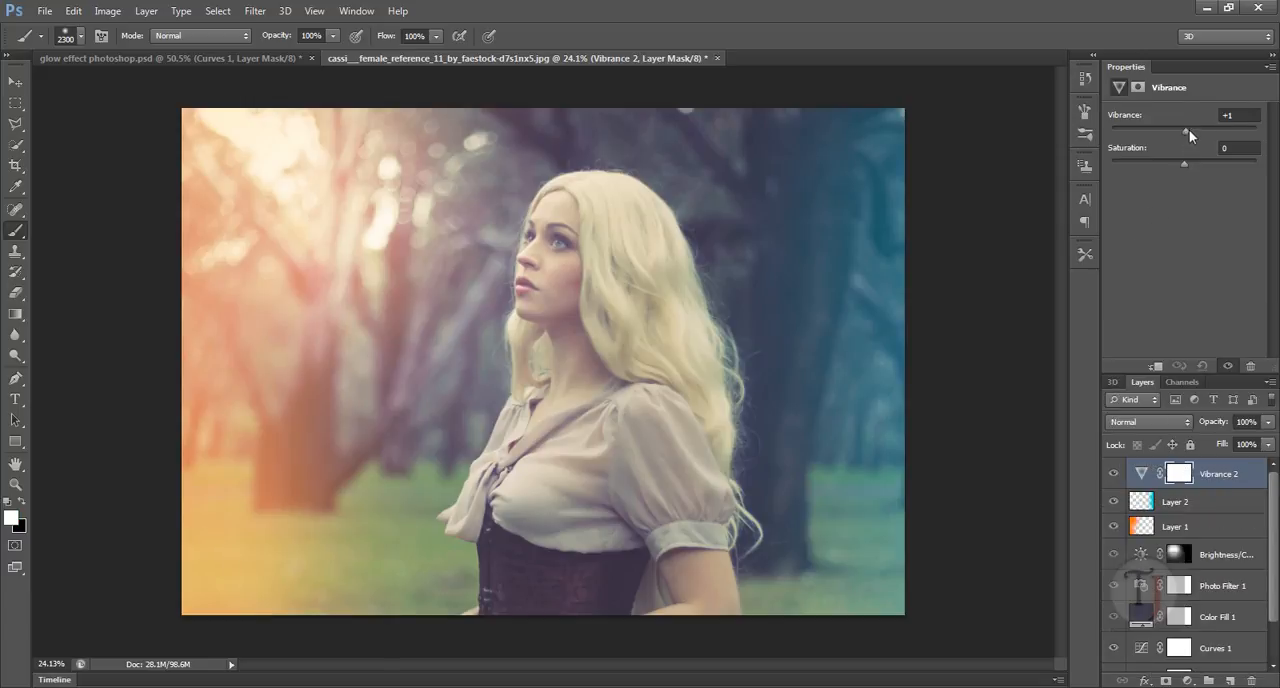
drag(1188, 132, 1224, 132)
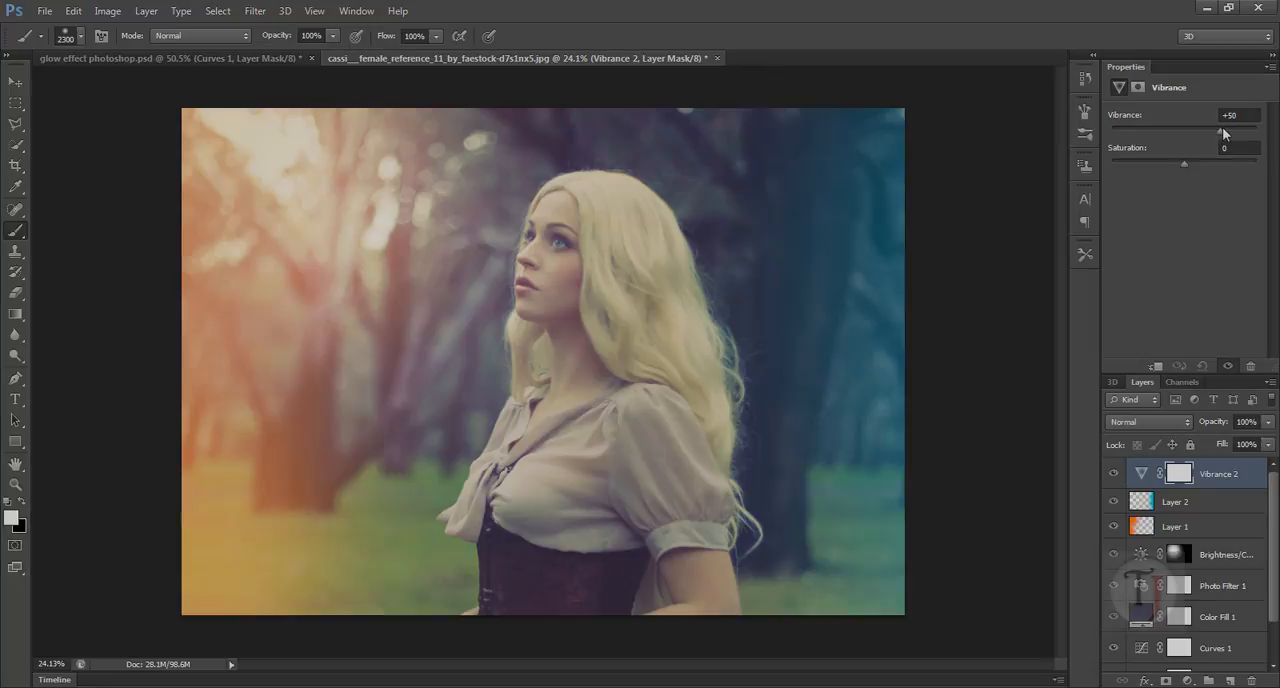